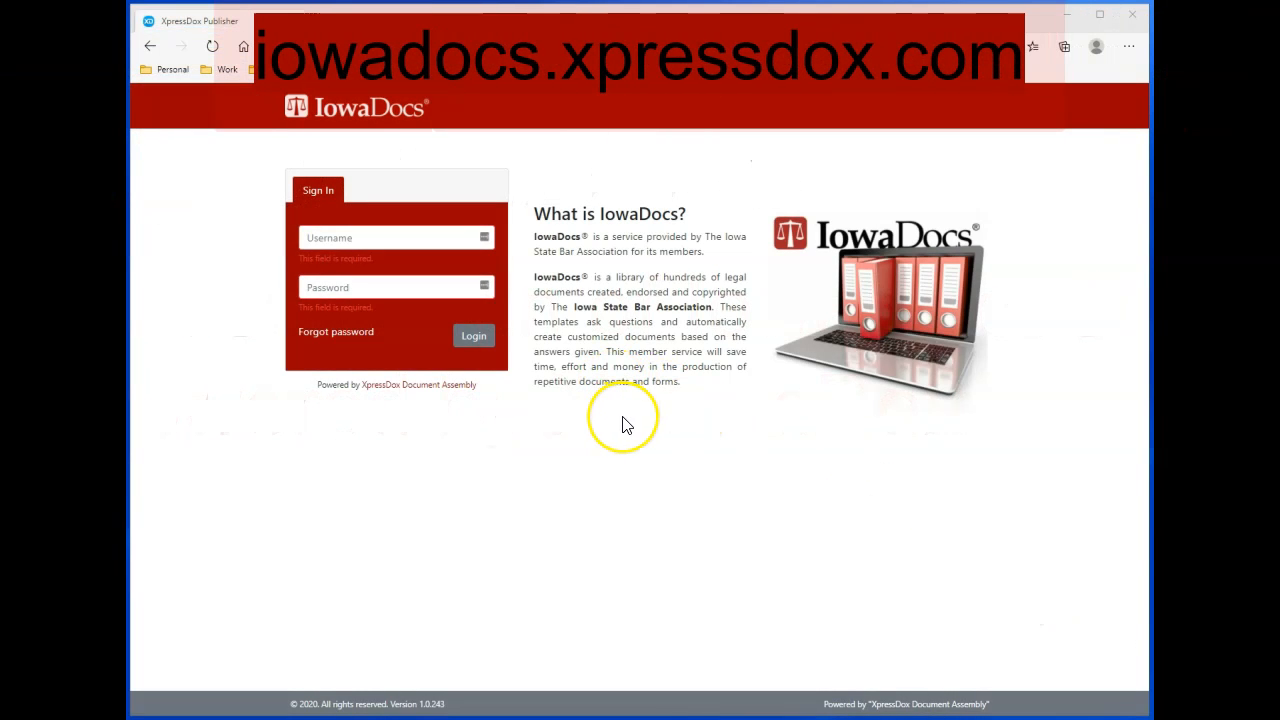
{"action": "mouse_move", "coordinate": [624, 420]}
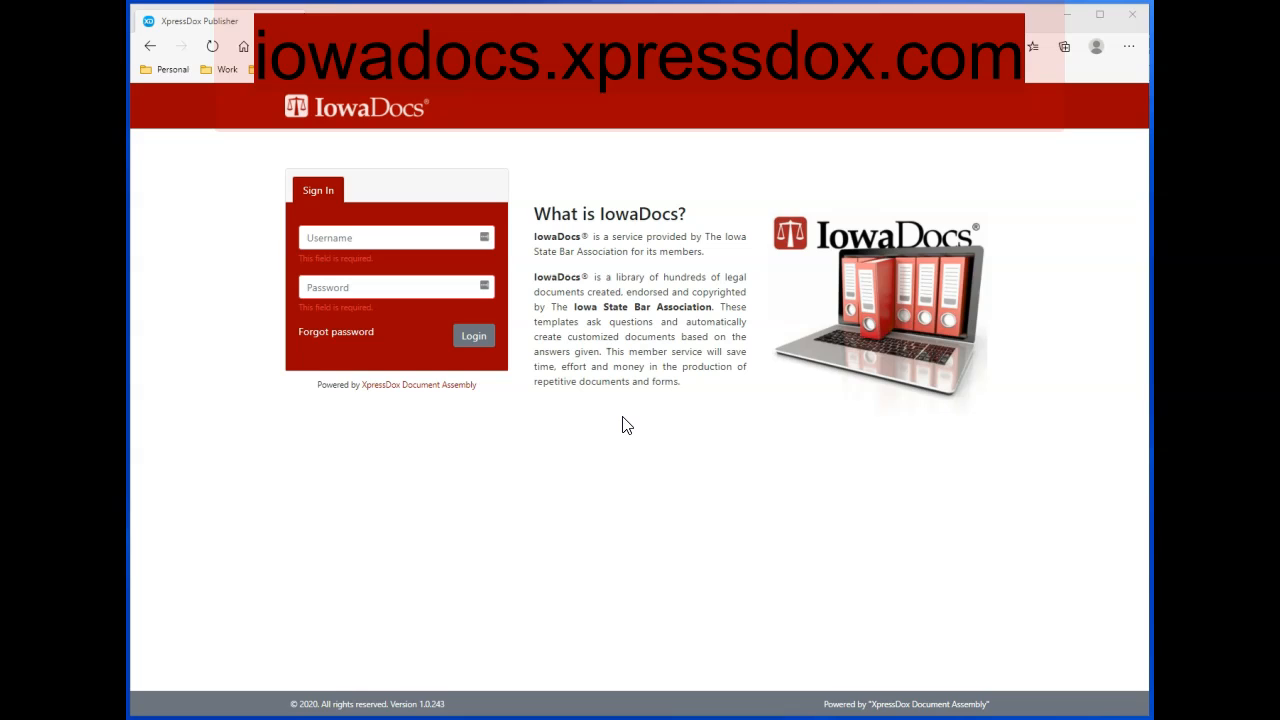
Step: Log in to IowaDocs with the member username and password
{"action": "left_click", "coordinate": [370, 238]}
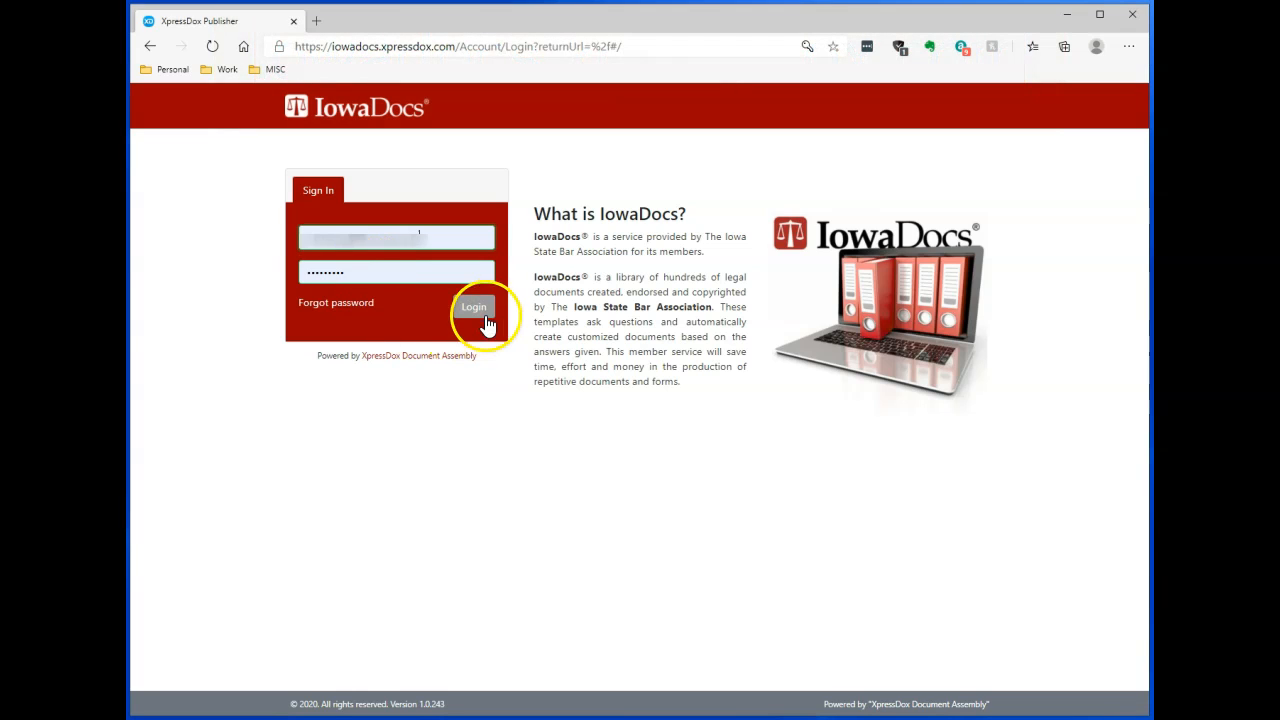
{"action": "left_click", "coordinate": [473, 307]}
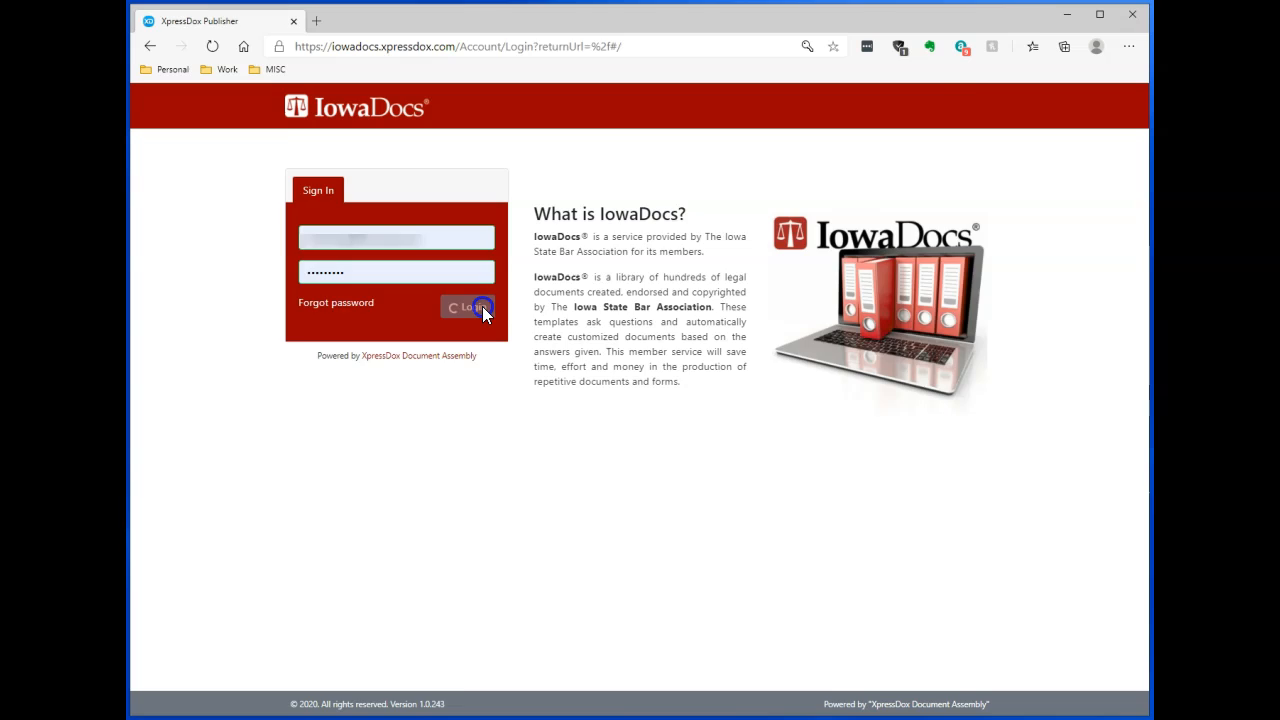
{"action": "left_click", "coordinate": [468, 307]}
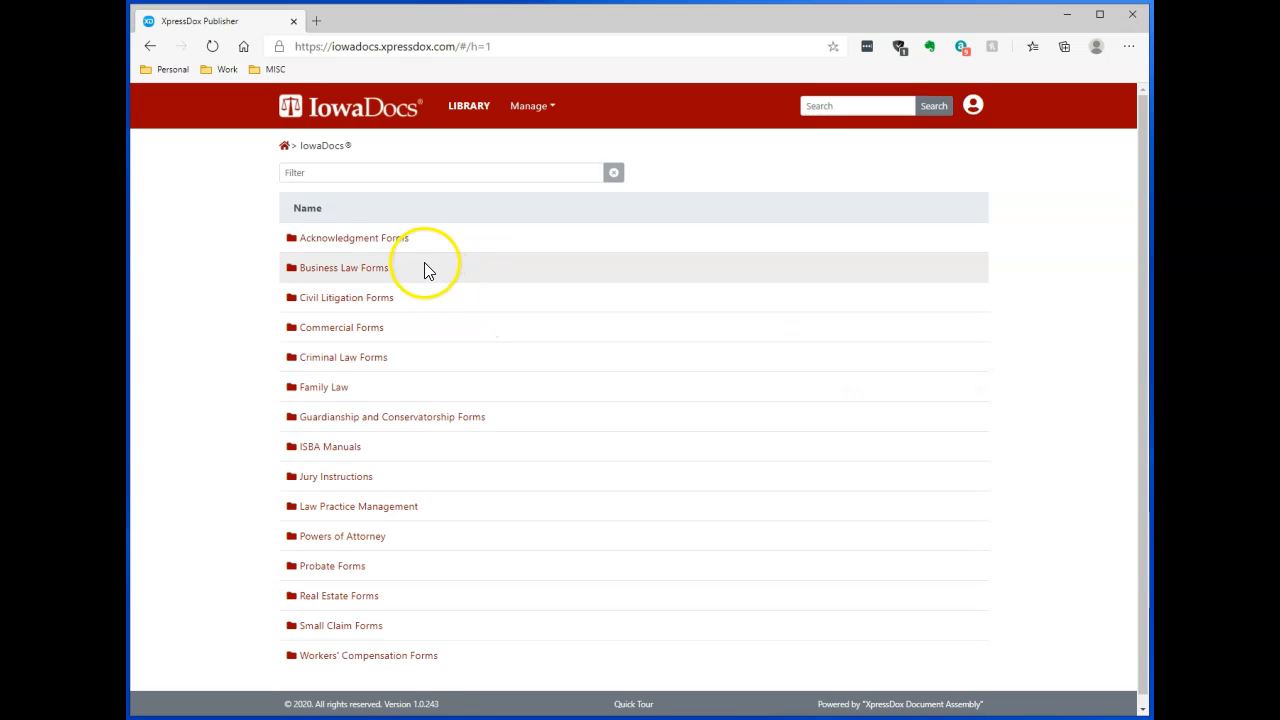
{"action": "mouse_move", "coordinate": [430, 476]}
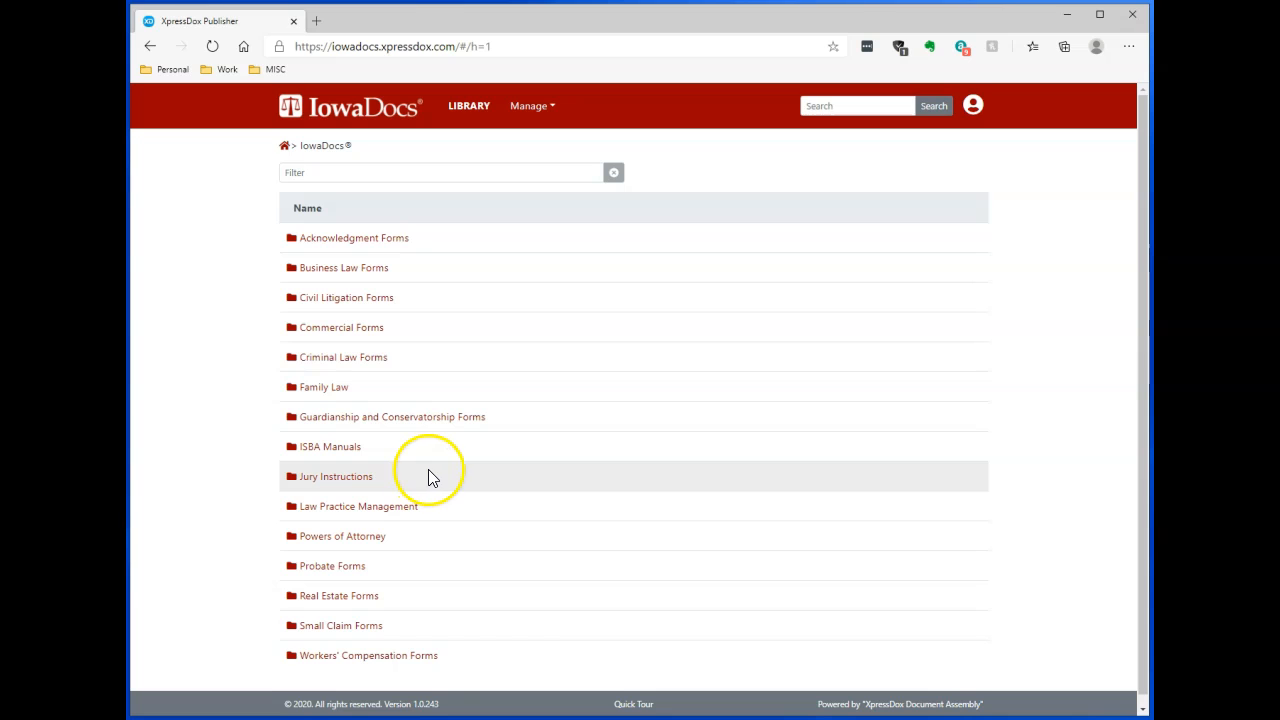
{"action": "mouse_move", "coordinate": [345, 297]}
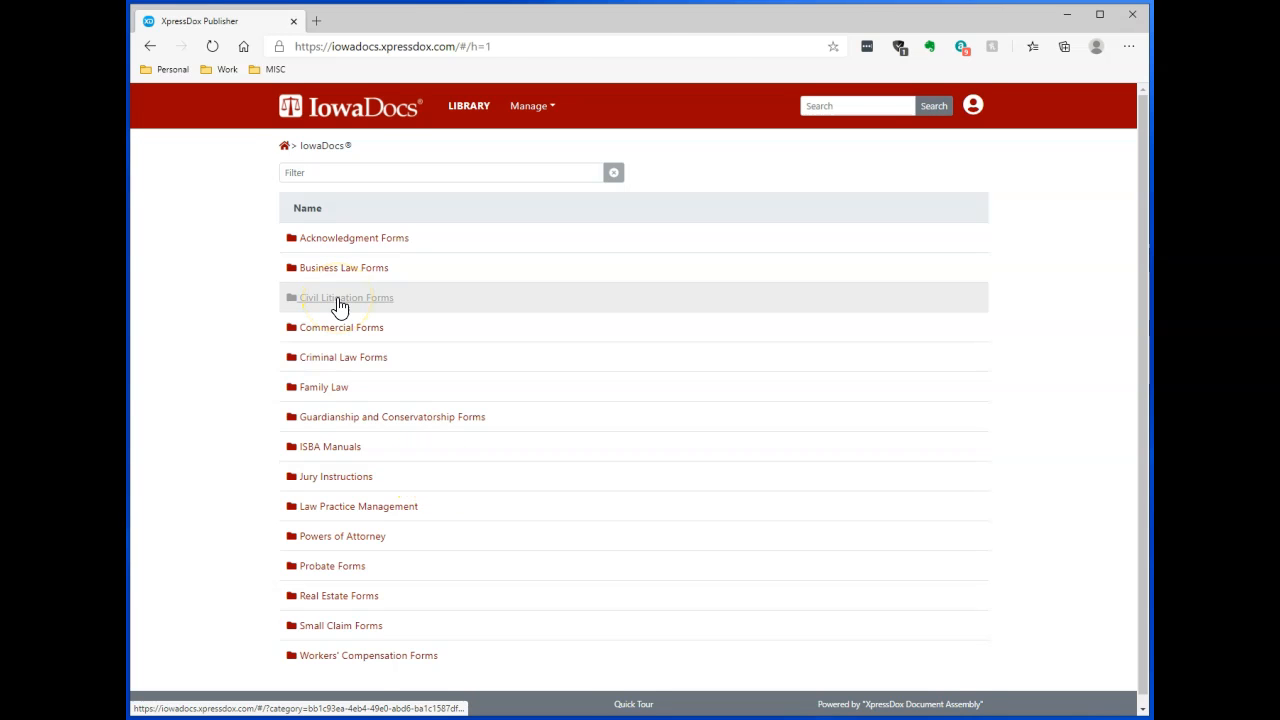
Step: Open Civil Litigation Forms and filter by 'fee' to show Attorney Fee Contract #160
{"action": "left_click", "coordinate": [345, 297]}
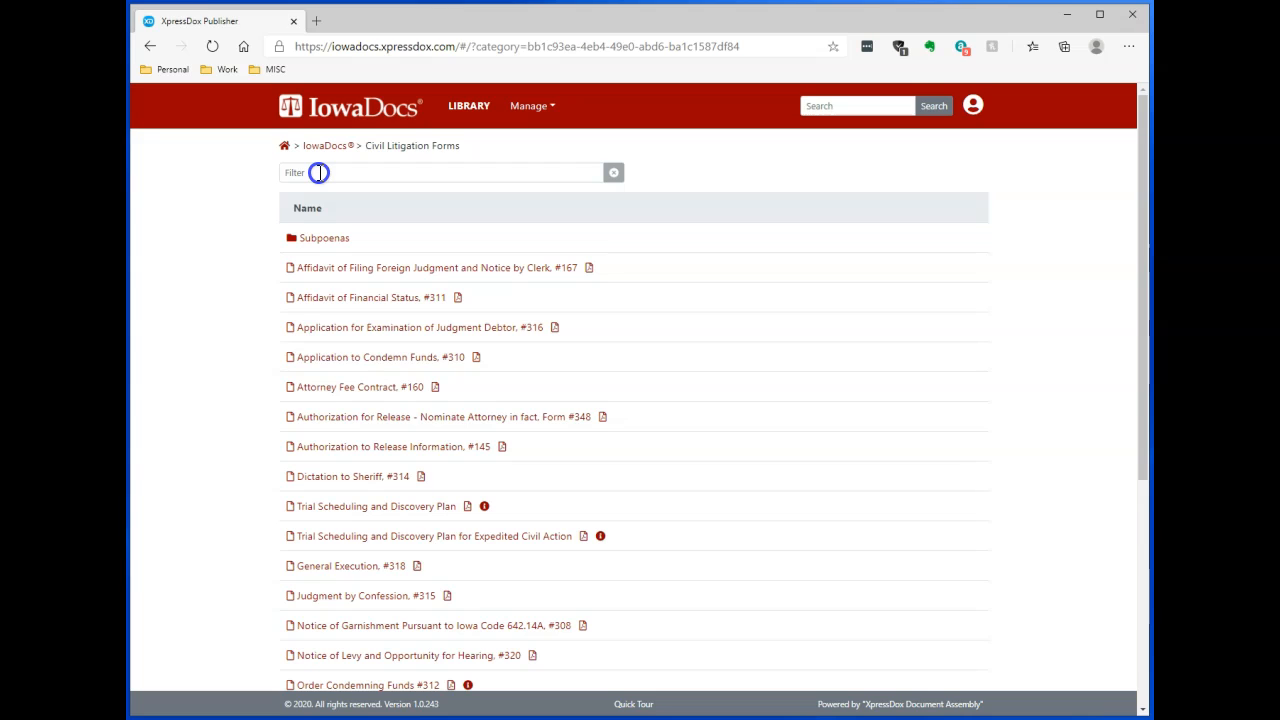
{"action": "left_click", "coordinate": [445, 172]}
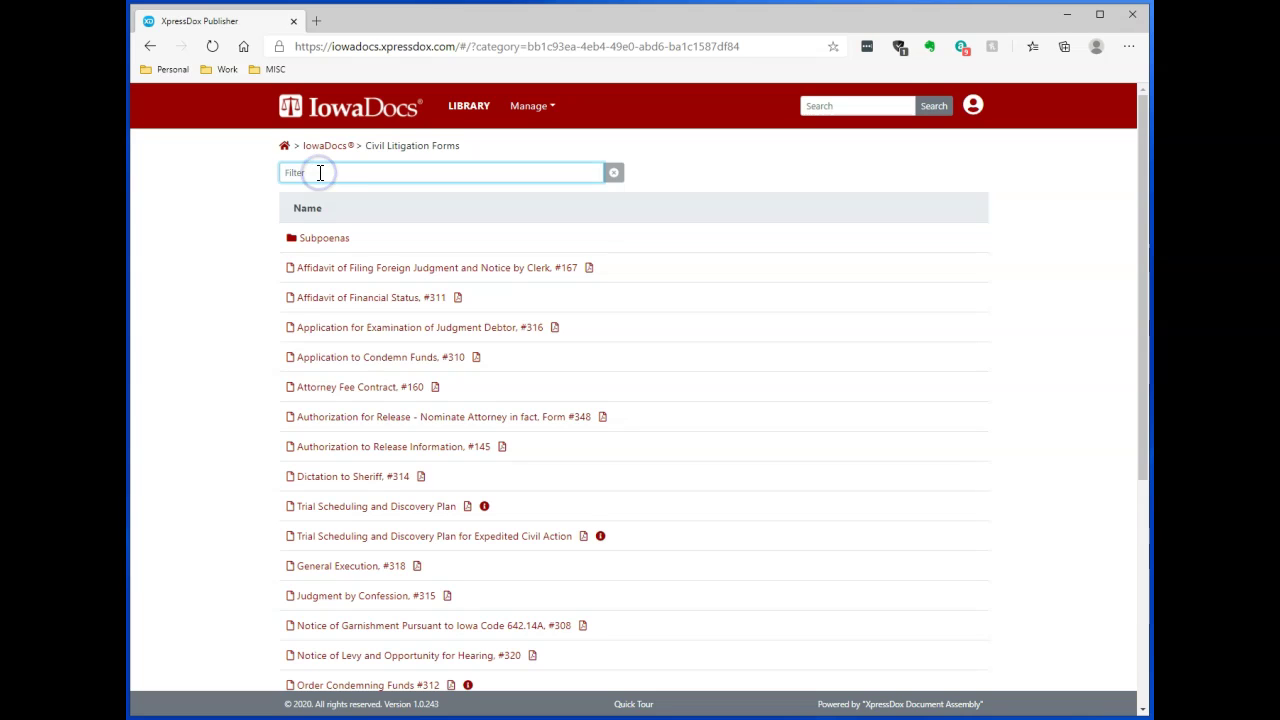
{"action": "type", "text": "f"}
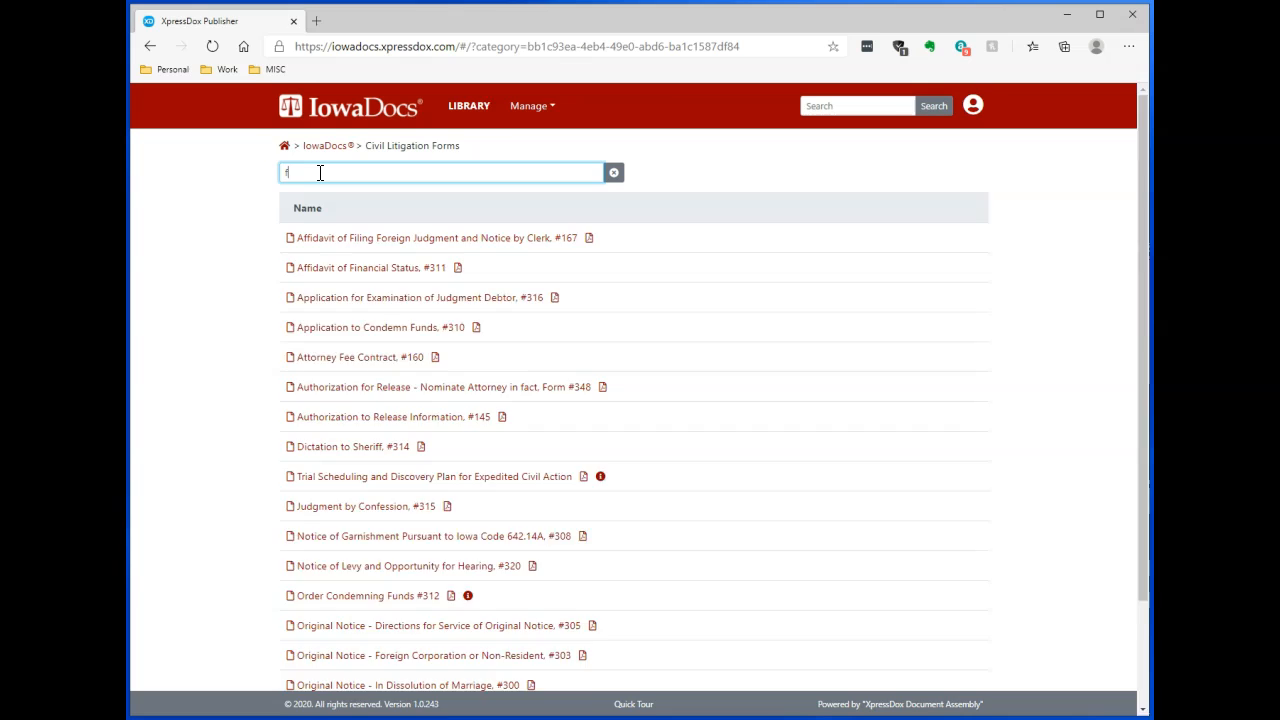
{"action": "type", "text": "ee"}
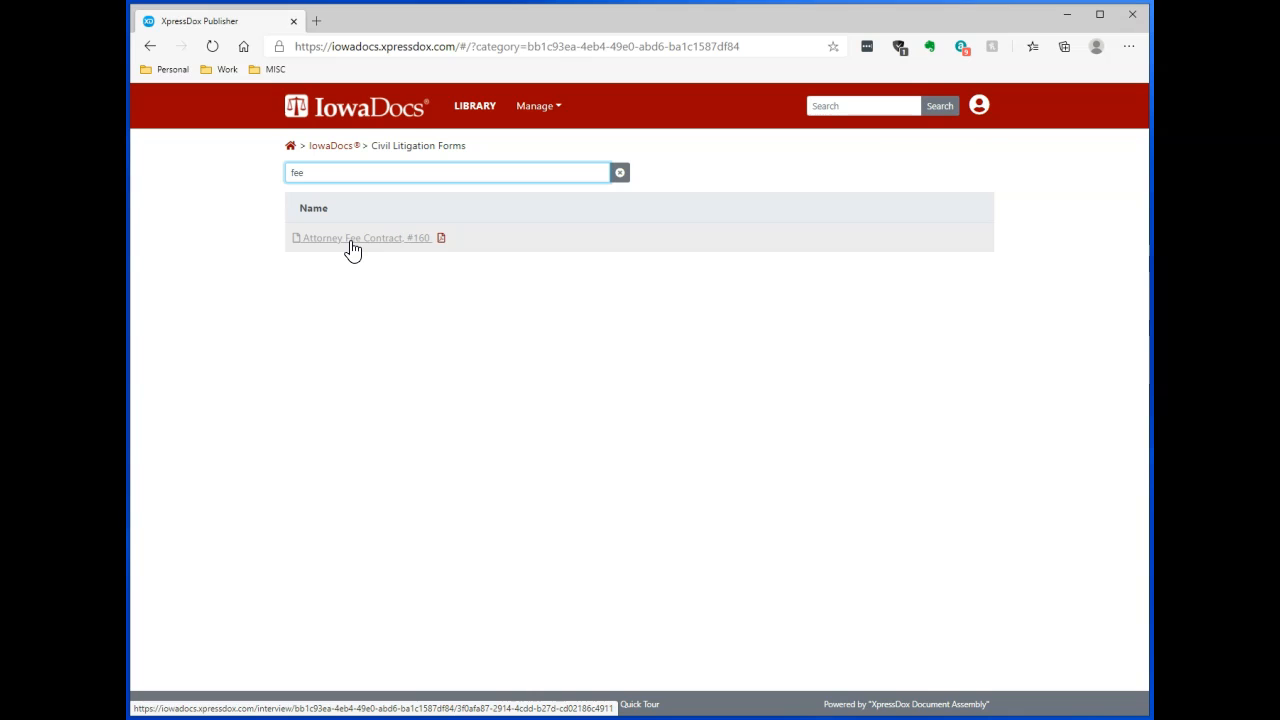
Step: Open Attorney Fee Contract #160 and set the known execution date to 12/22/2020
{"action": "left_click", "coordinate": [352, 238]}
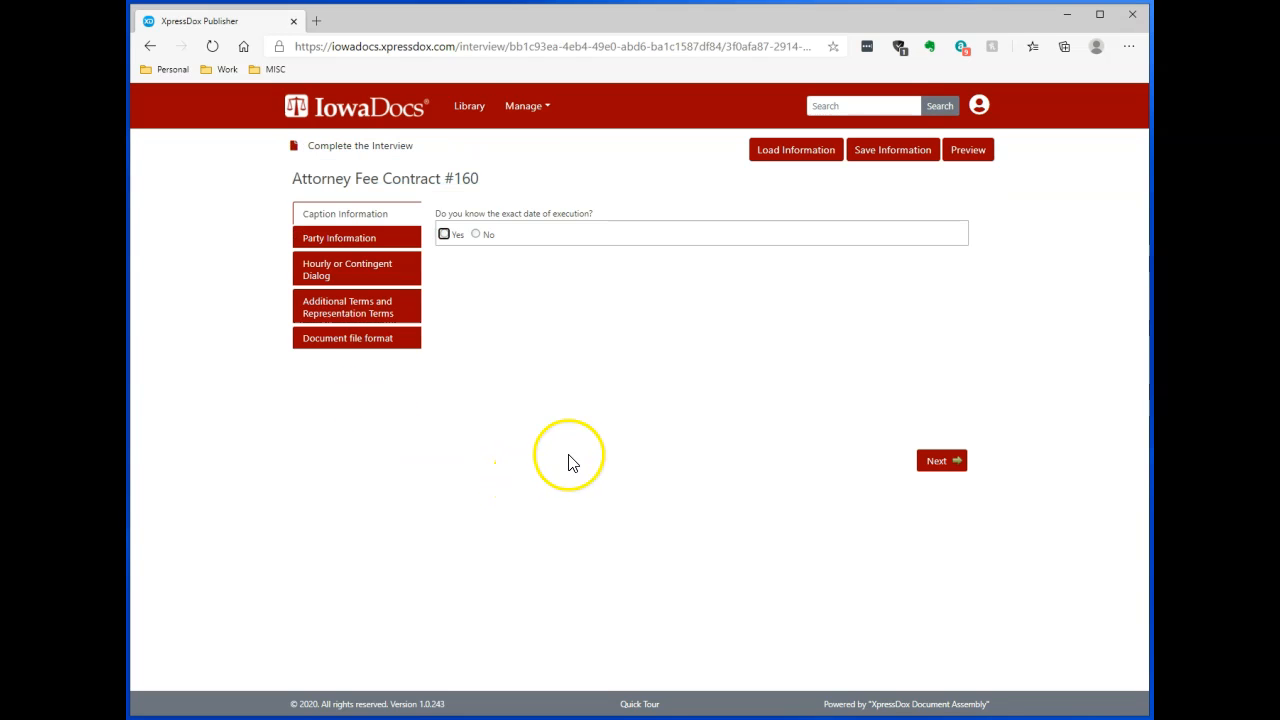
{"action": "mouse_move", "coordinate": [445, 180]}
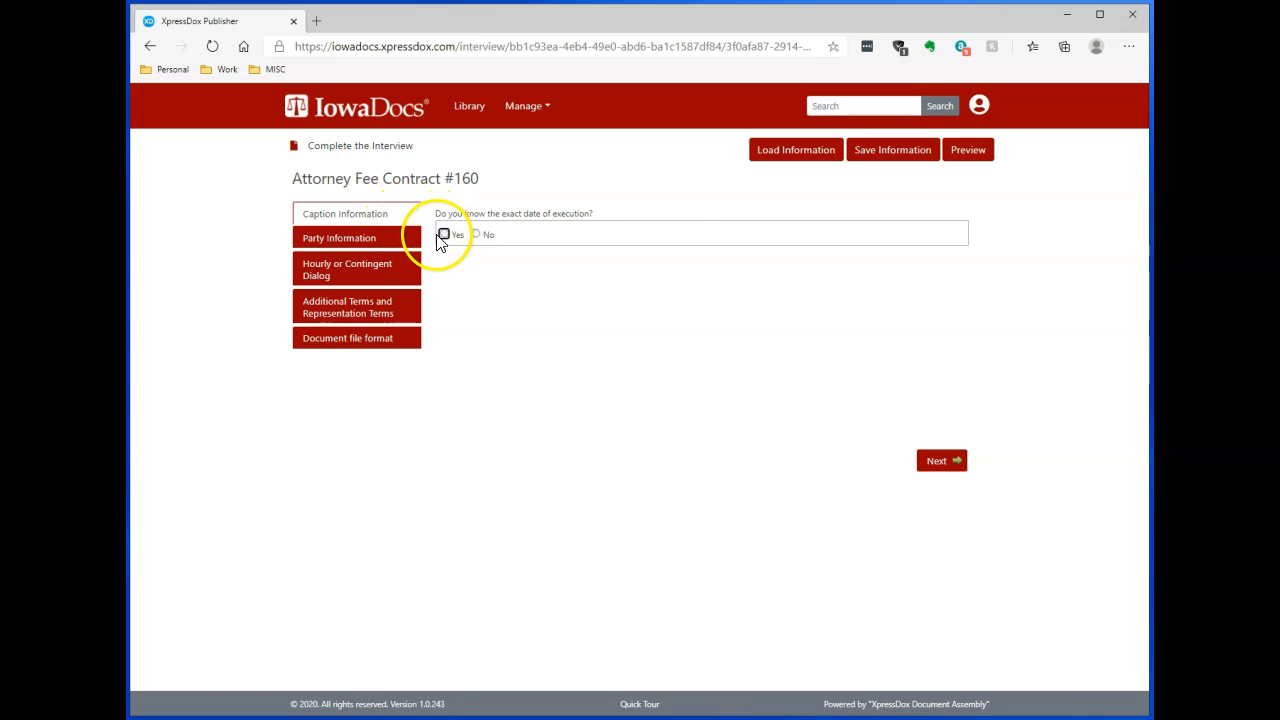
{"action": "left_click", "coordinate": [444, 234]}
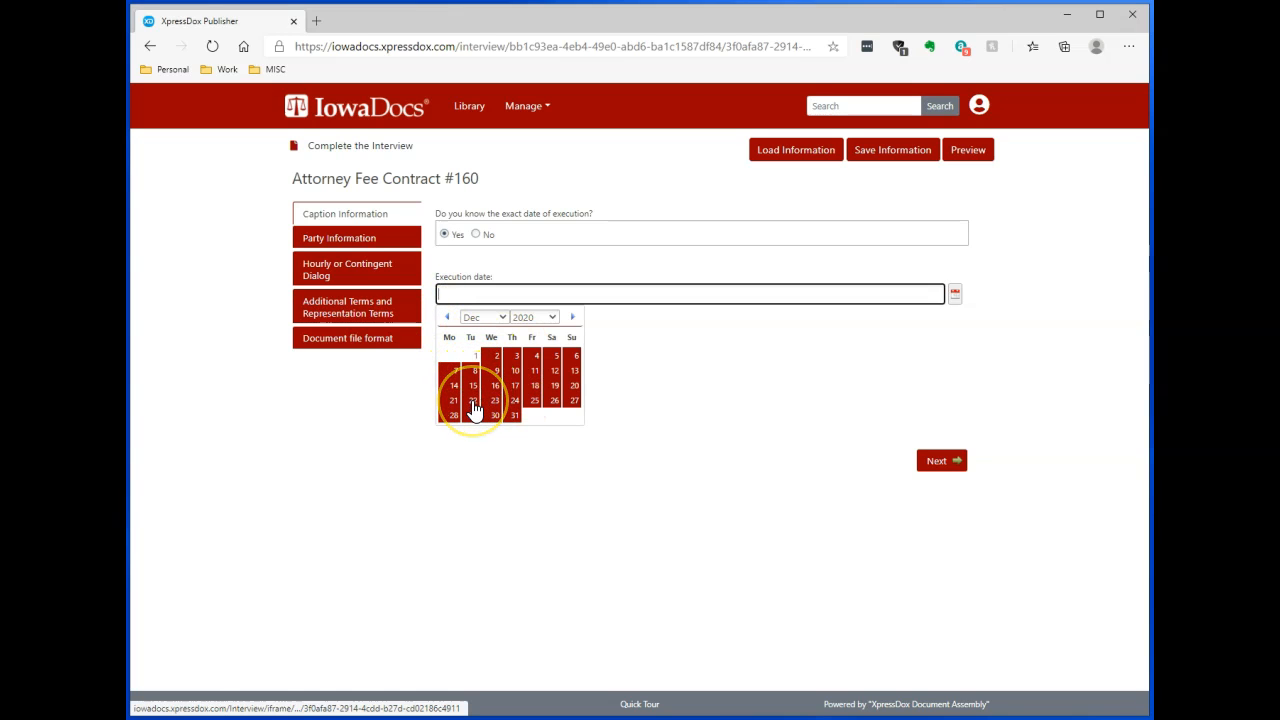
{"action": "left_click", "coordinate": [475, 400]}
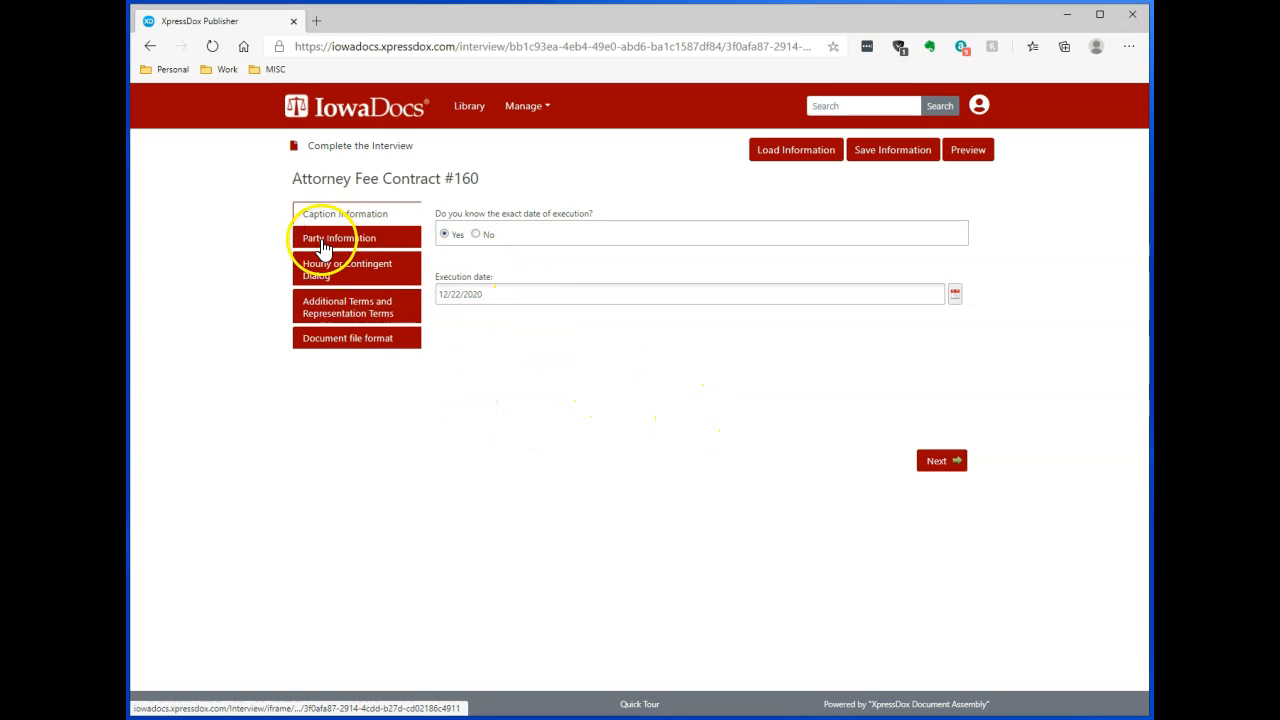
{"action": "mouse_move", "coordinate": [937, 461]}
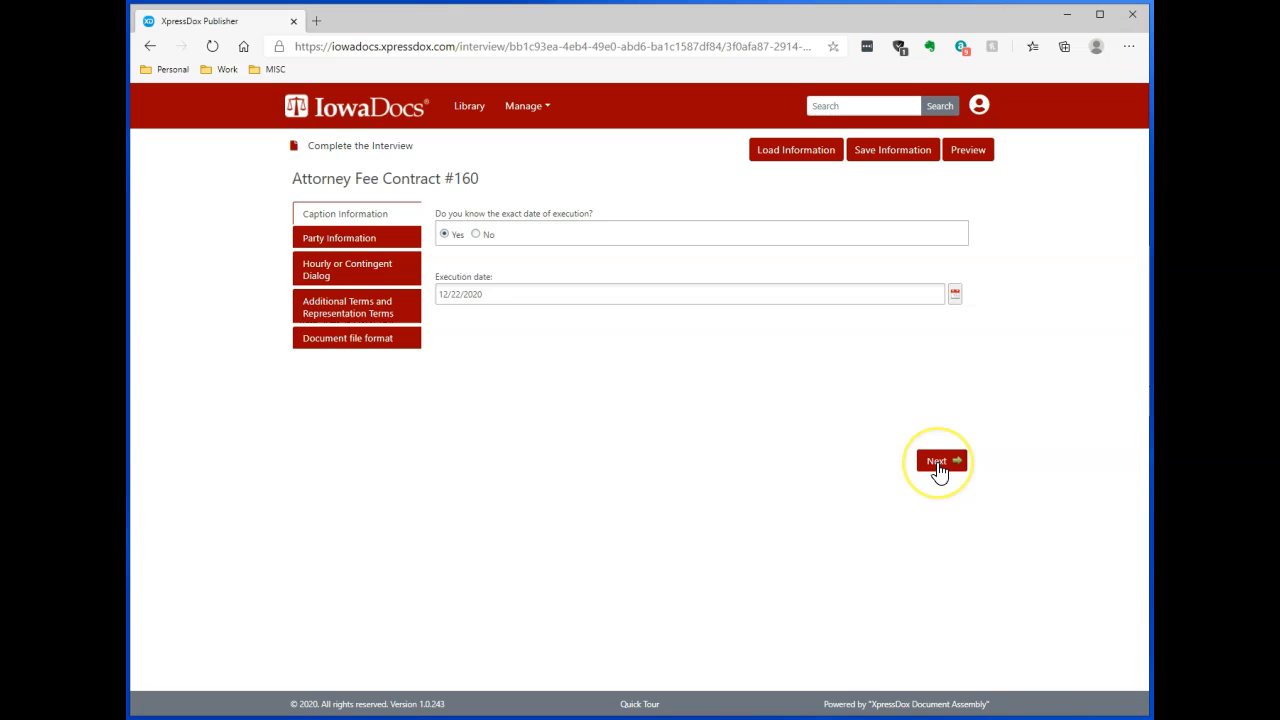
Step: Add Homer Simpson from the existing parties as the contract's preparer
{"action": "left_click", "coordinate": [937, 461]}
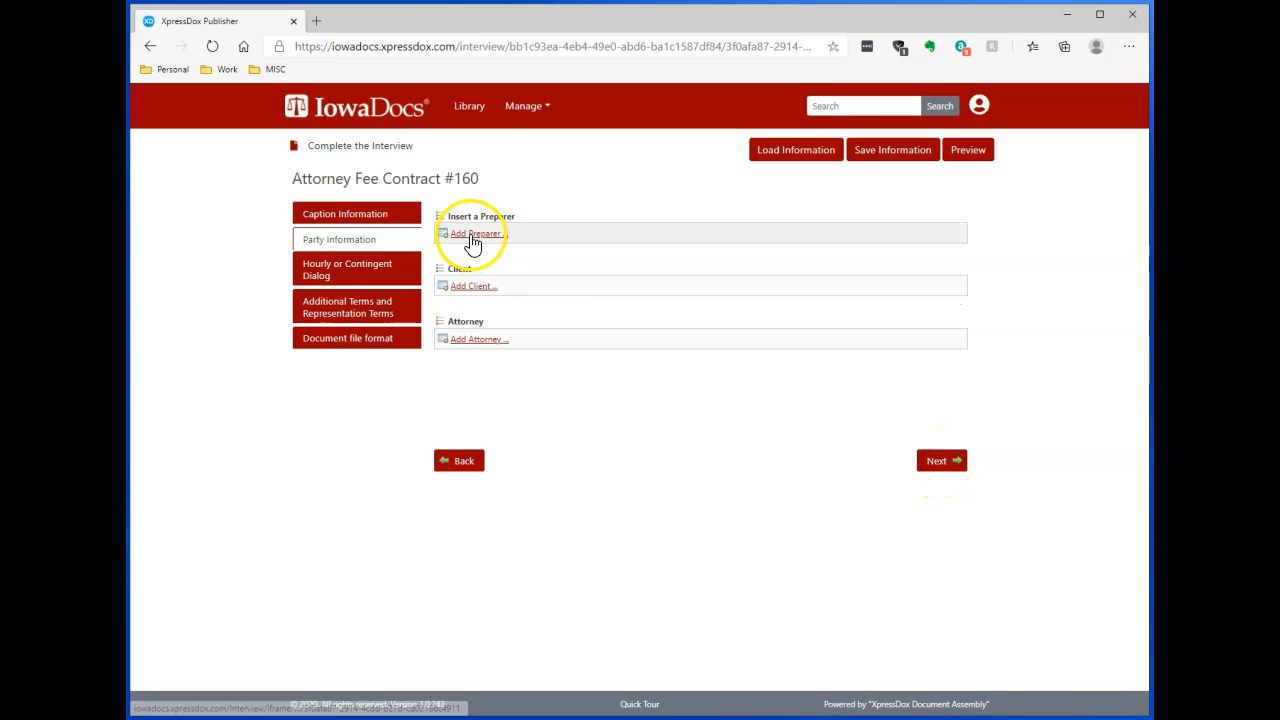
{"action": "left_click", "coordinate": [475, 233]}
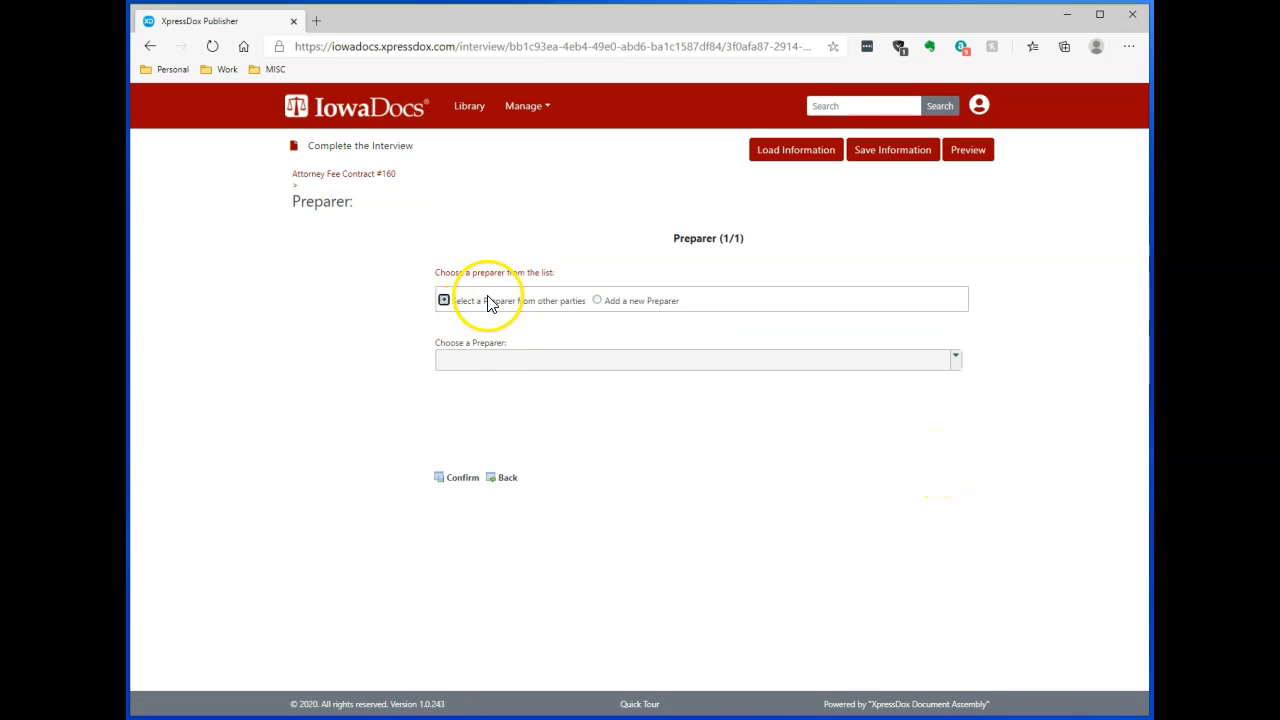
{"action": "mouse_move", "coordinate": [955, 357]}
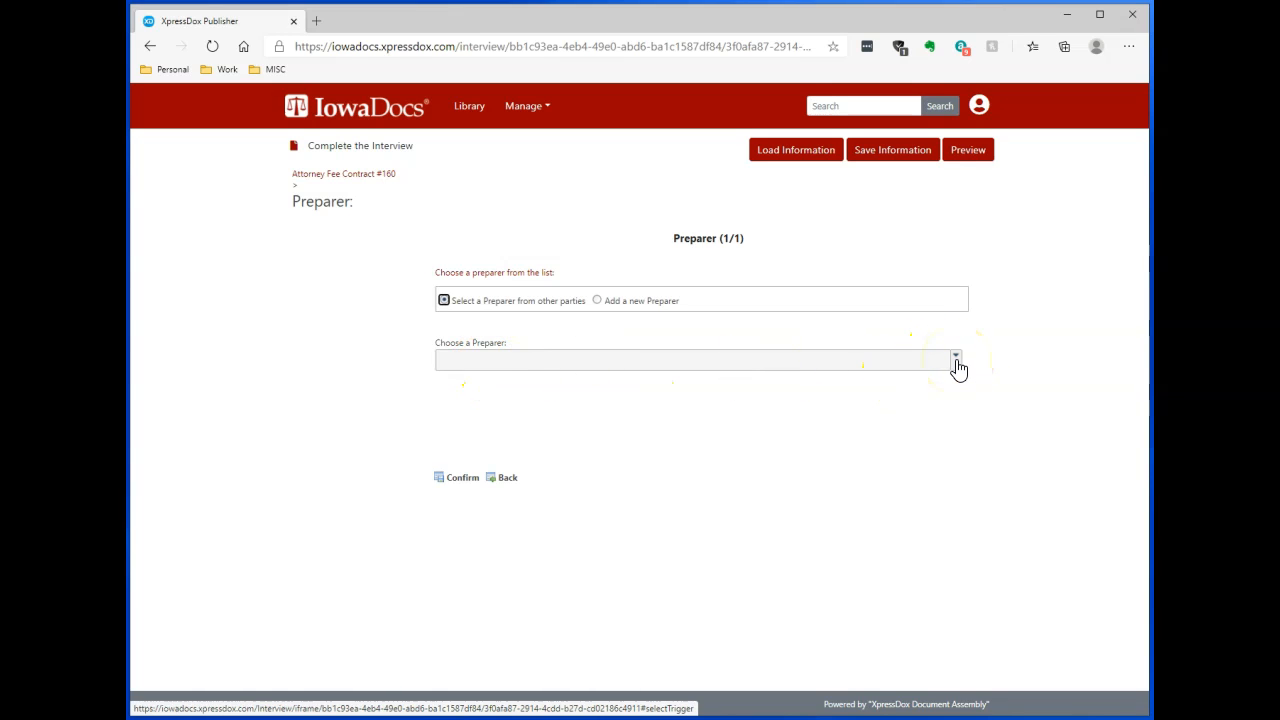
{"action": "left_click", "coordinate": [954, 359]}
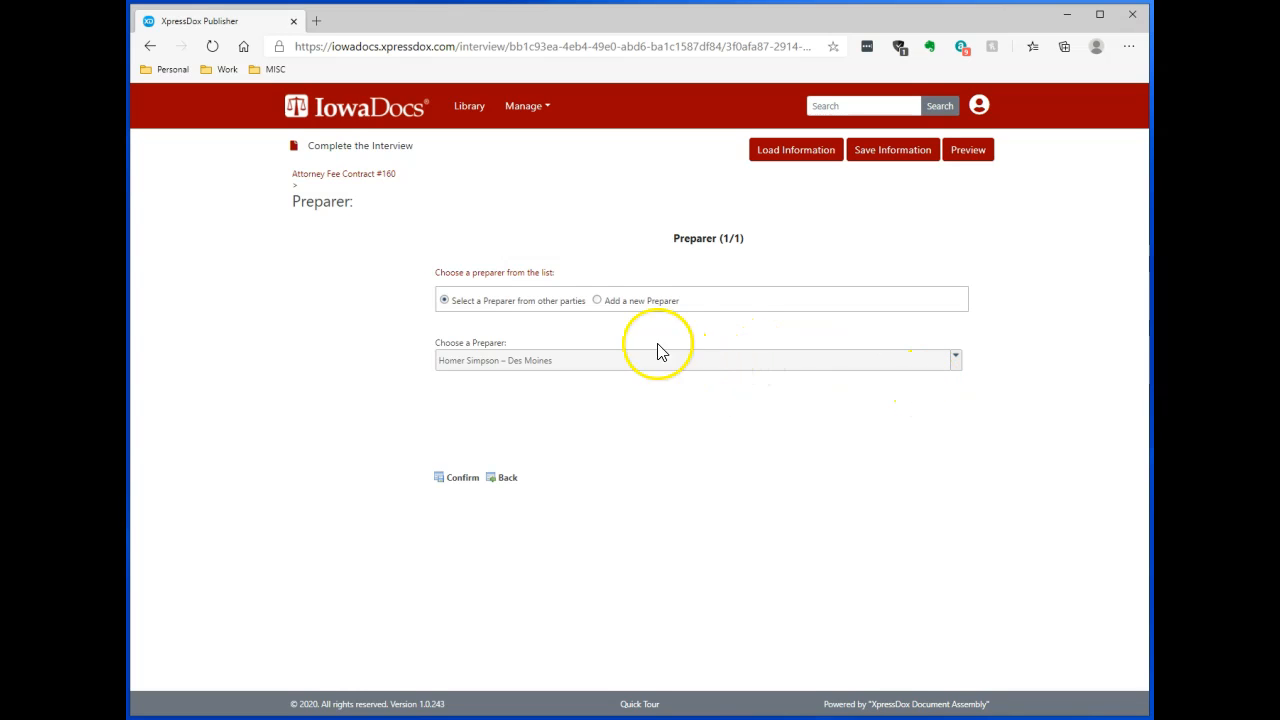
{"action": "mouse_move", "coordinate": [598, 307]}
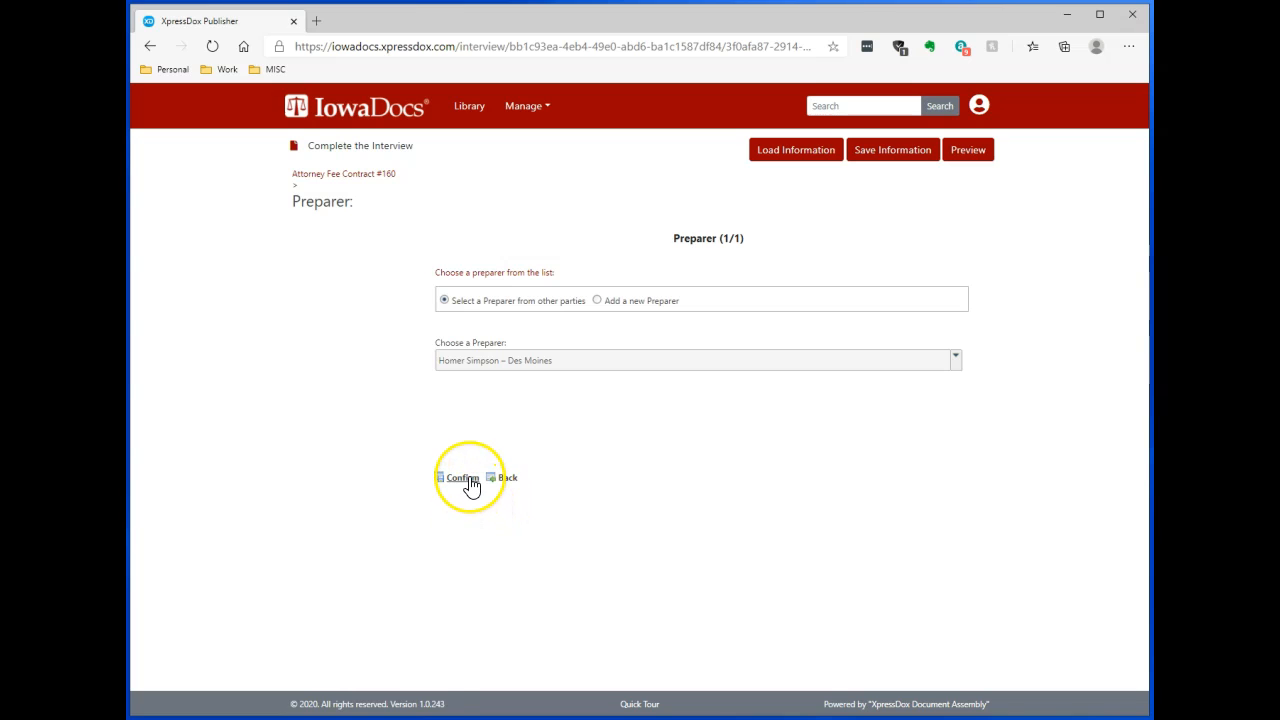
{"action": "left_click", "coordinate": [461, 477]}
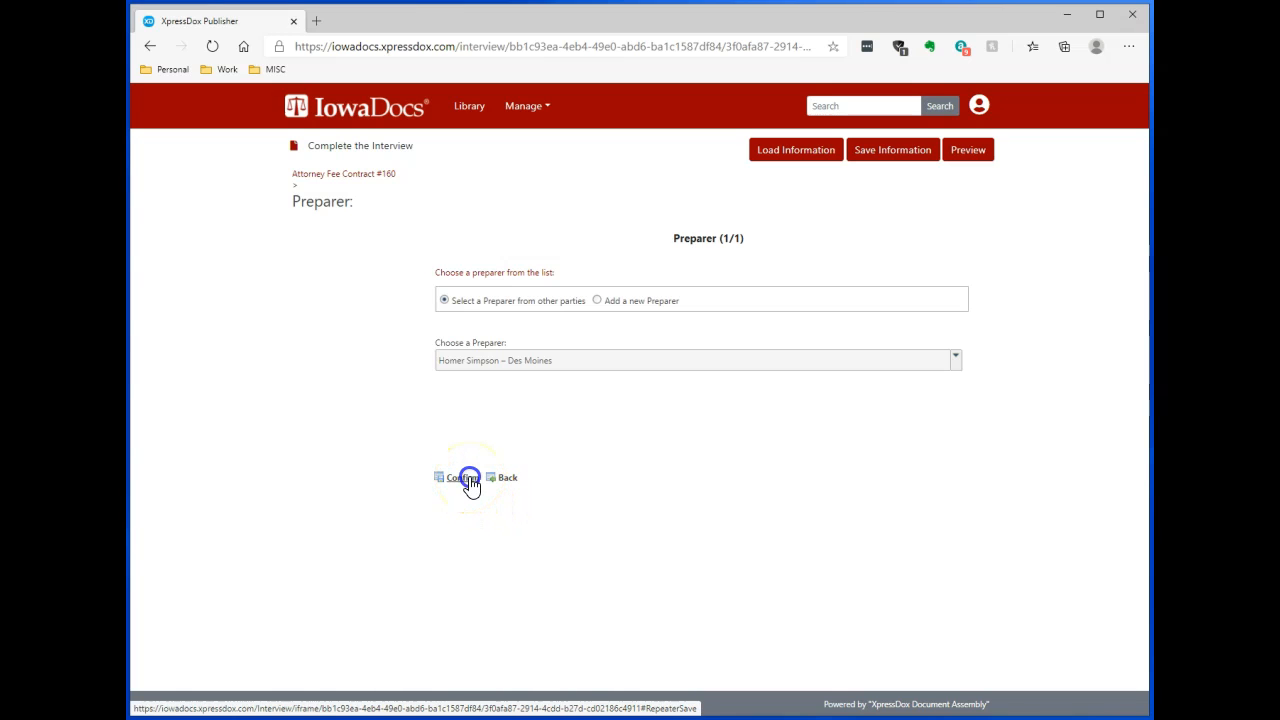
{"action": "left_click", "coordinate": [461, 477]}
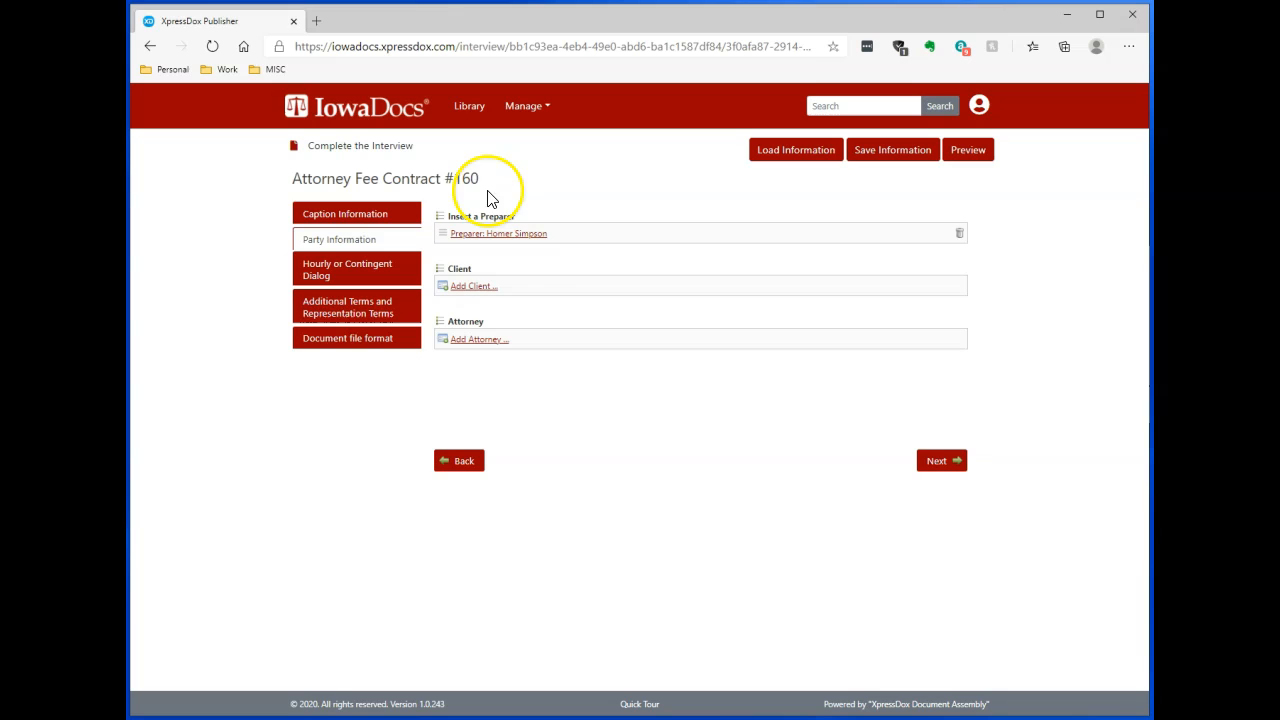
{"action": "mouse_move", "coordinate": [430, 225]}
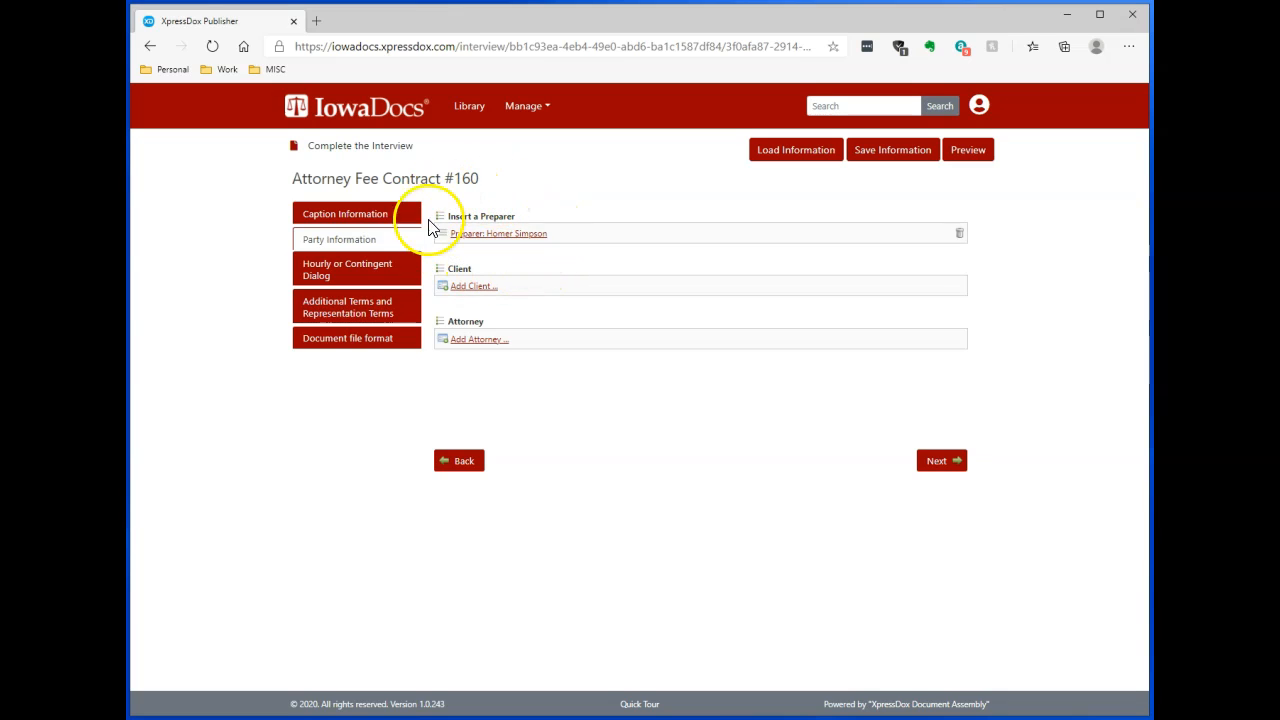
{"action": "mouse_move", "coordinate": [513, 264]}
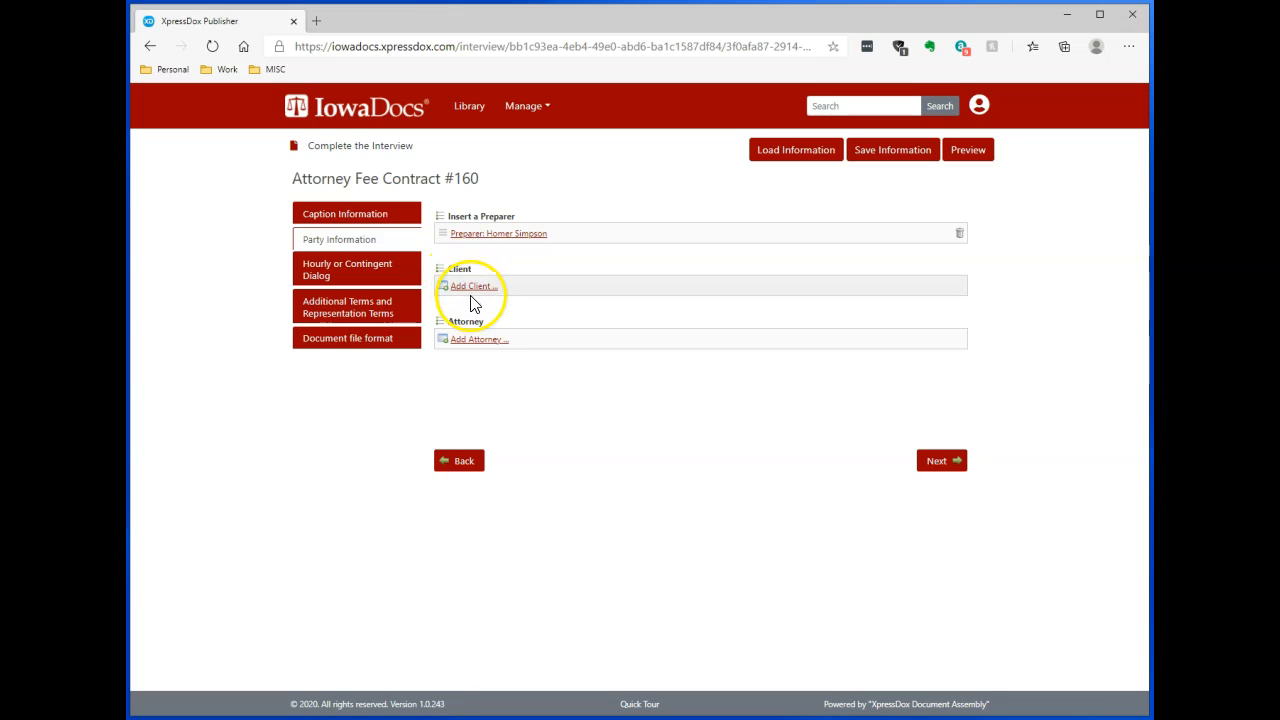
{"action": "left_click", "coordinate": [472, 286]}
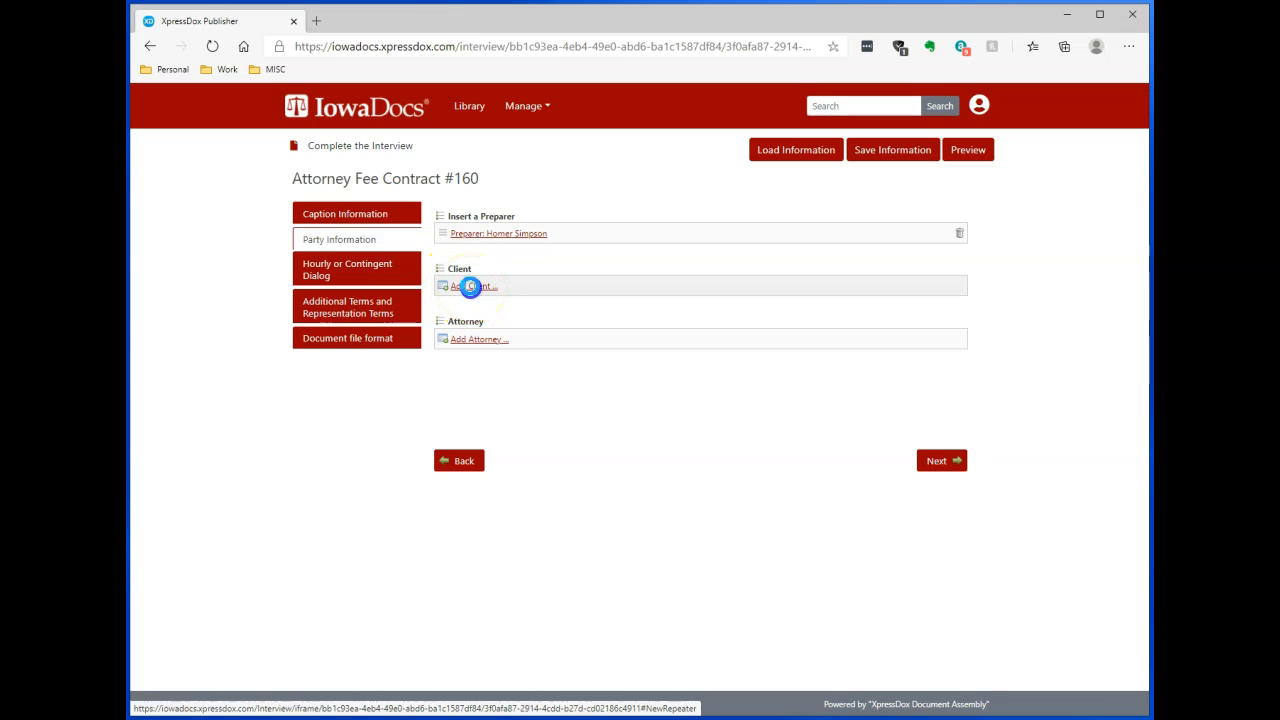
{"action": "left_click", "coordinate": [470, 286]}
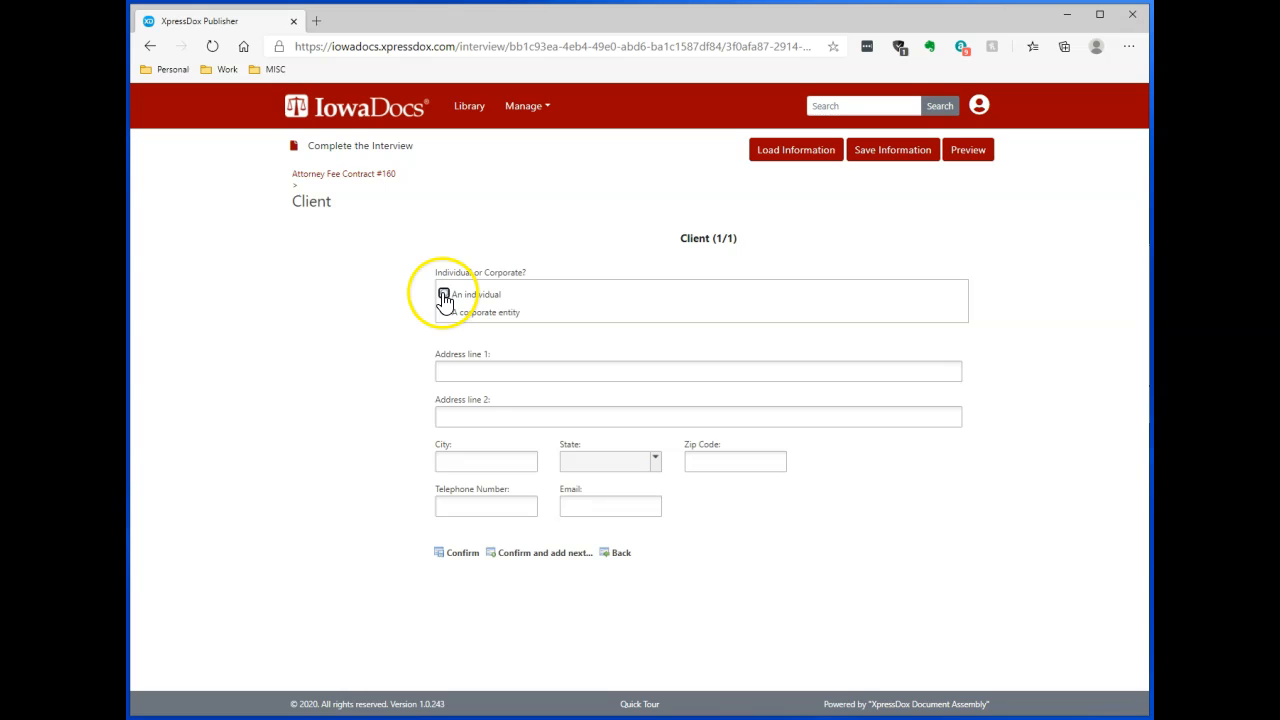
{"action": "left_click", "coordinate": [444, 294]}
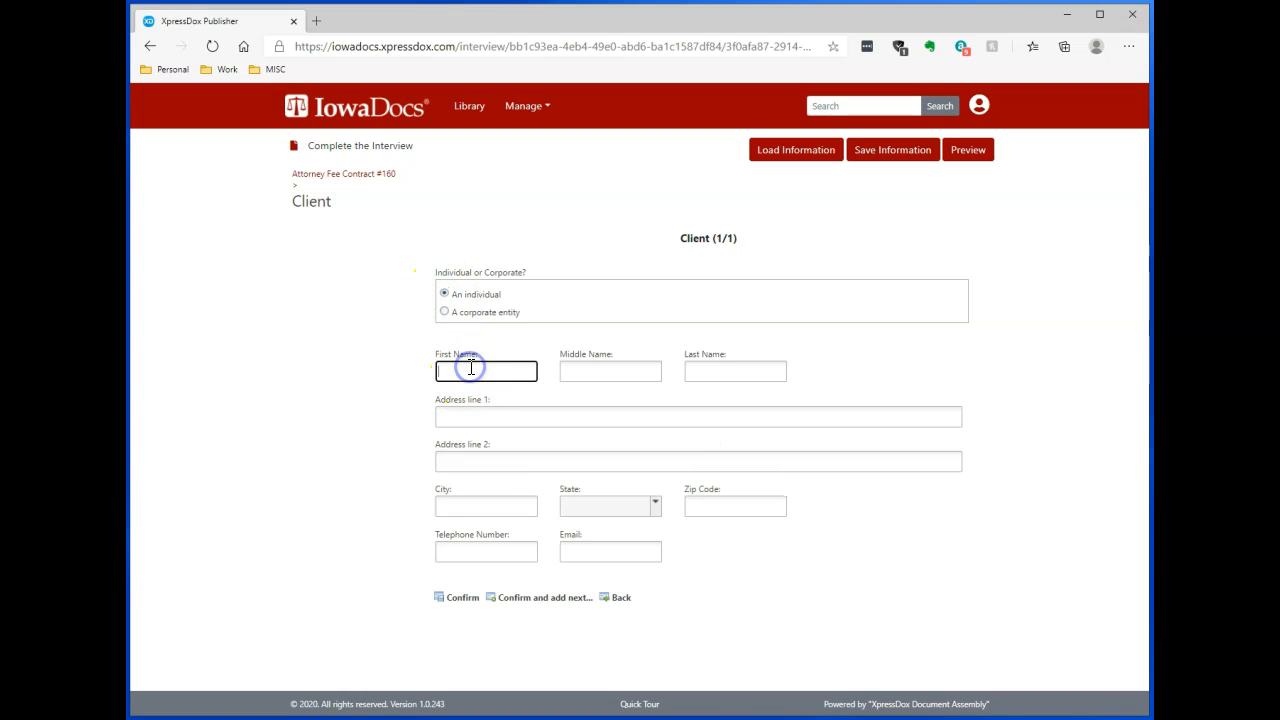
{"action": "type", "text": "Steve"}
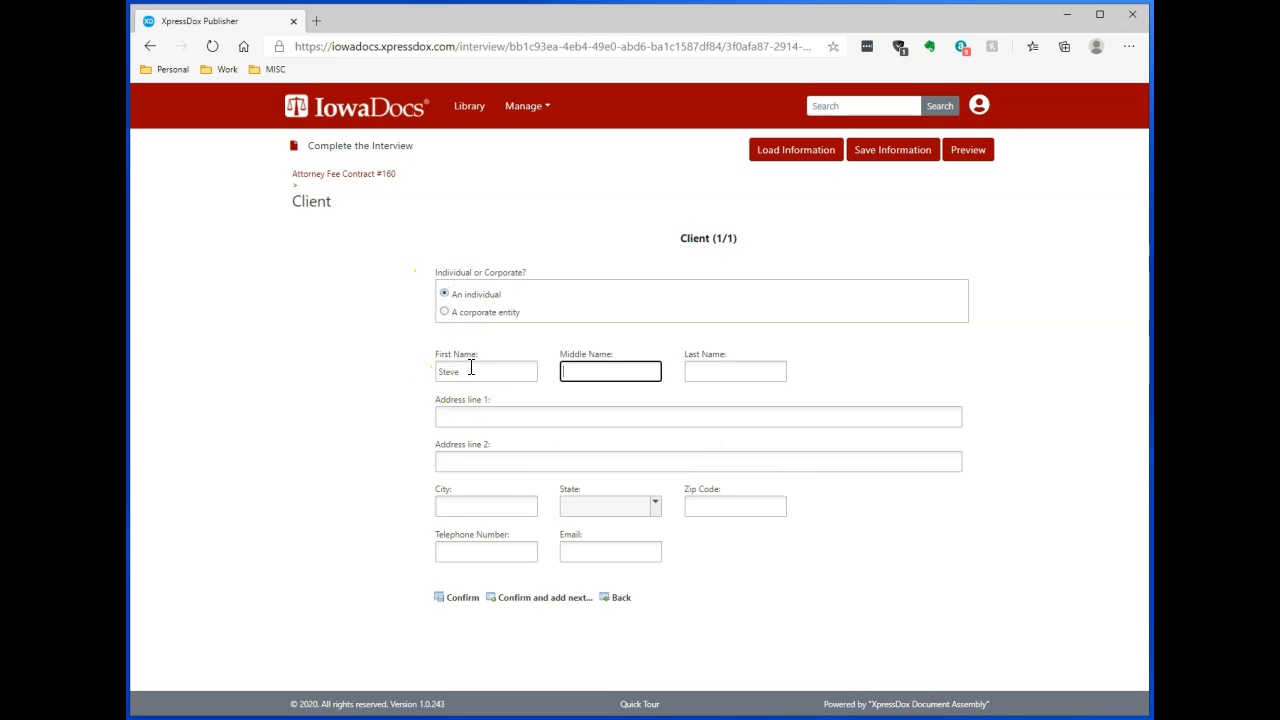
{"action": "type", "text": "Norby"}
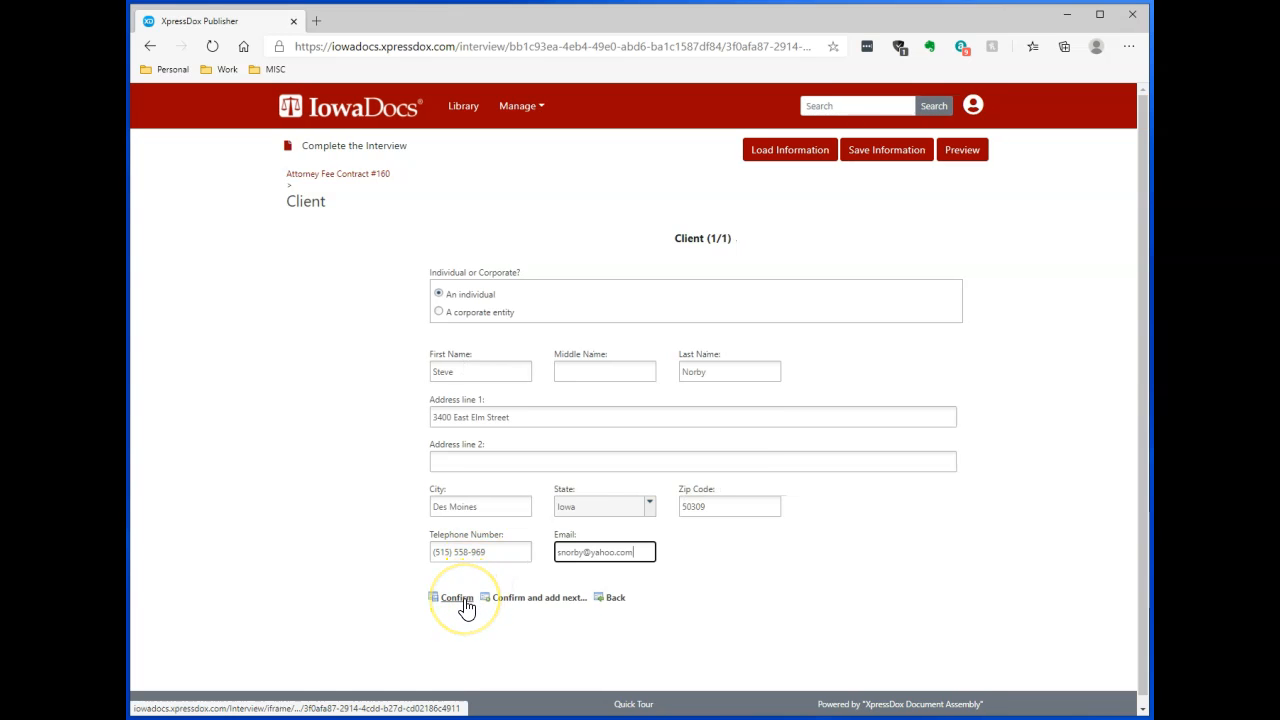
{"action": "left_click", "coordinate": [456, 597]}
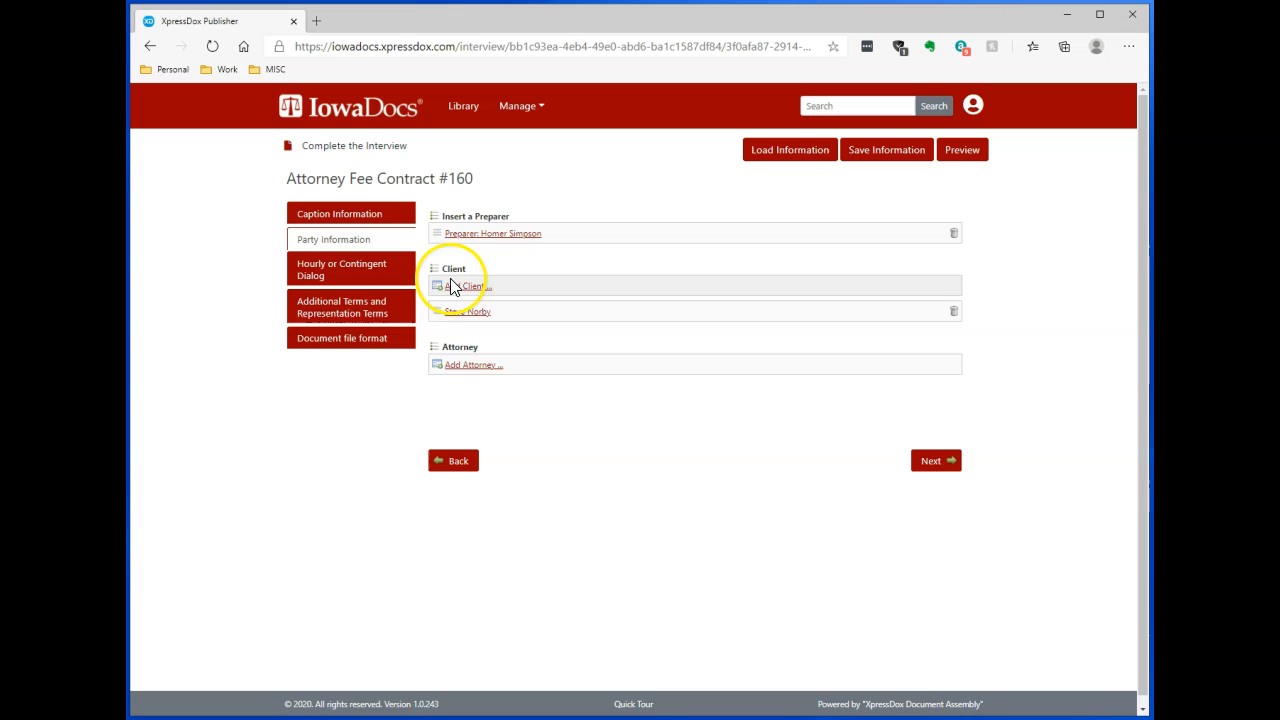
{"action": "mouse_move", "coordinate": [470, 364]}
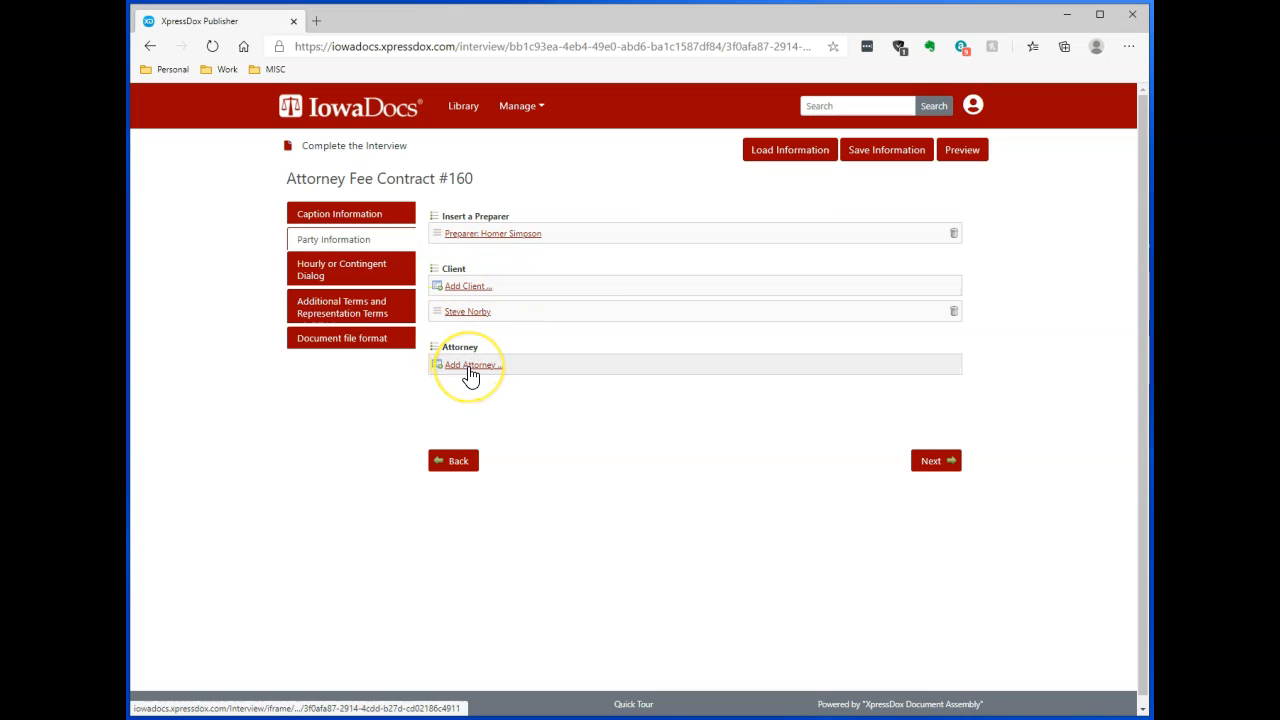
Step: Add Homer Simpson – Des Moines from the firm list as attorney
{"action": "left_click", "coordinate": [469, 364]}
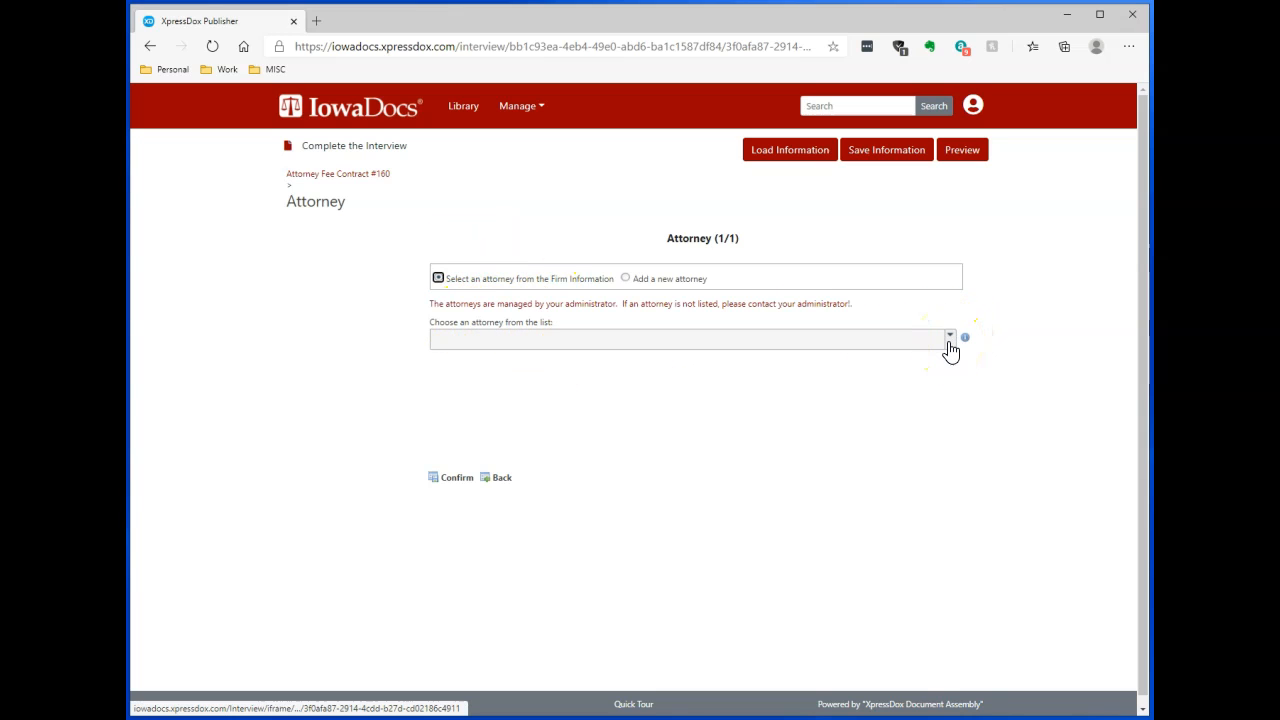
{"action": "left_click", "coordinate": [948, 337]}
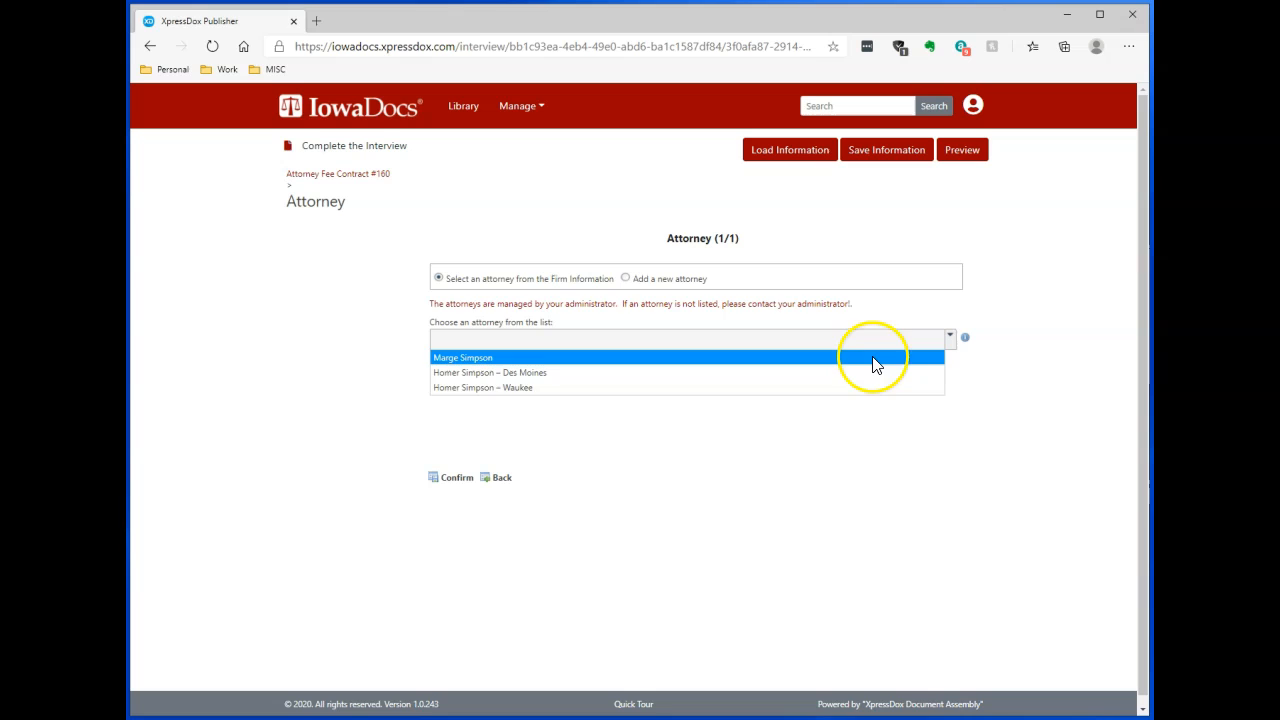
{"action": "left_click", "coordinate": [489, 372]}
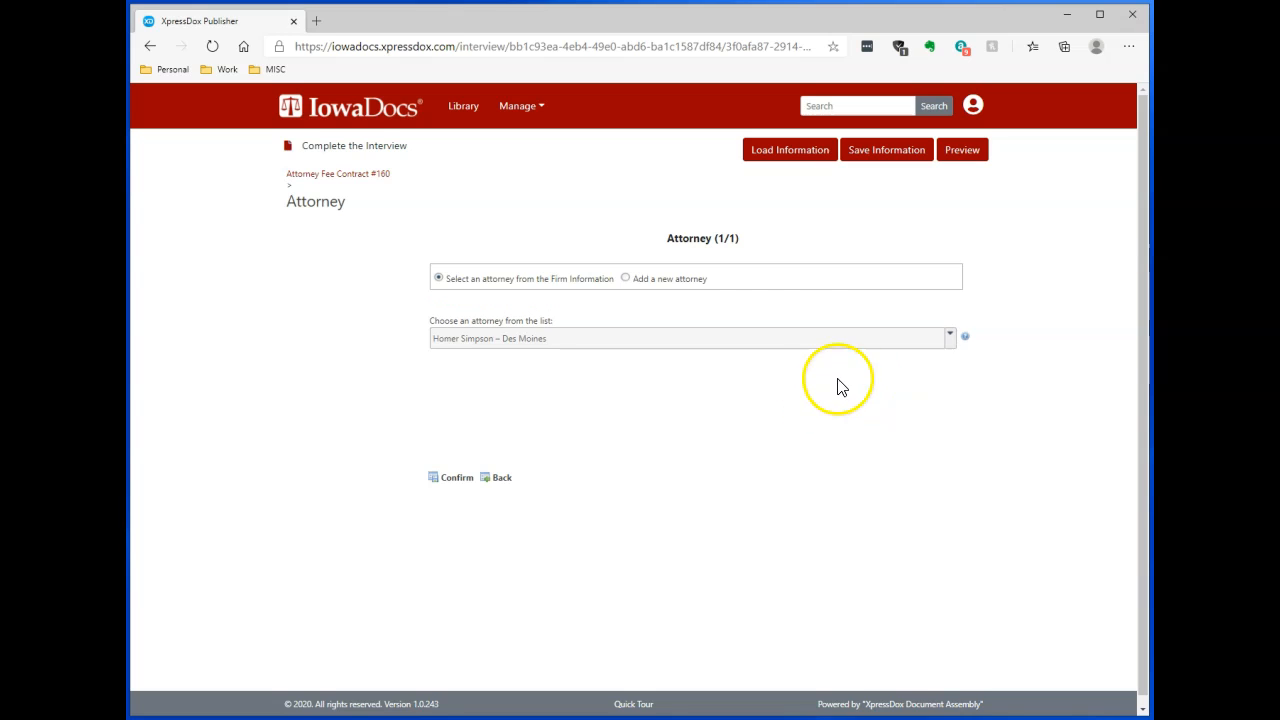
{"action": "mouse_move", "coordinate": [480, 495]}
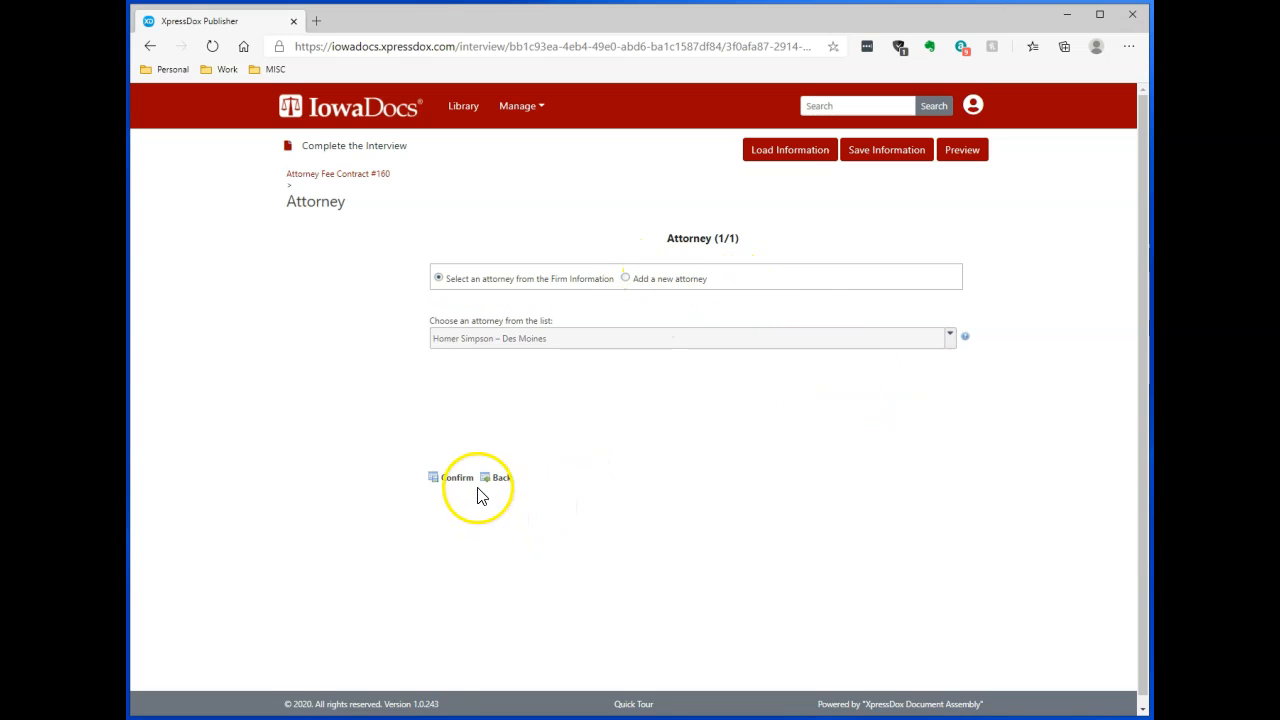
{"action": "left_click", "coordinate": [452, 477]}
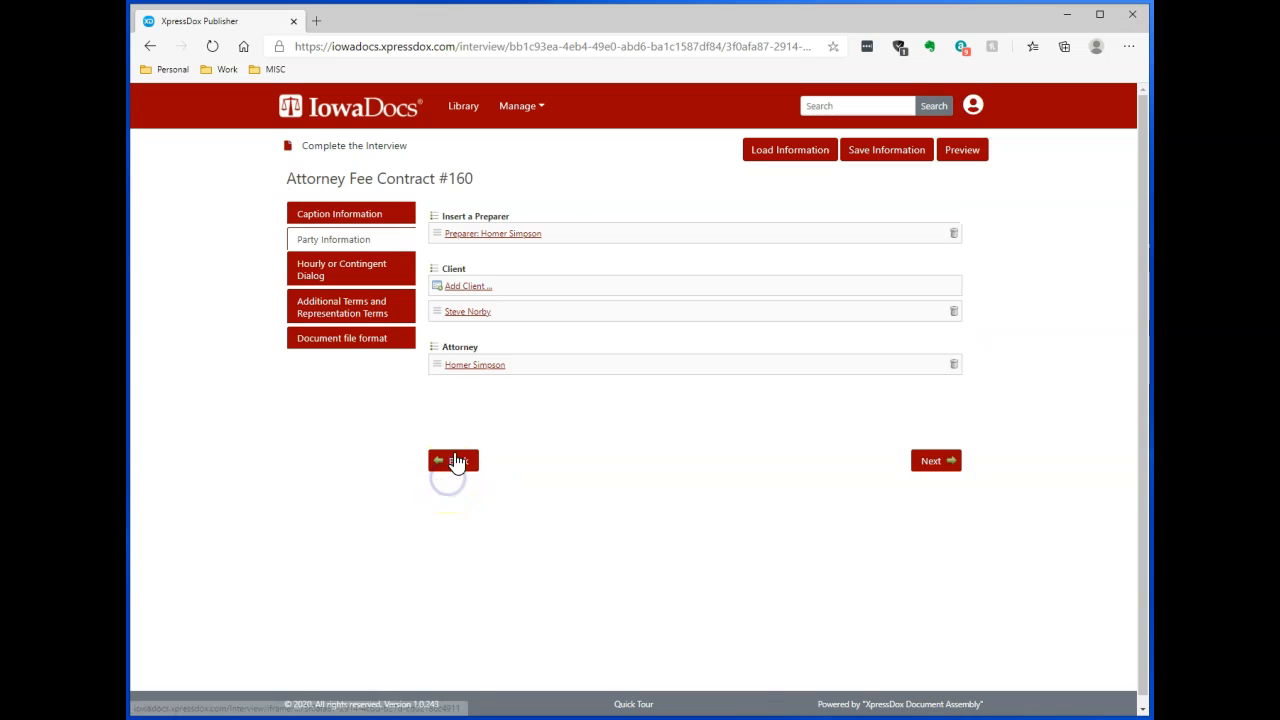
Step: Tick Hourly fee and continue past Additional Terms to the file format page
{"action": "left_click", "coordinate": [453, 460]}
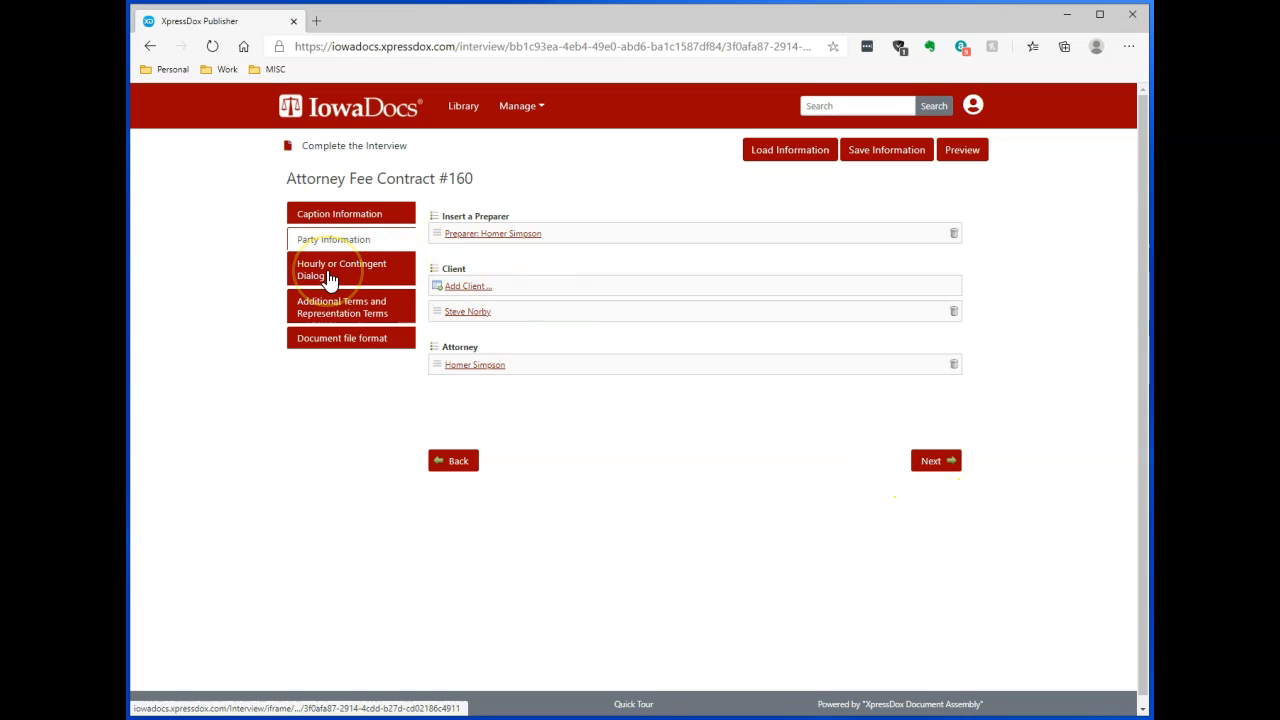
{"action": "left_click", "coordinate": [341, 269]}
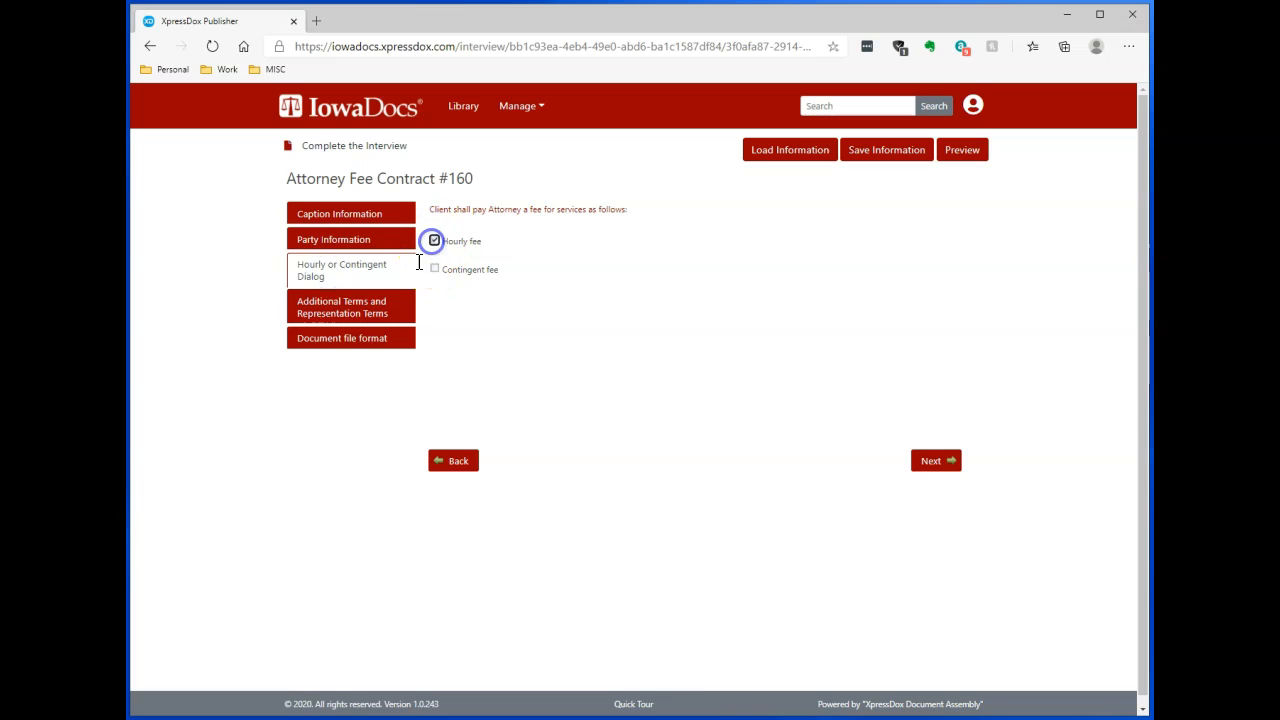
{"action": "left_click", "coordinate": [434, 241]}
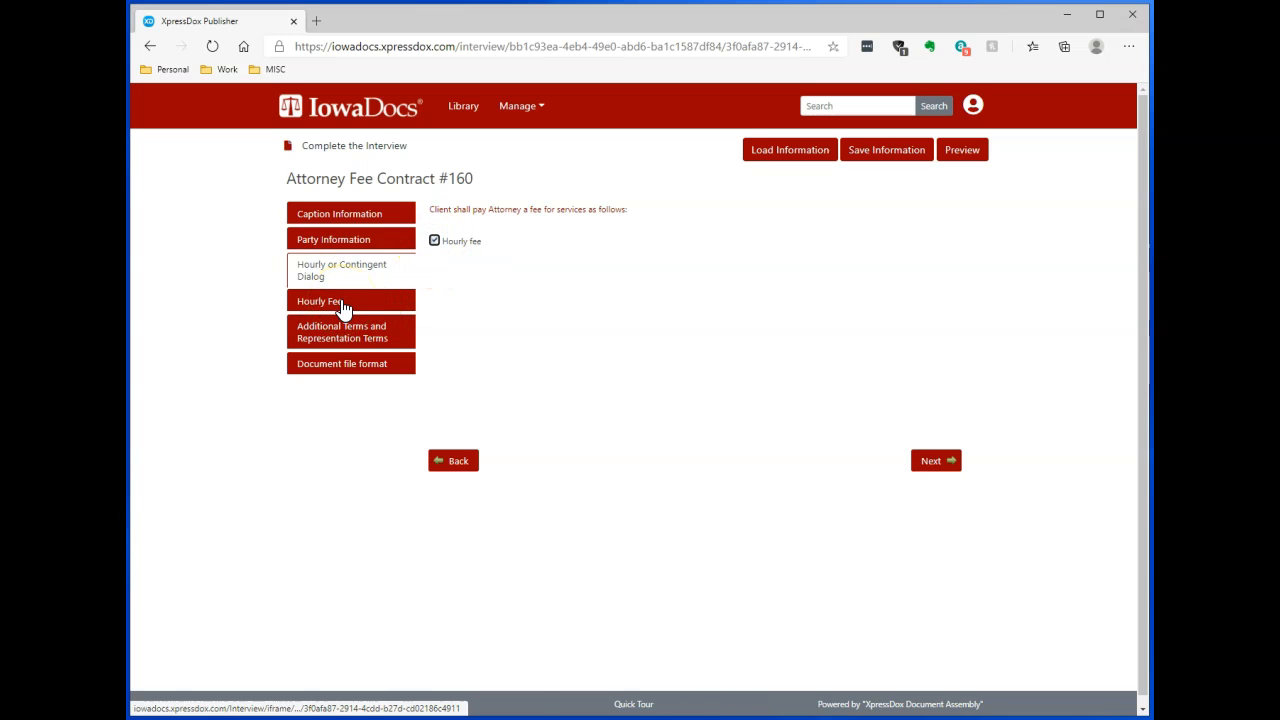
{"action": "left_click", "coordinate": [934, 460]}
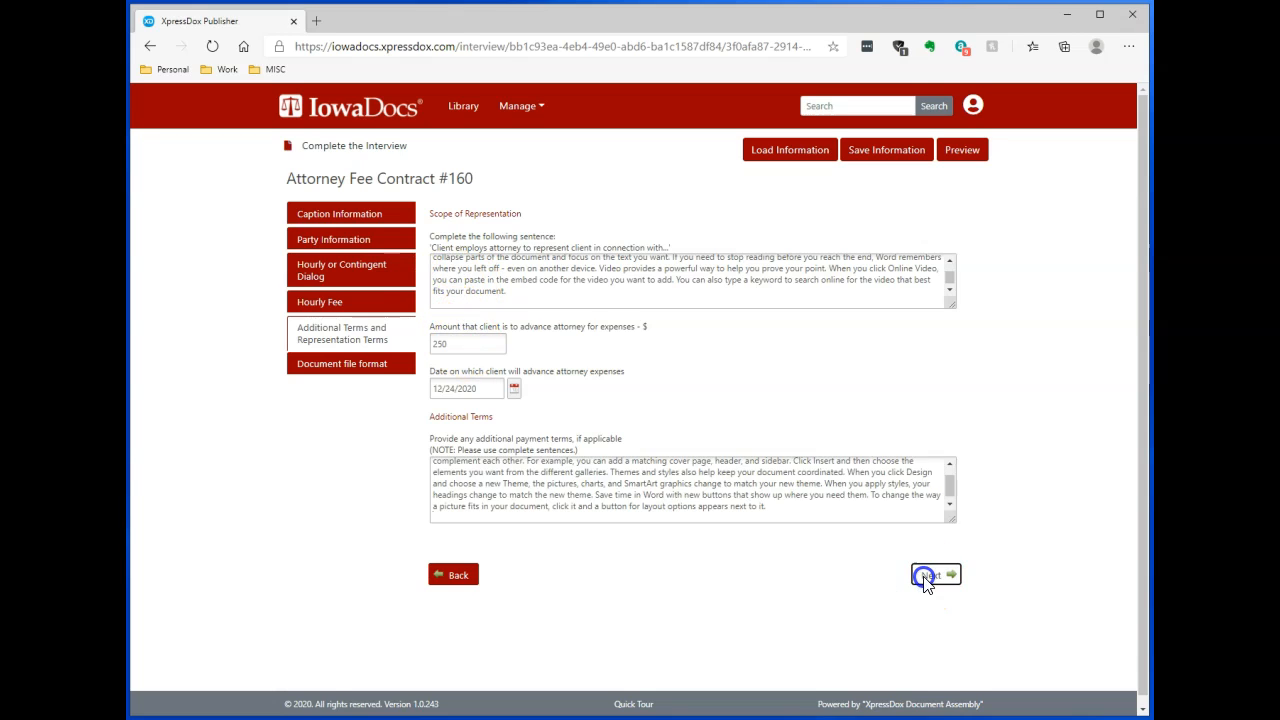
{"action": "left_click", "coordinate": [930, 574]}
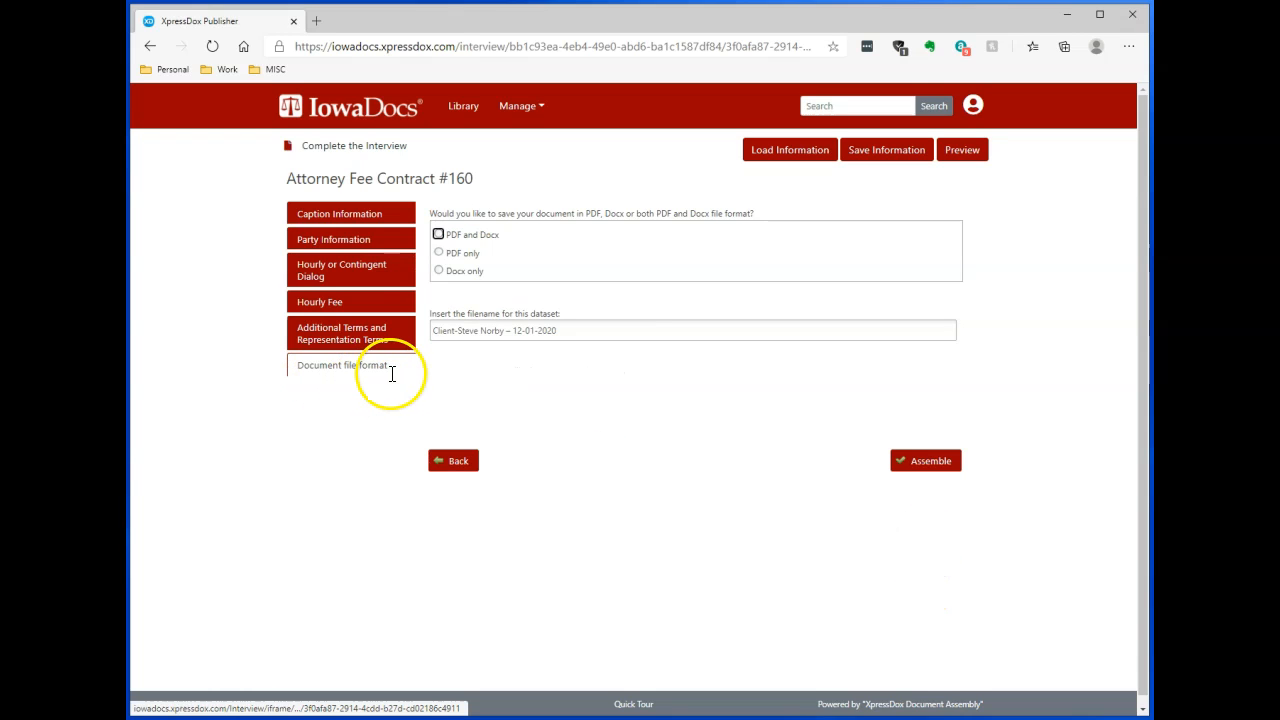
{"action": "mouse_move", "coordinate": [448, 195]}
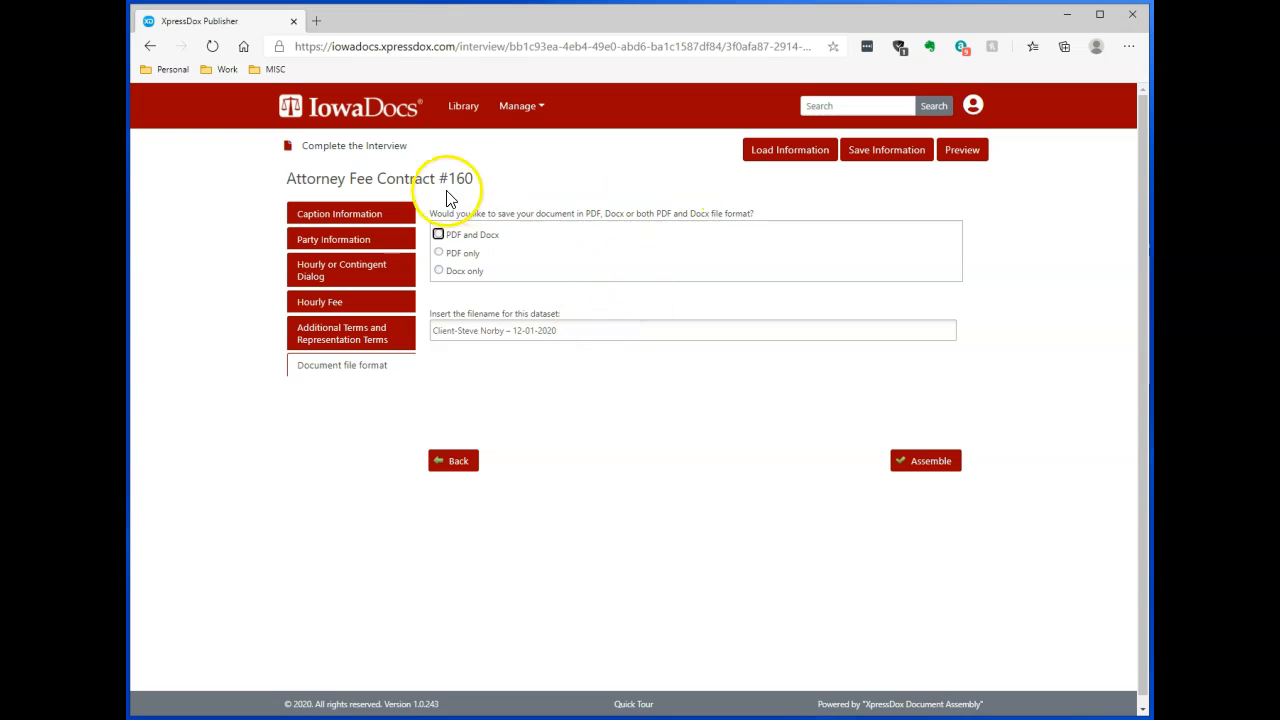
{"action": "mouse_move", "coordinate": [537, 253]}
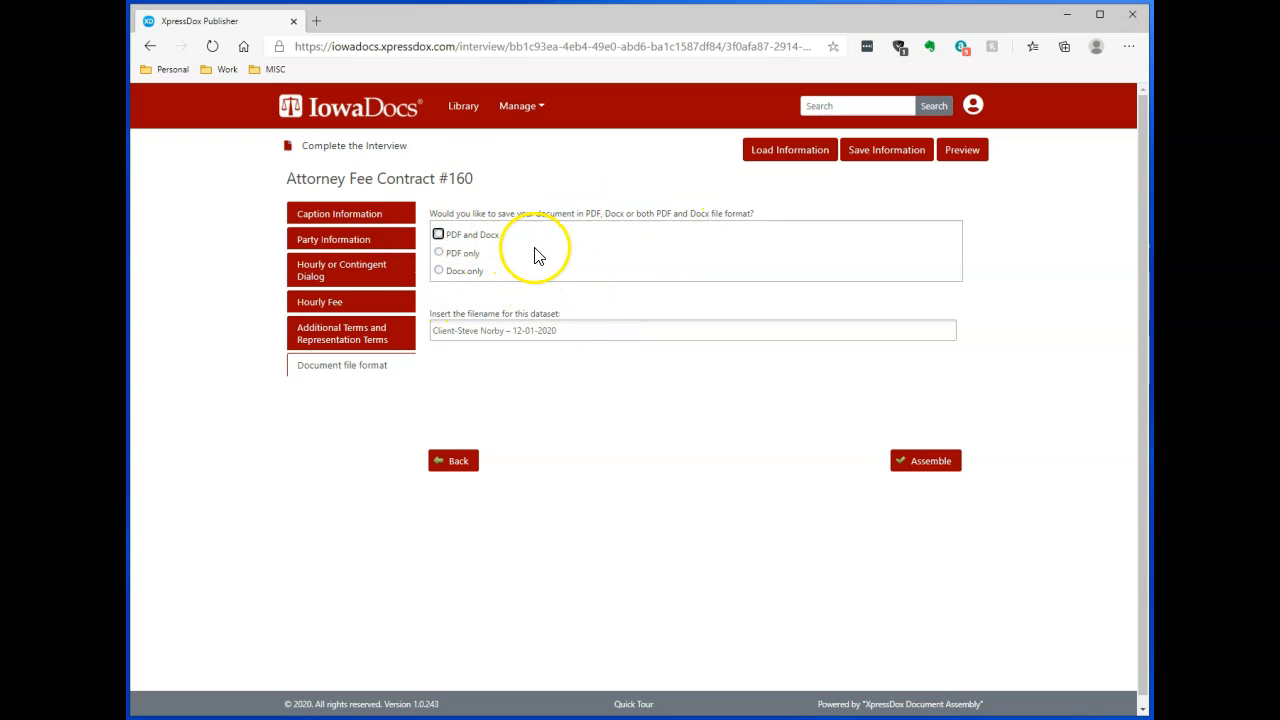
{"action": "mouse_move", "coordinate": [565, 325]}
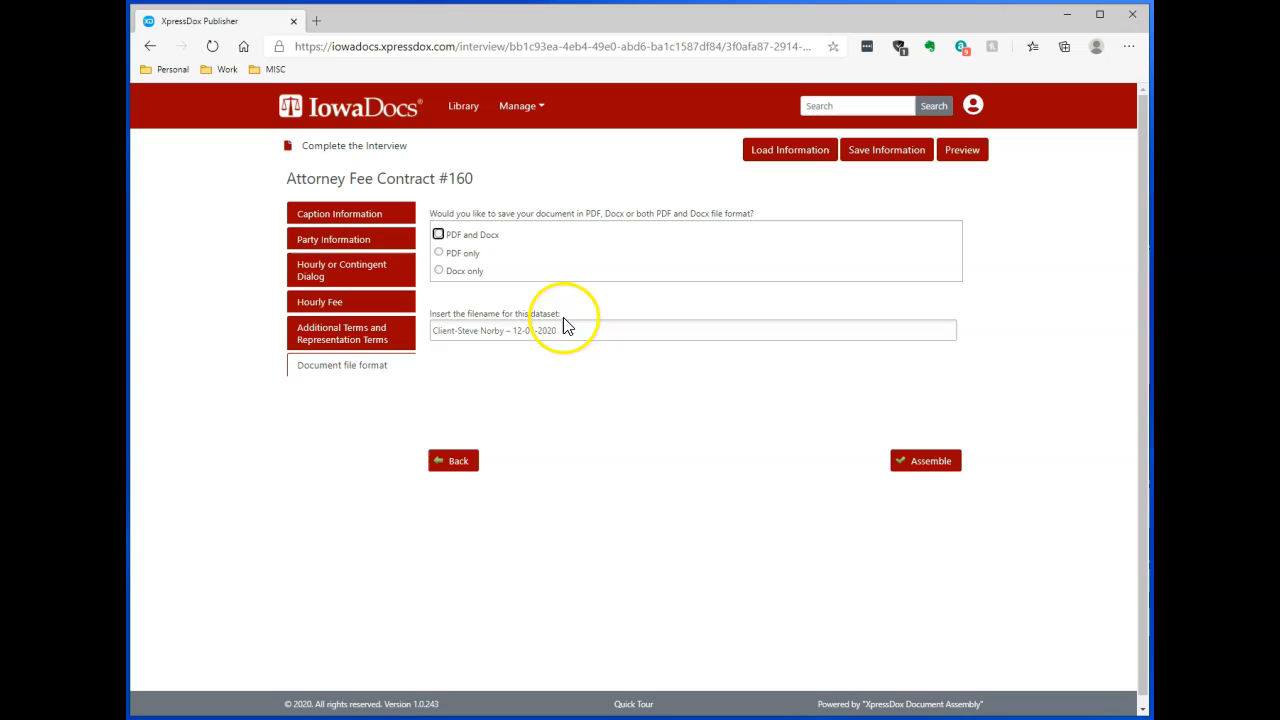
{"action": "mouse_move", "coordinate": [962, 150]}
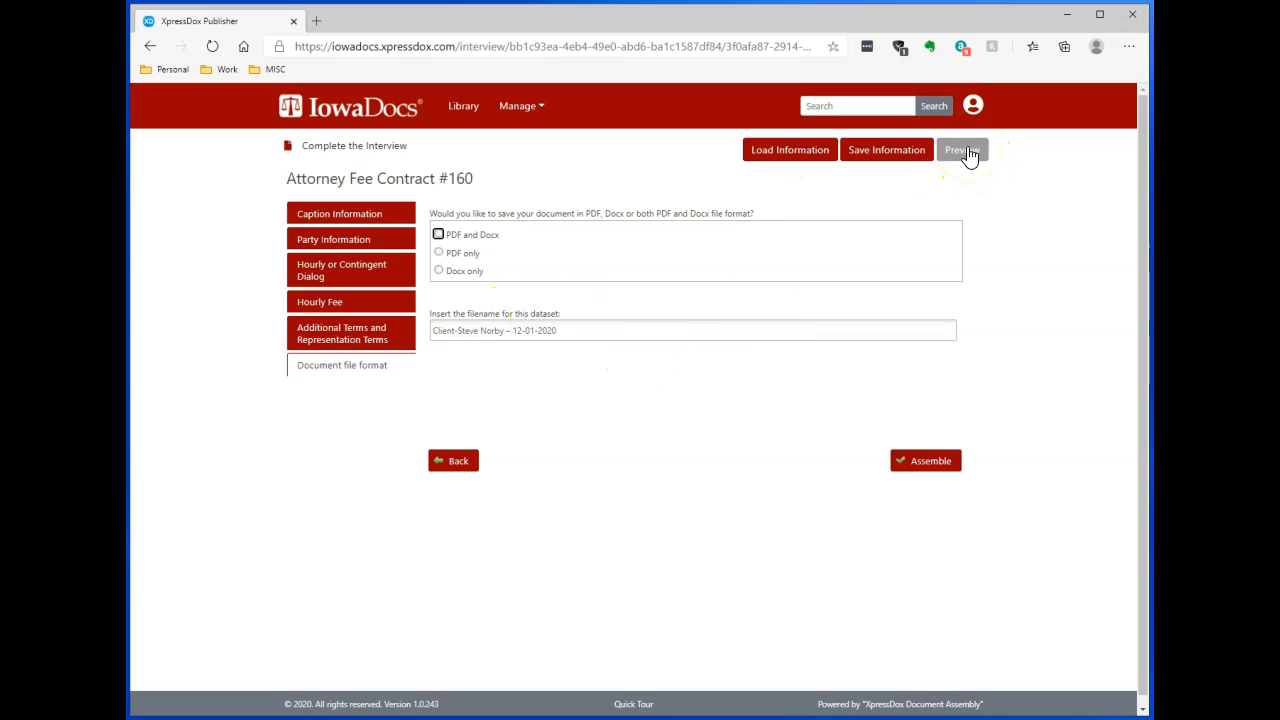
{"action": "left_click", "coordinate": [960, 149]}
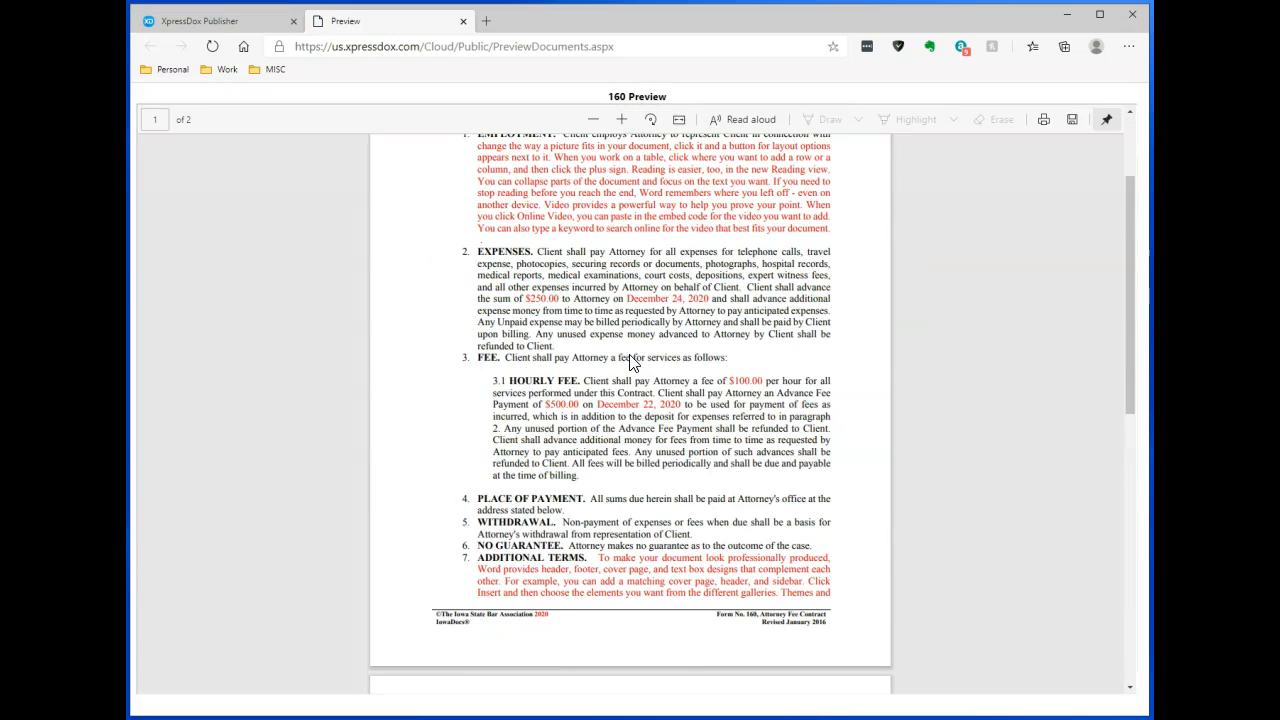
{"action": "scroll", "scroll_direction": "up", "scroll_amount": 3}
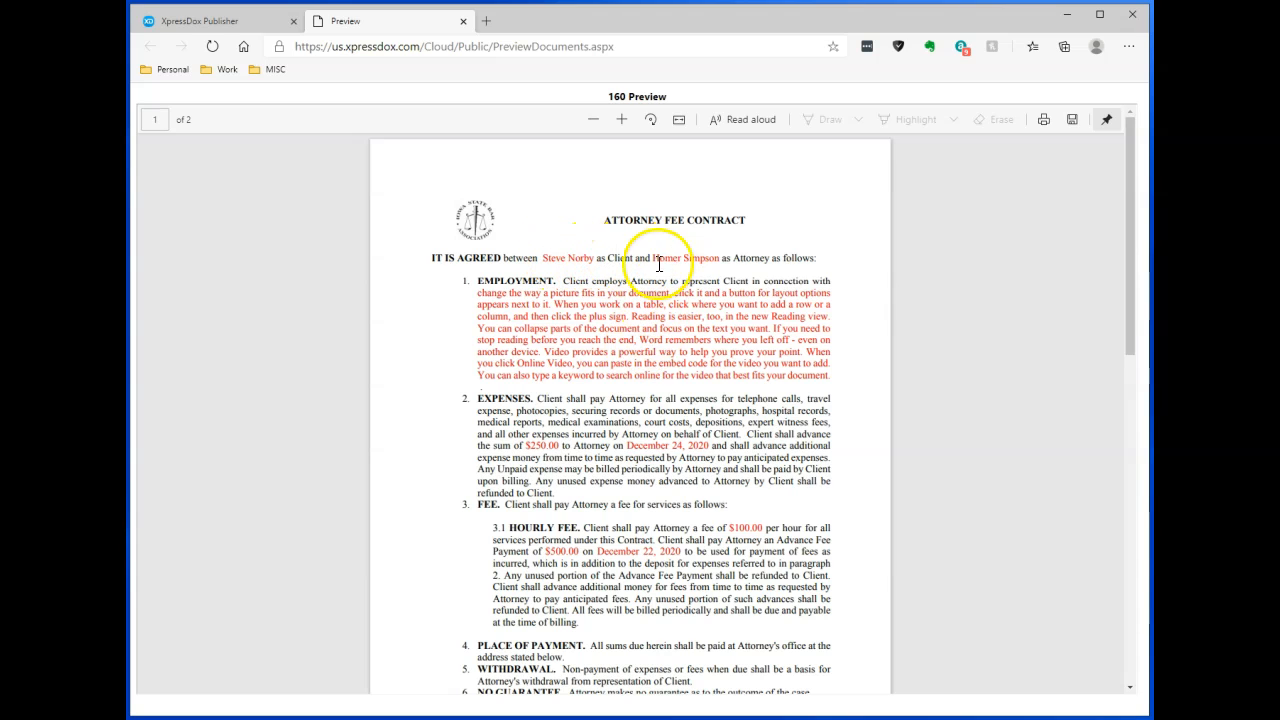
{"action": "mouse_move", "coordinate": [637, 480]}
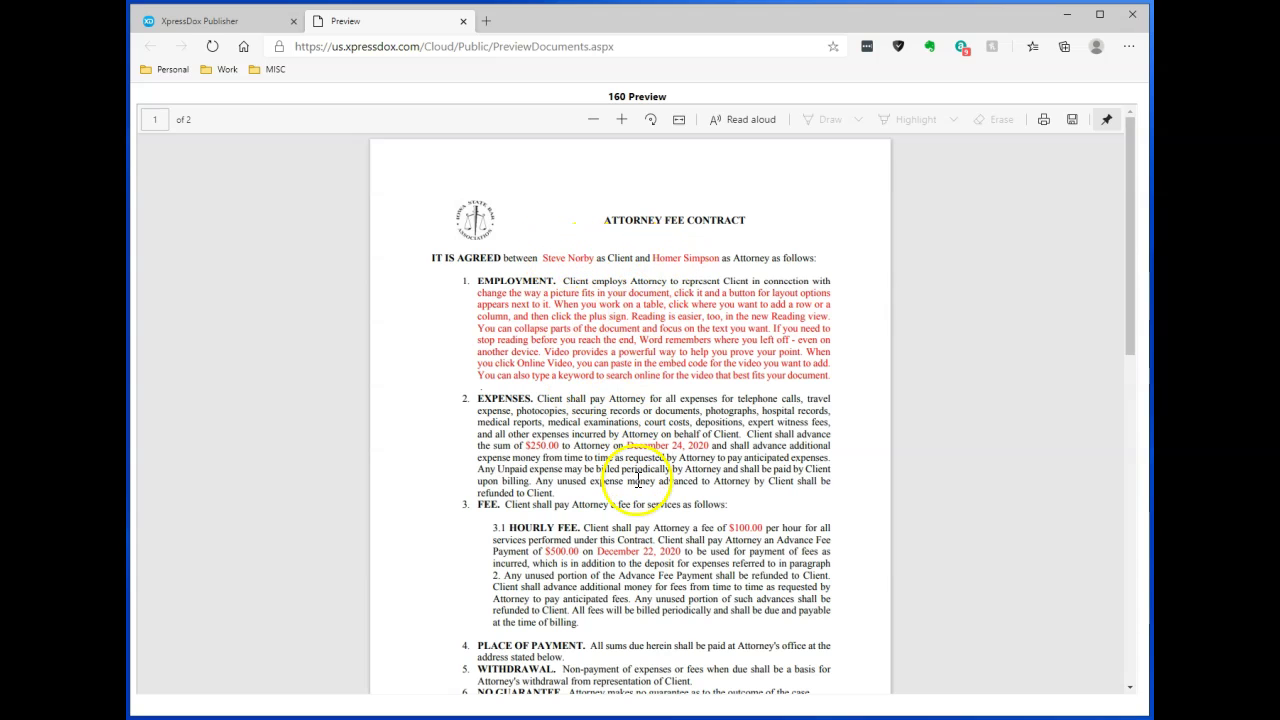
{"action": "scroll", "scroll_direction": "down", "scroll_amount": 3}
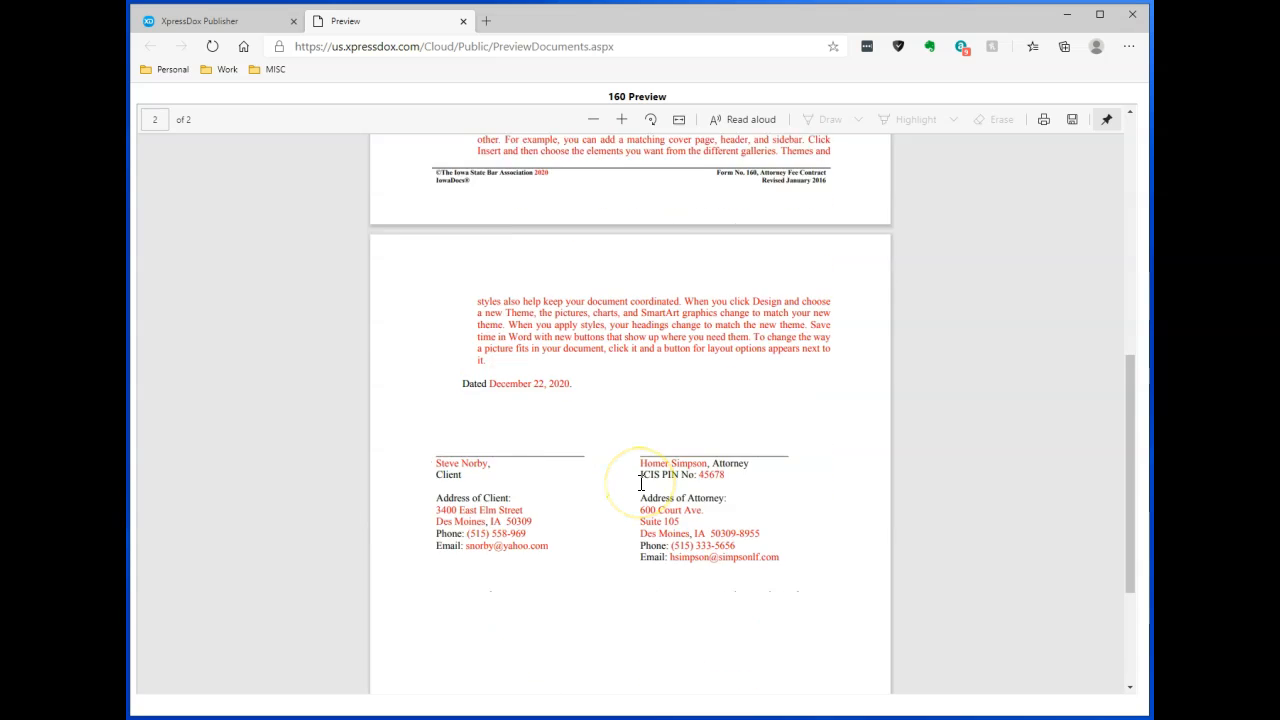
{"action": "scroll", "scroll_direction": "up", "scroll_amount": 3}
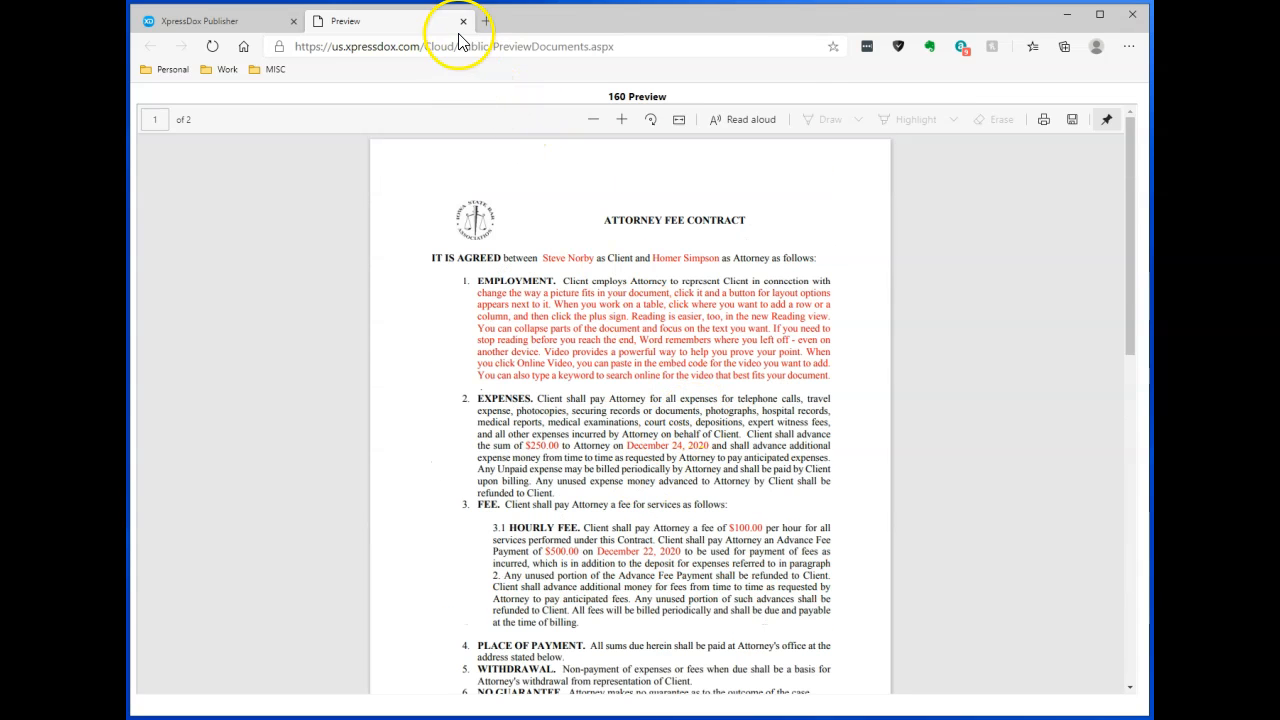
{"action": "left_click", "coordinate": [462, 20]}
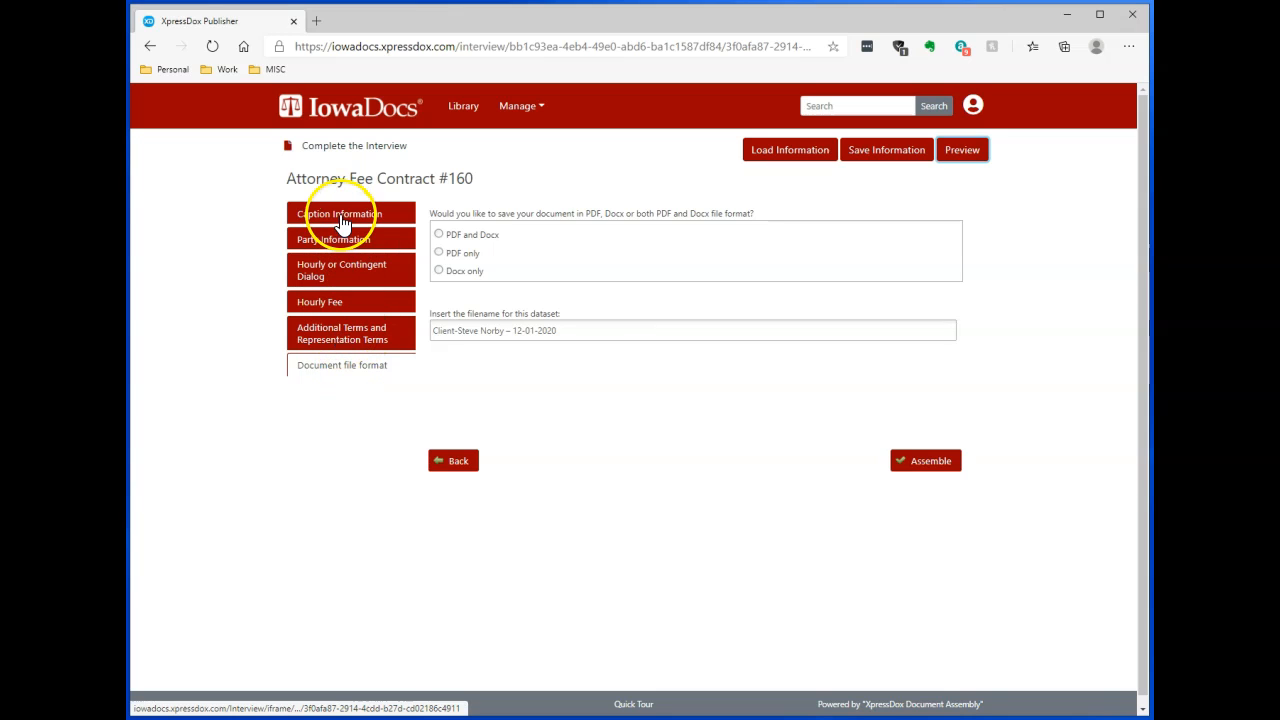
{"action": "mouse_move", "coordinate": [351, 330]}
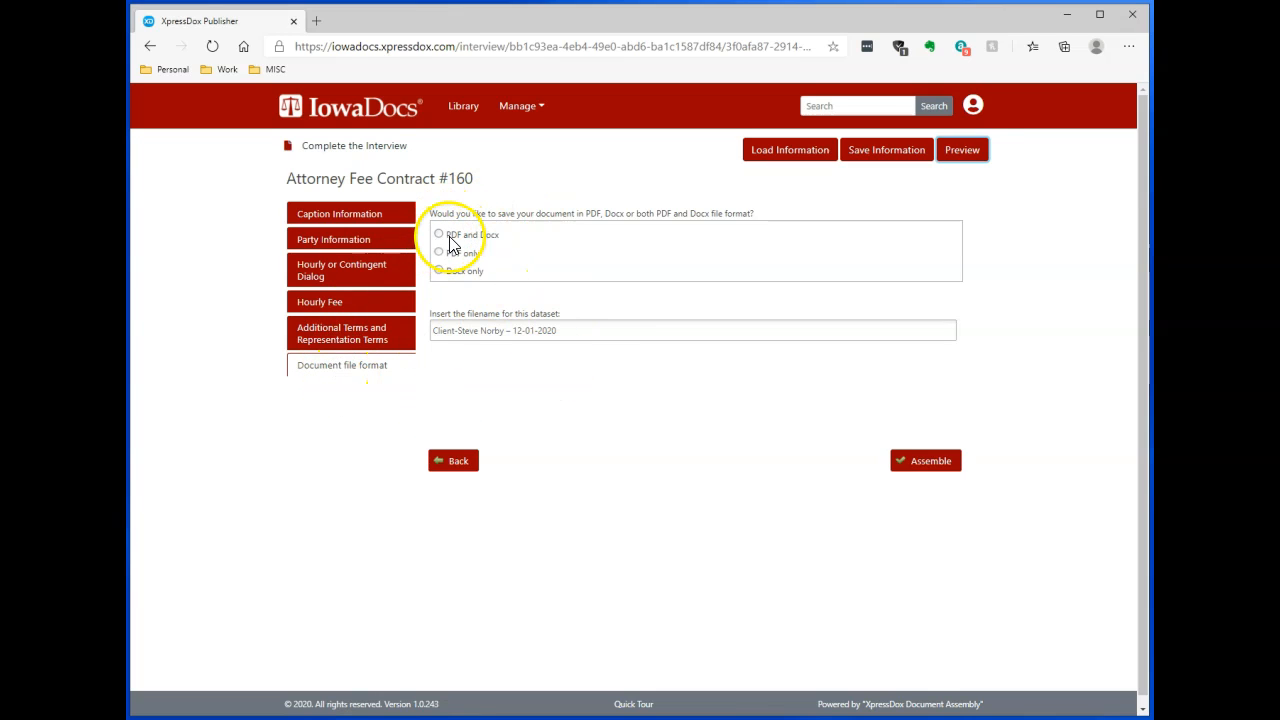
{"action": "mouse_move", "coordinate": [510, 245]}
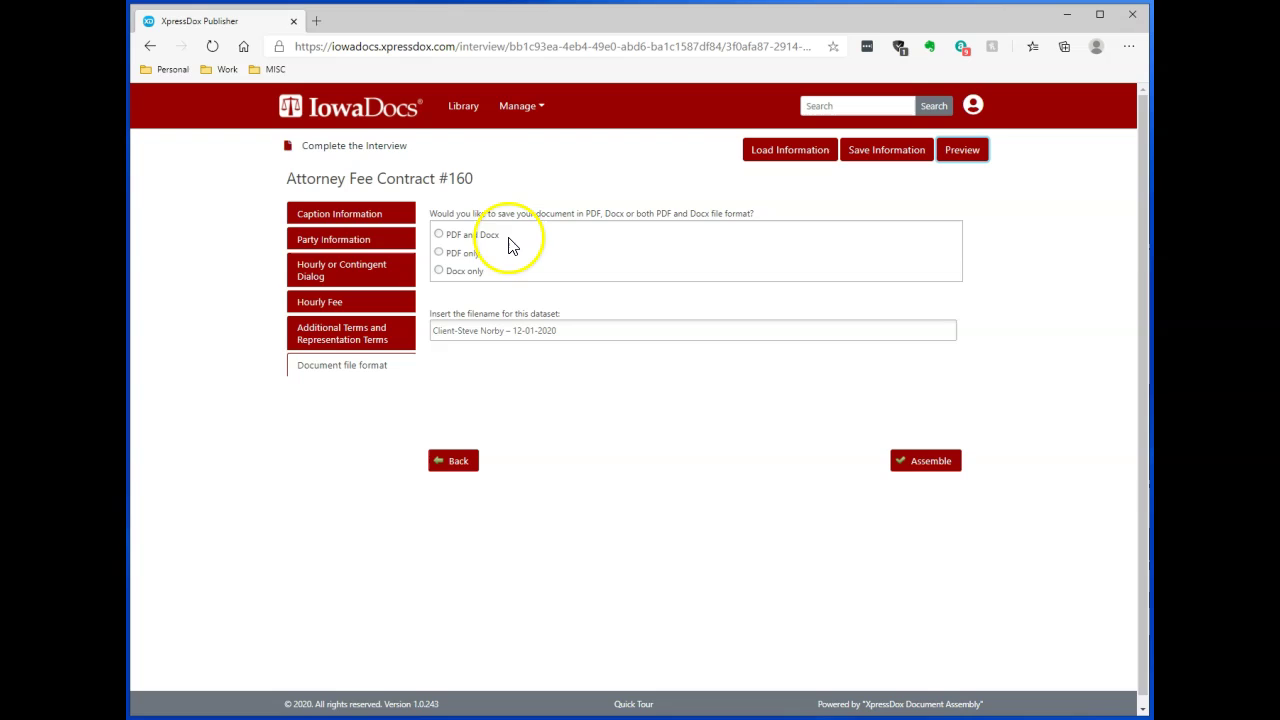
{"action": "mouse_move", "coordinate": [508, 247]}
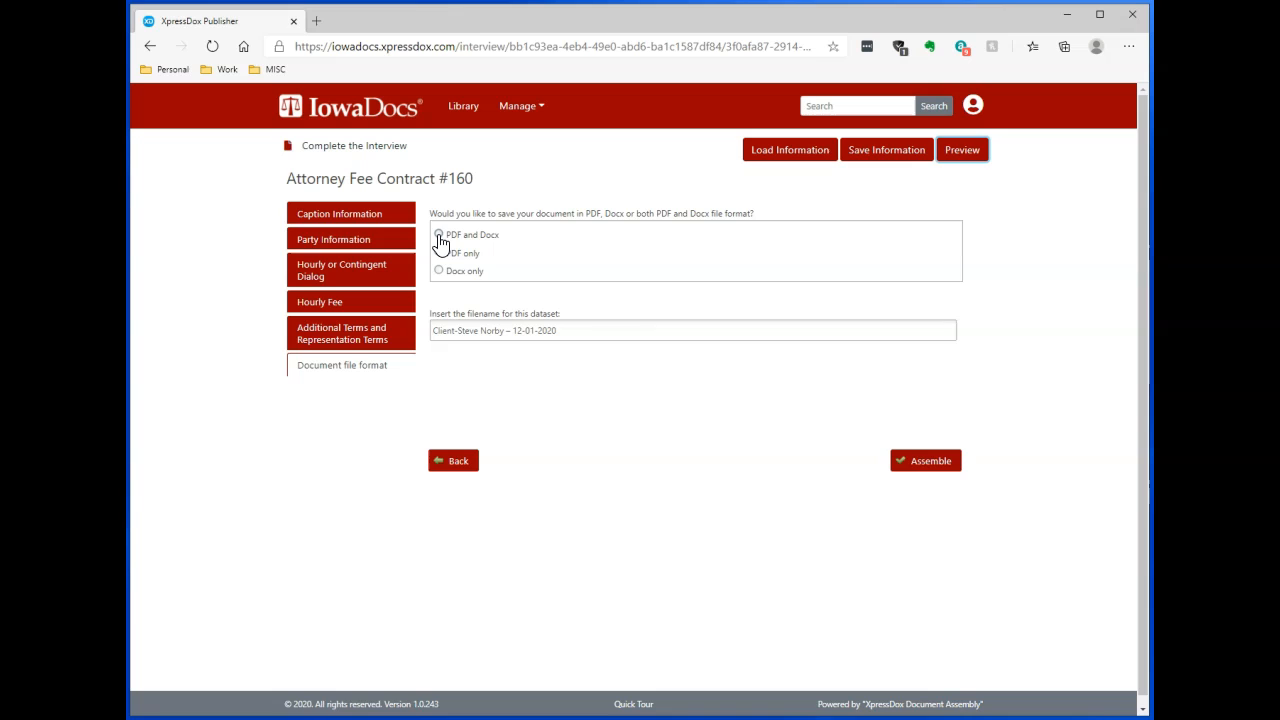
Step: Select 'PDF and Docx' output and assemble the contract
{"action": "left_click", "coordinate": [439, 235]}
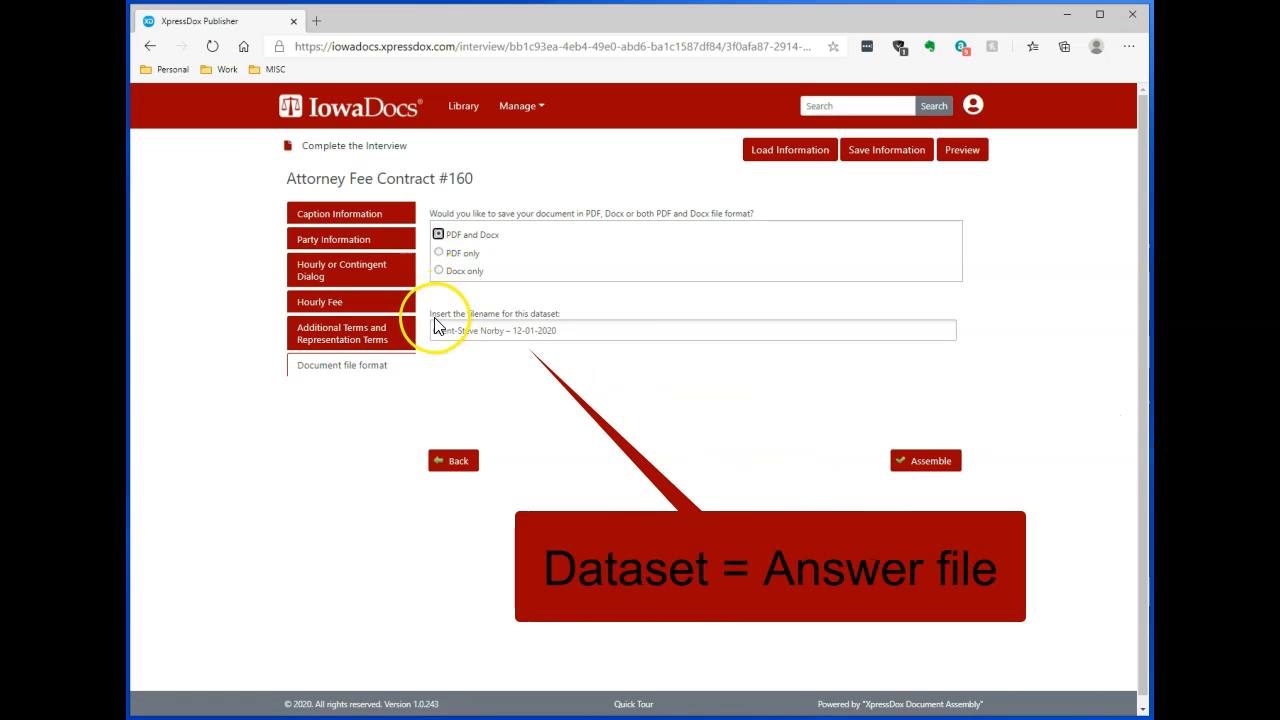
{"action": "mouse_move", "coordinate": [550, 328]}
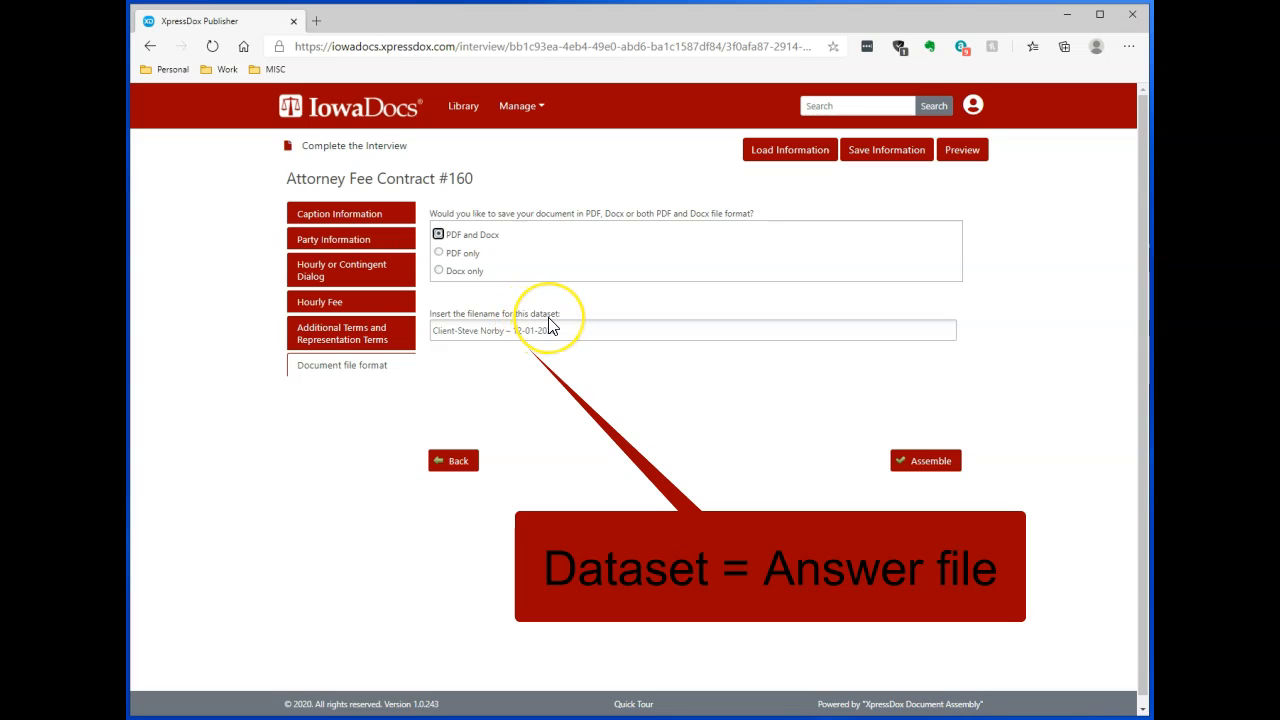
{"action": "mouse_move", "coordinate": [548, 325]}
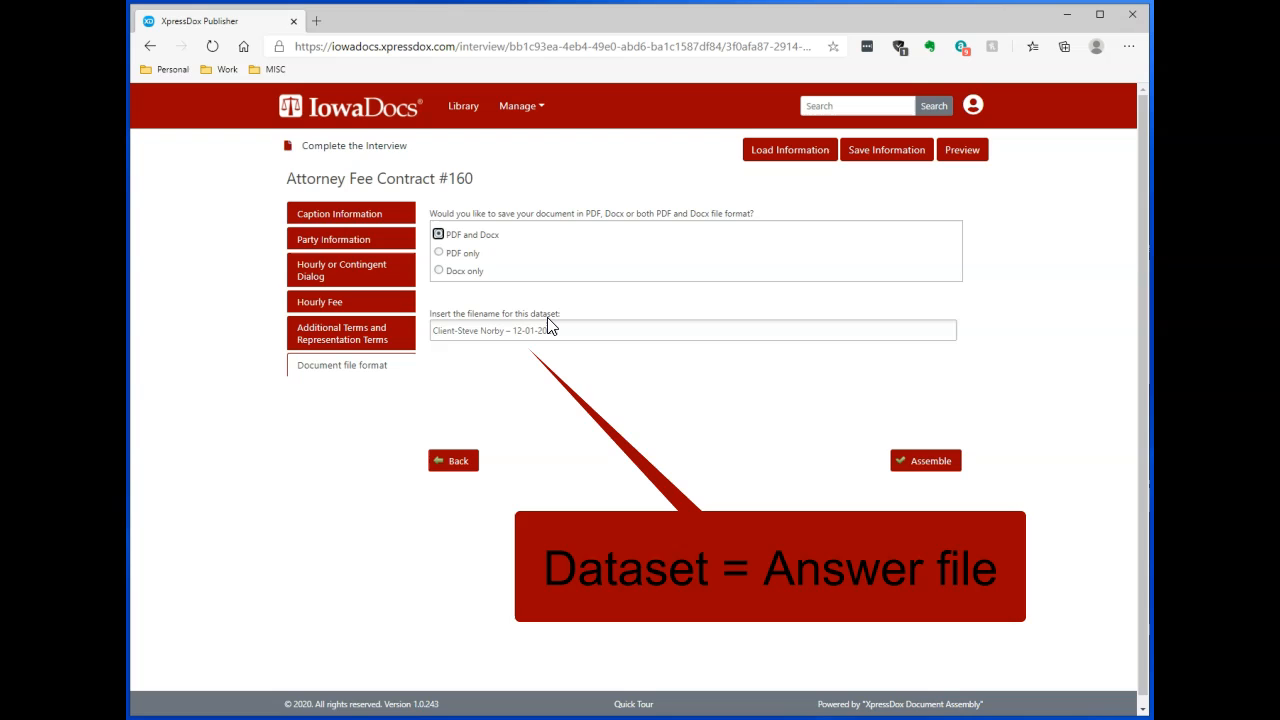
{"action": "mouse_move", "coordinate": [500, 370]}
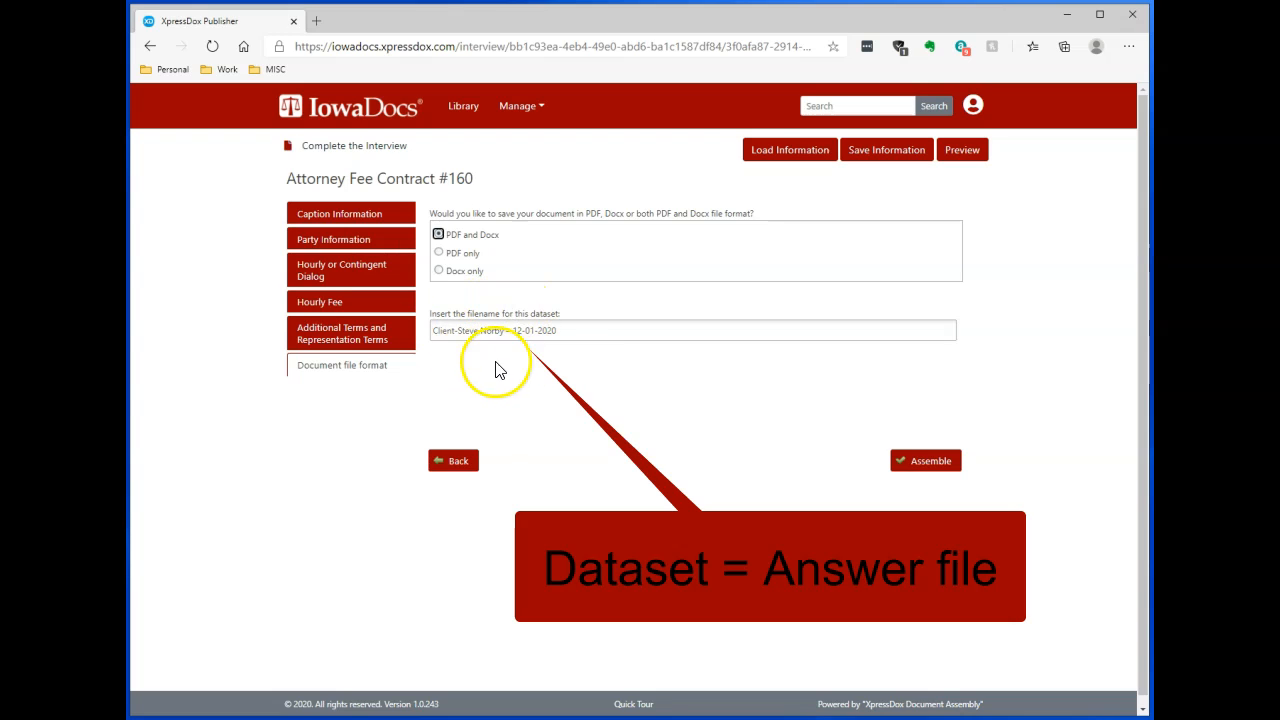
{"action": "mouse_move", "coordinate": [417, 355]}
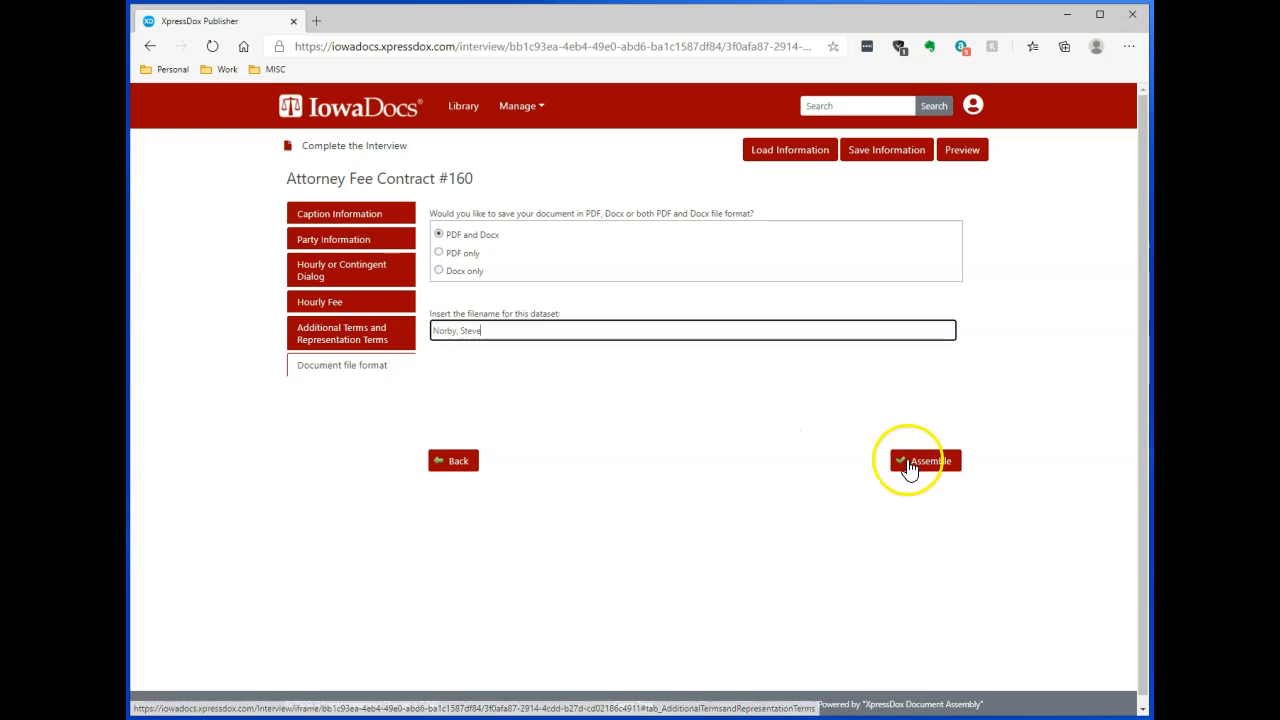
{"action": "left_click", "coordinate": [924, 460]}
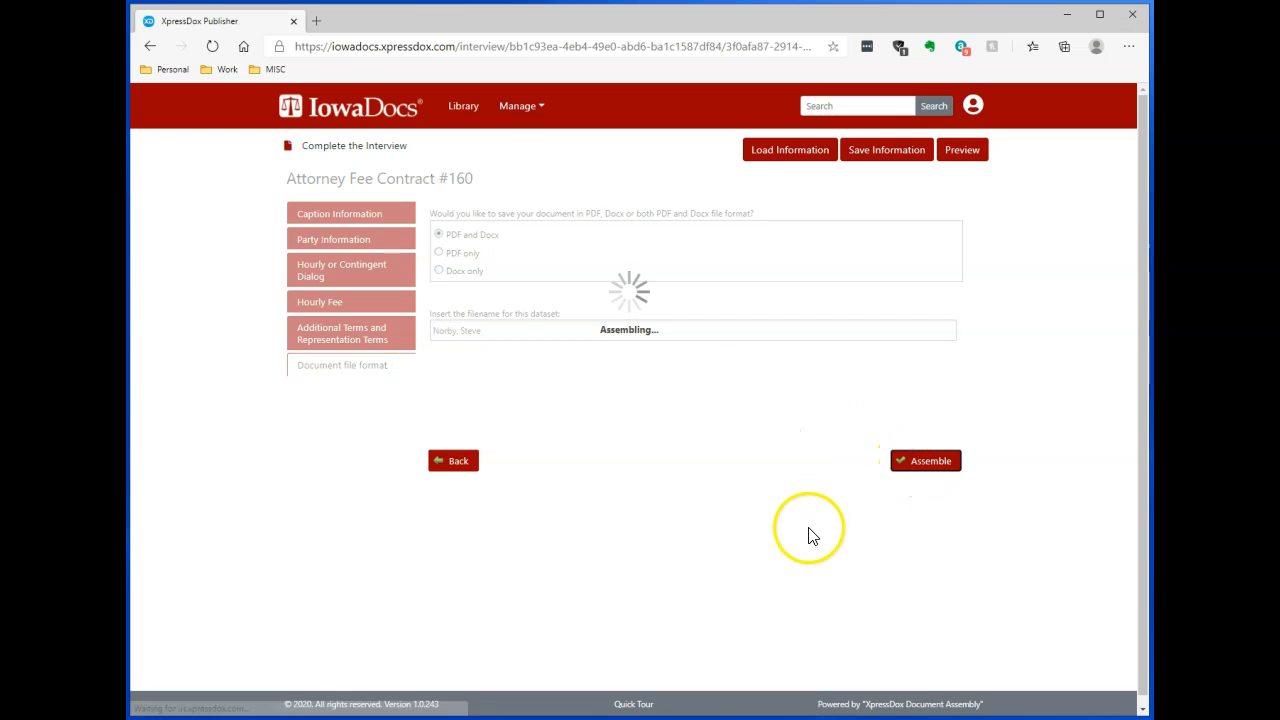
{"action": "left_click", "coordinate": [924, 460]}
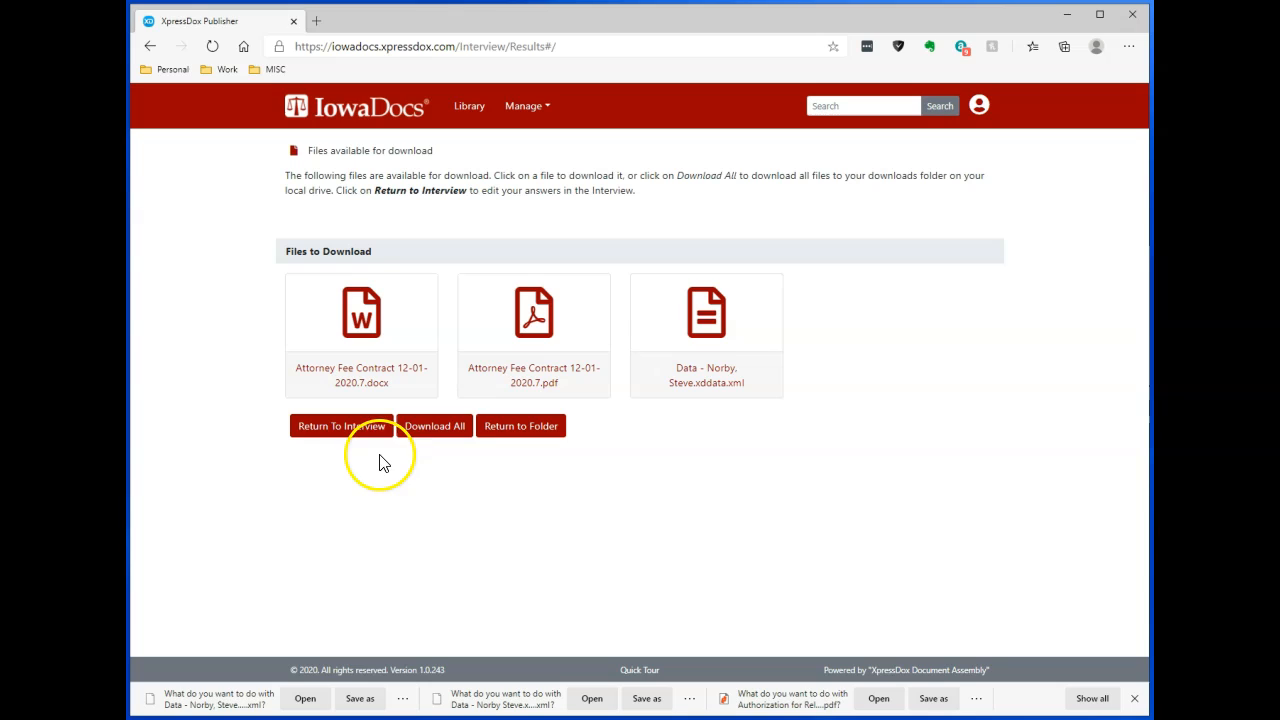
{"action": "mouse_move", "coordinate": [417, 482]}
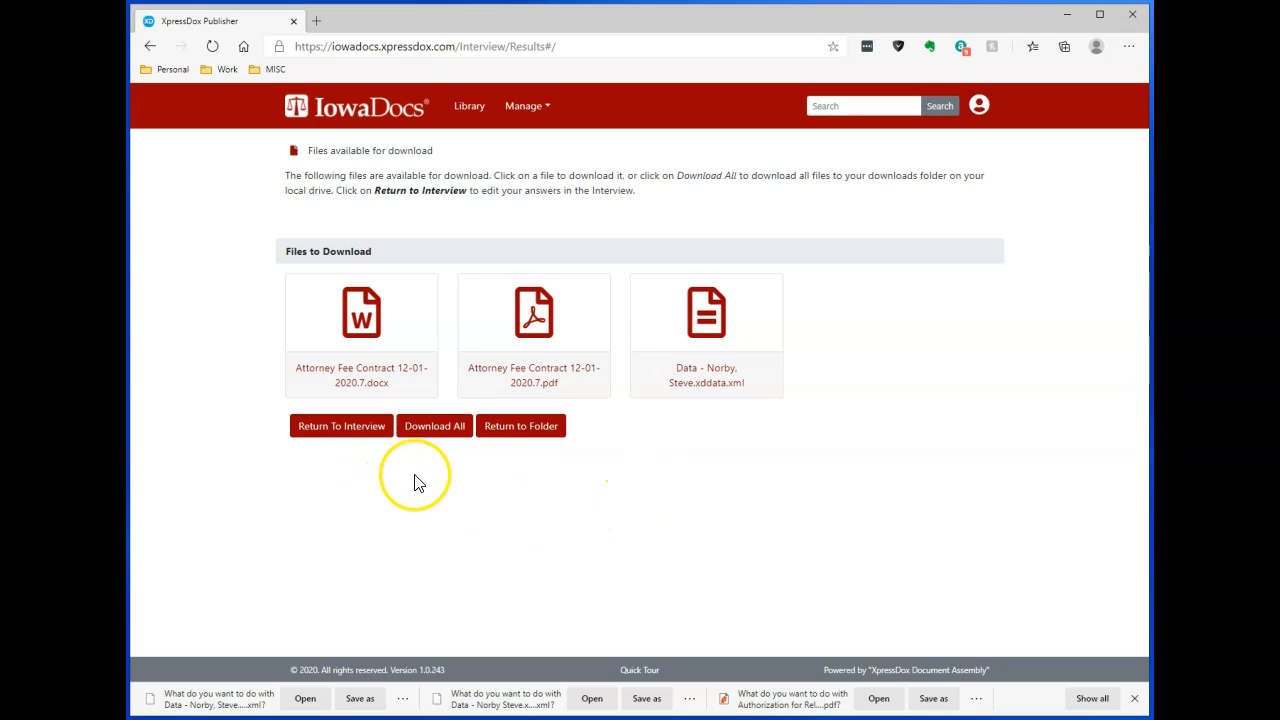
{"action": "mouse_move", "coordinate": [434, 425]}
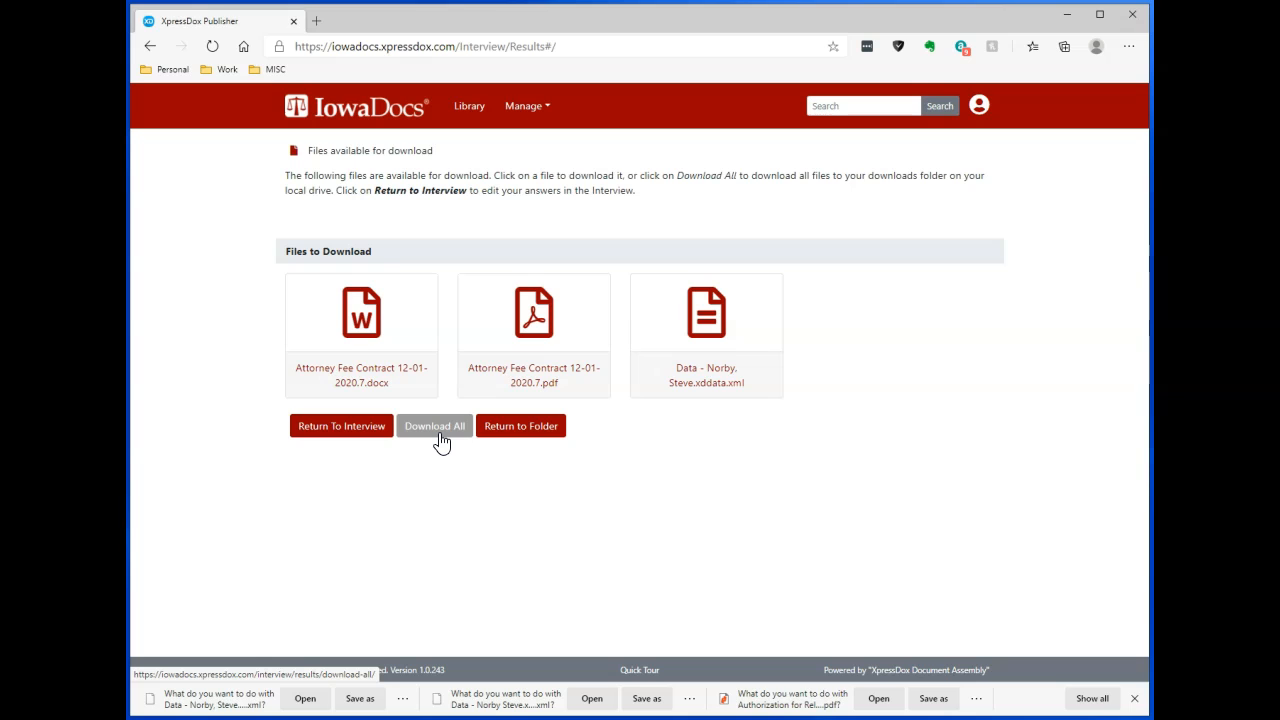
{"action": "mouse_move", "coordinate": [714, 410]}
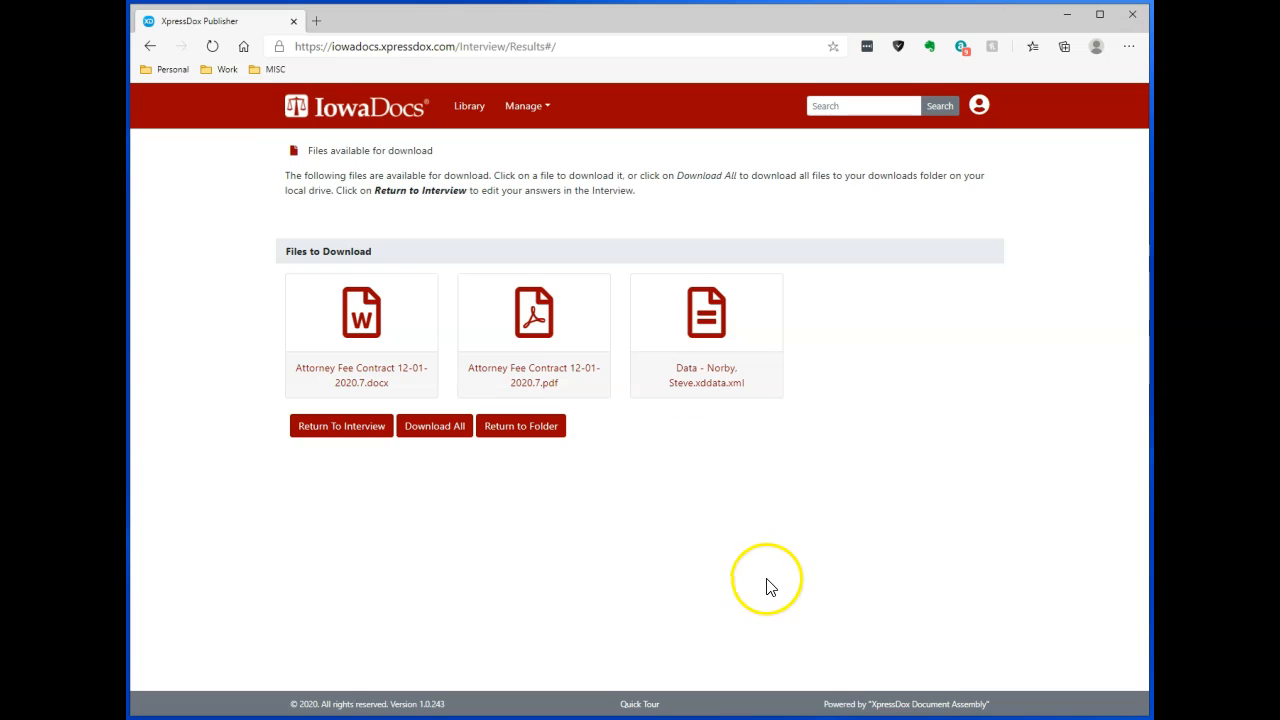
{"action": "mouse_move", "coordinate": [645, 515]}
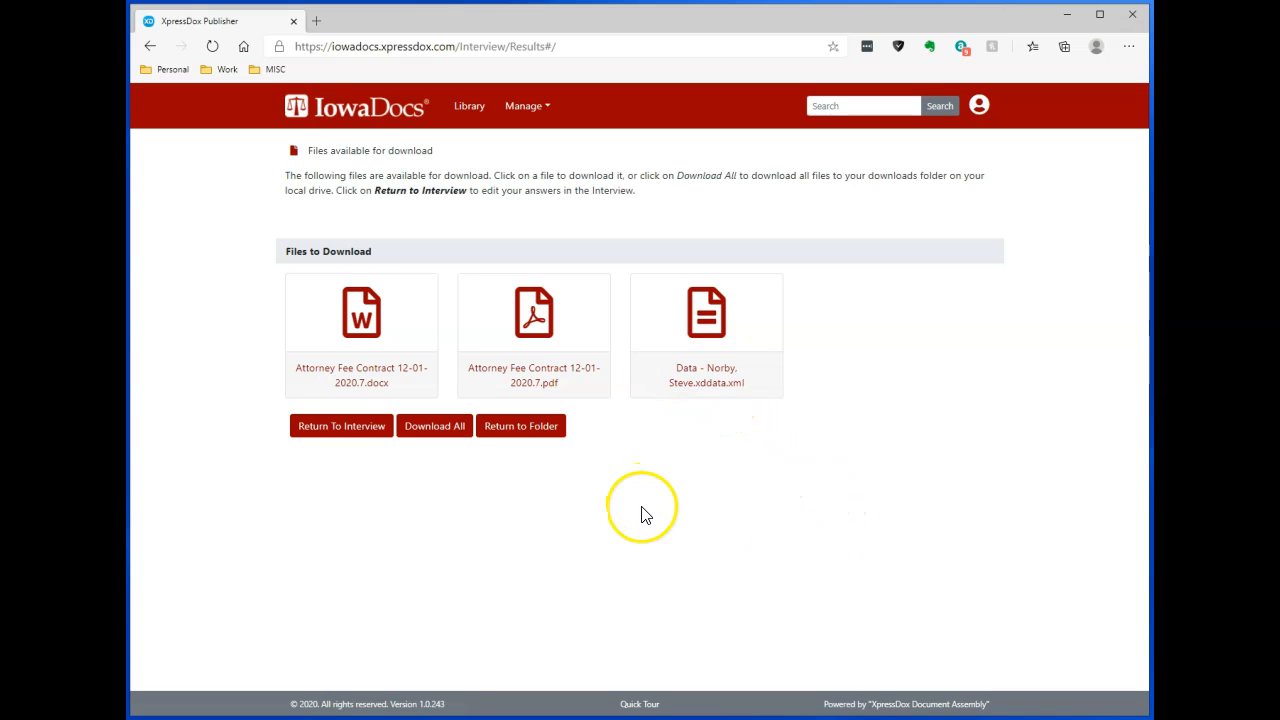
{"action": "mouse_move", "coordinate": [690, 510]}
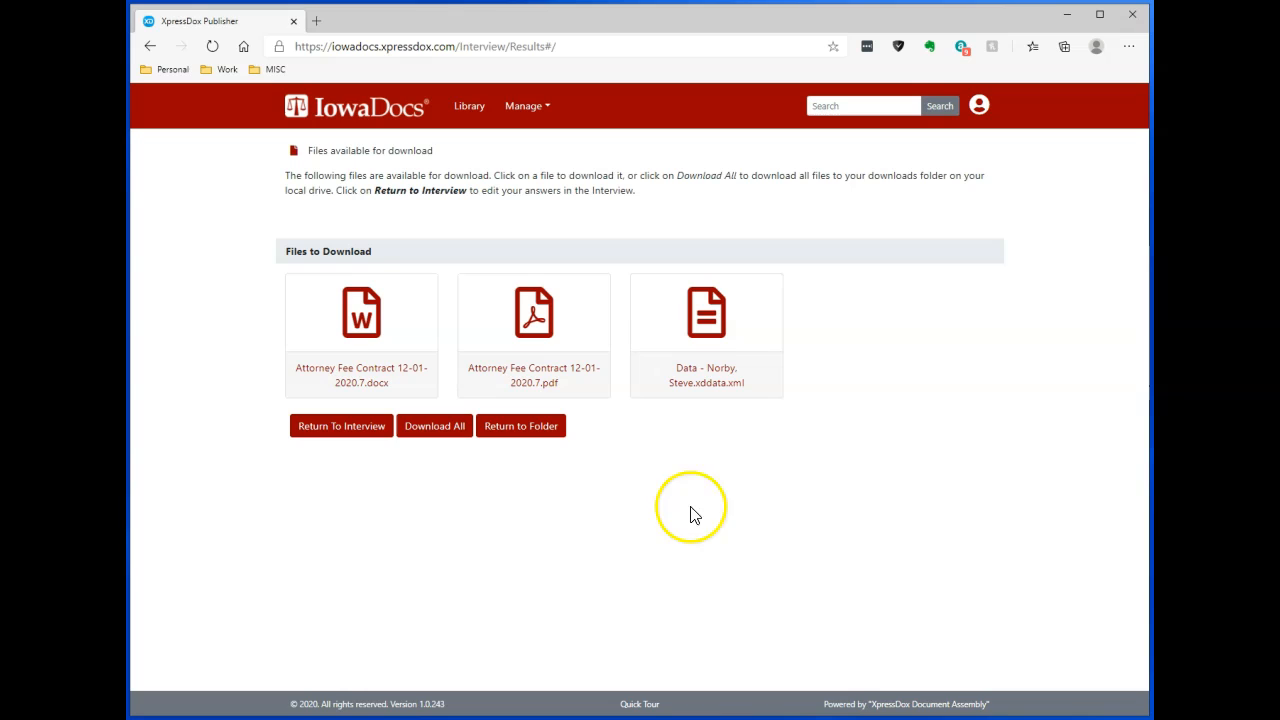
{"action": "mouse_move", "coordinate": [763, 518]}
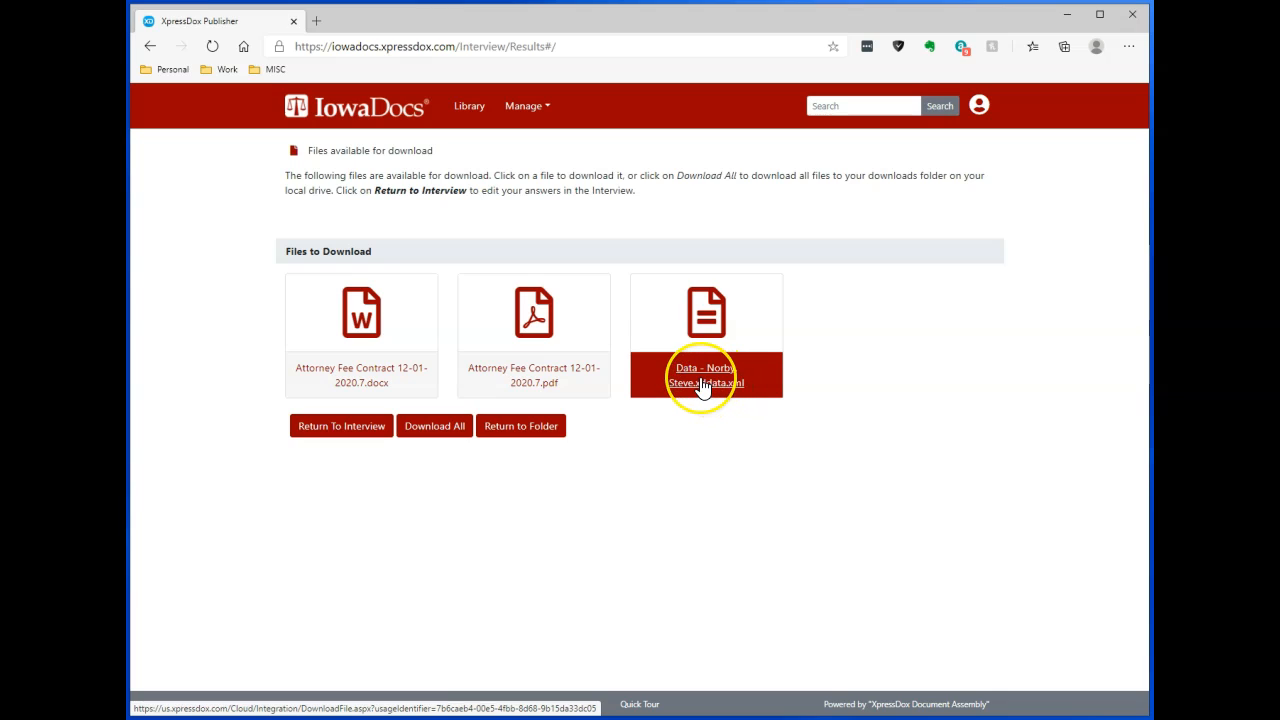
{"action": "mouse_move", "coordinate": [705, 382]}
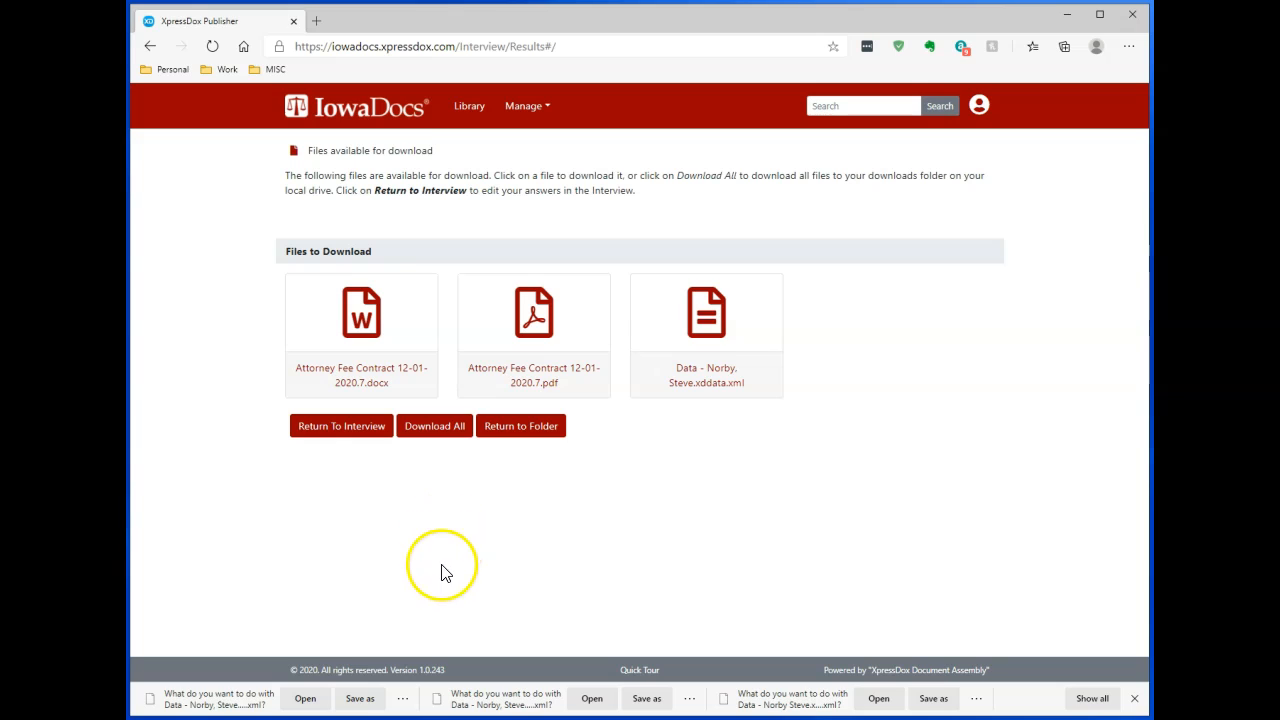
{"action": "mouse_move", "coordinate": [360, 698]}
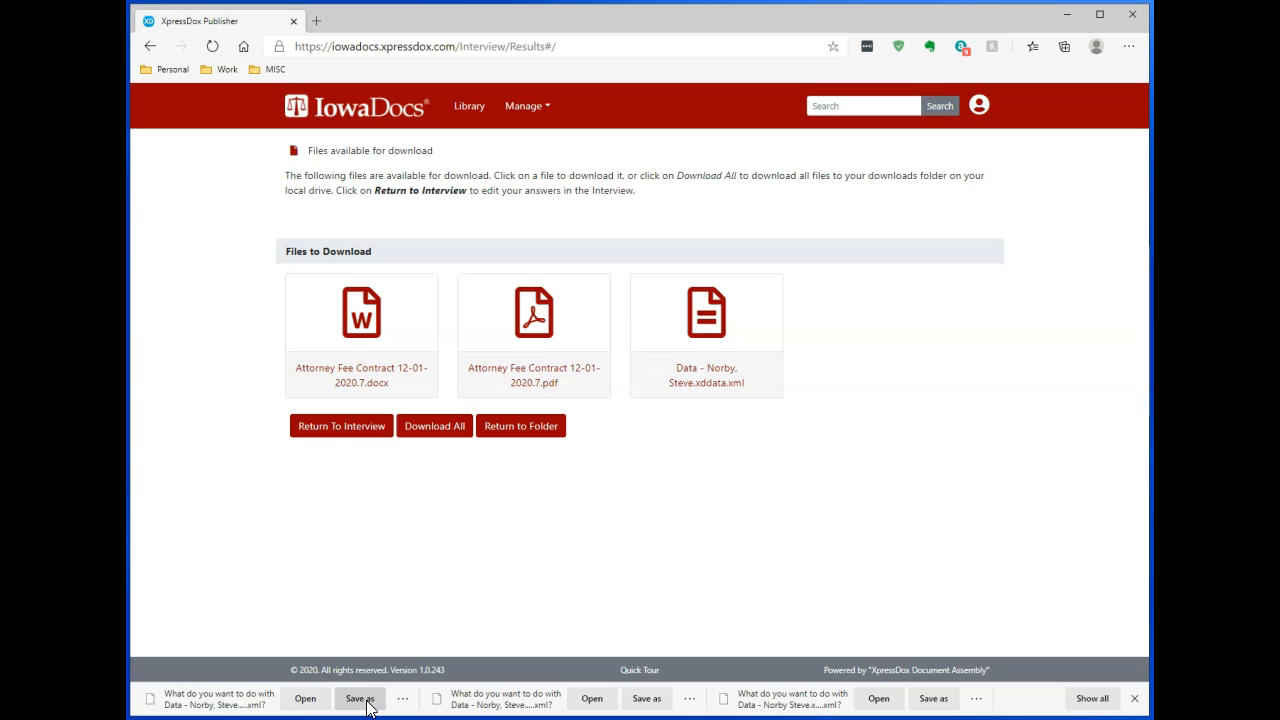
{"action": "left_click", "coordinate": [360, 698]}
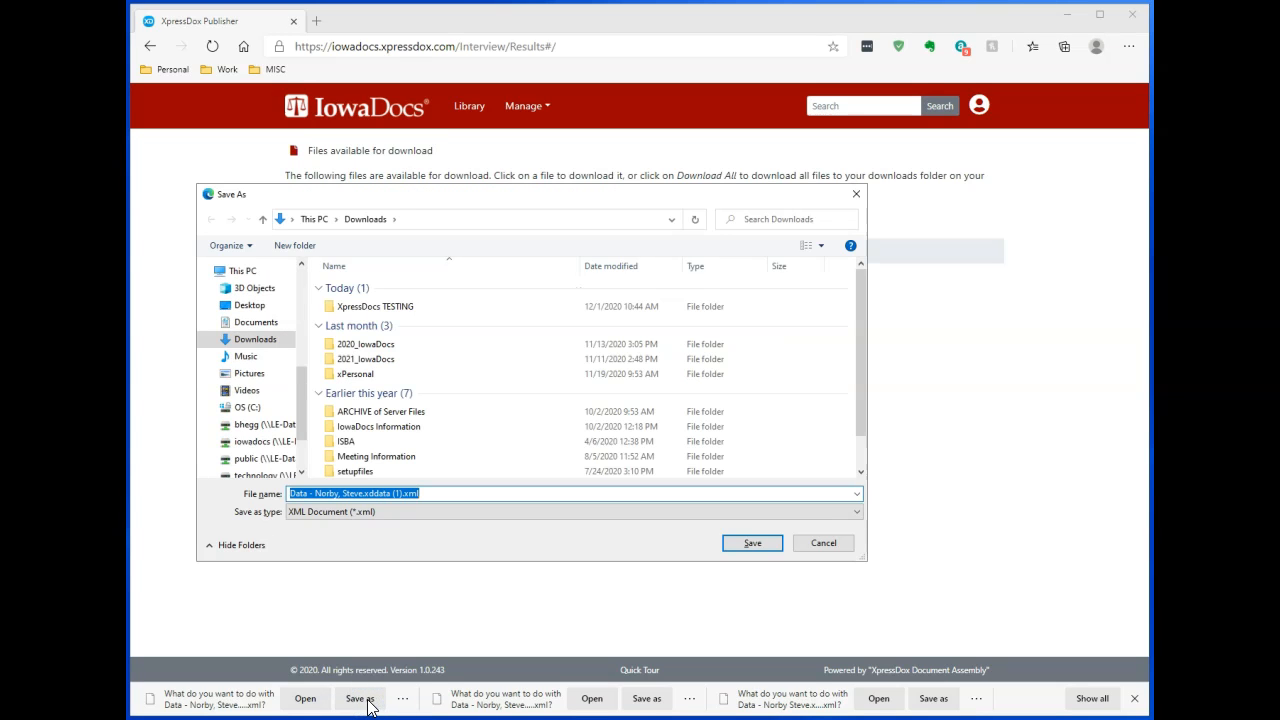
{"action": "mouse_move", "coordinate": [450, 393]}
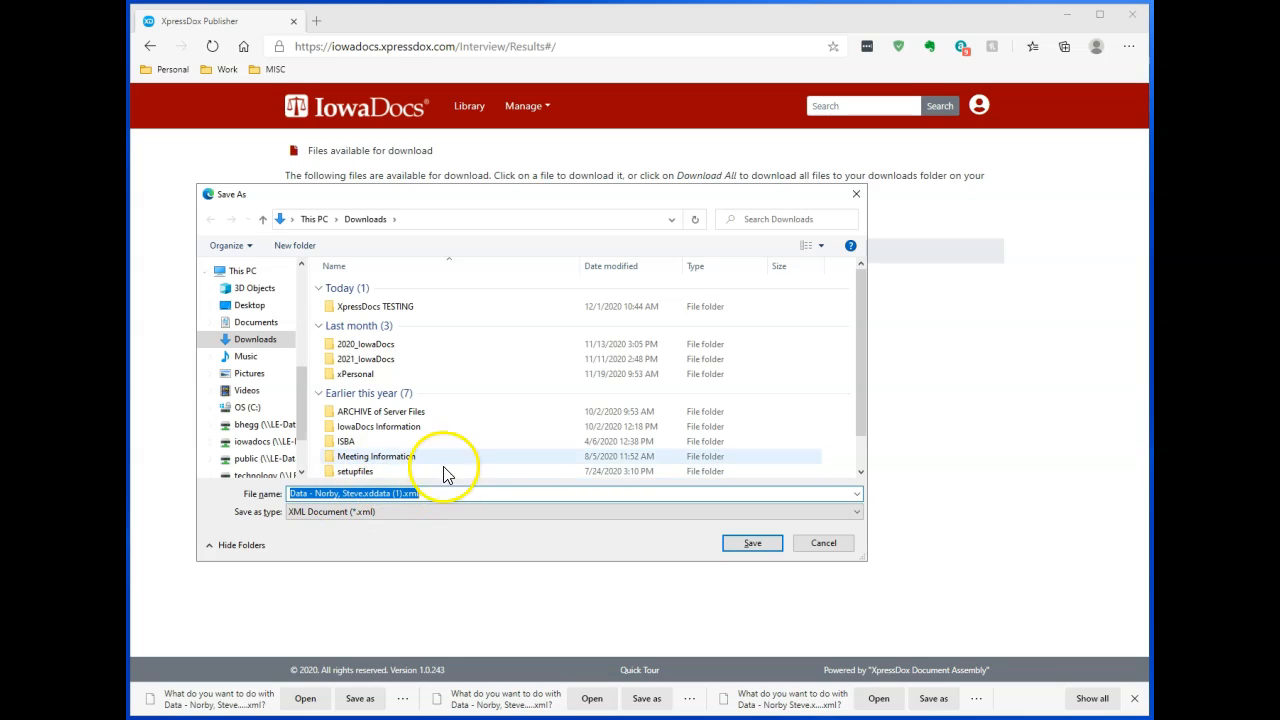
{"action": "mouse_move", "coordinate": [752, 543]}
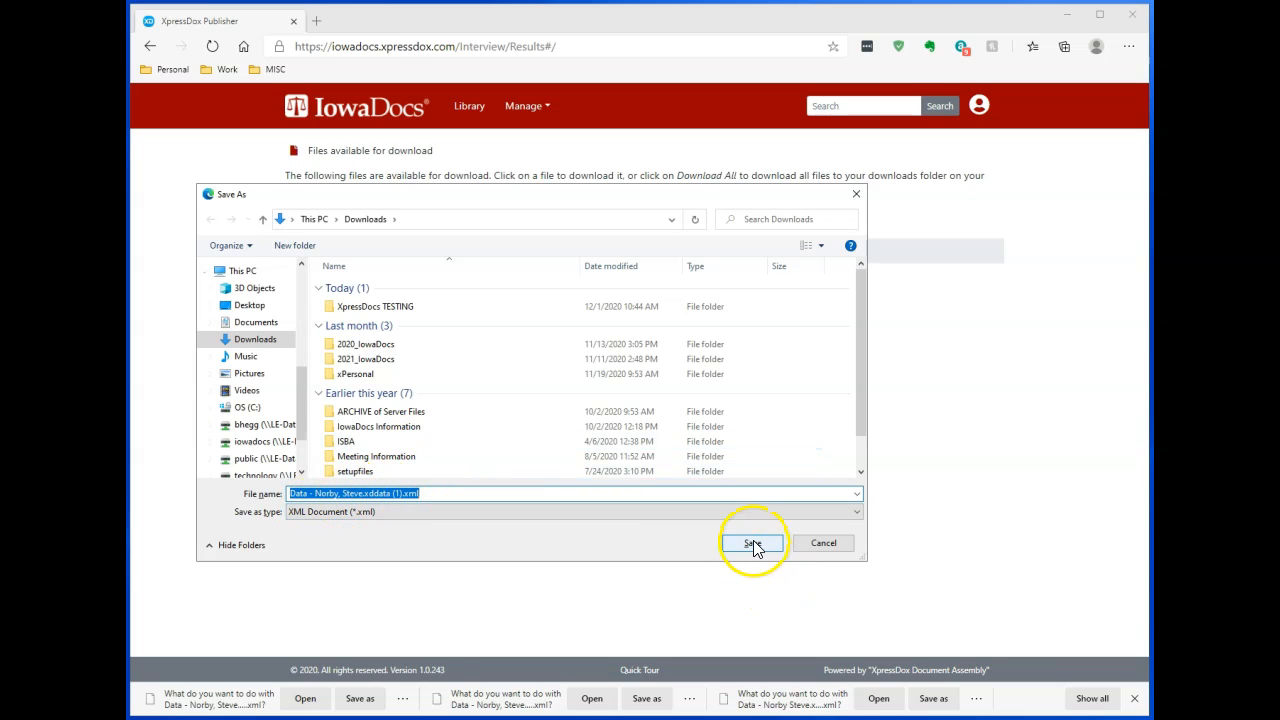
{"action": "left_click", "coordinate": [753, 542]}
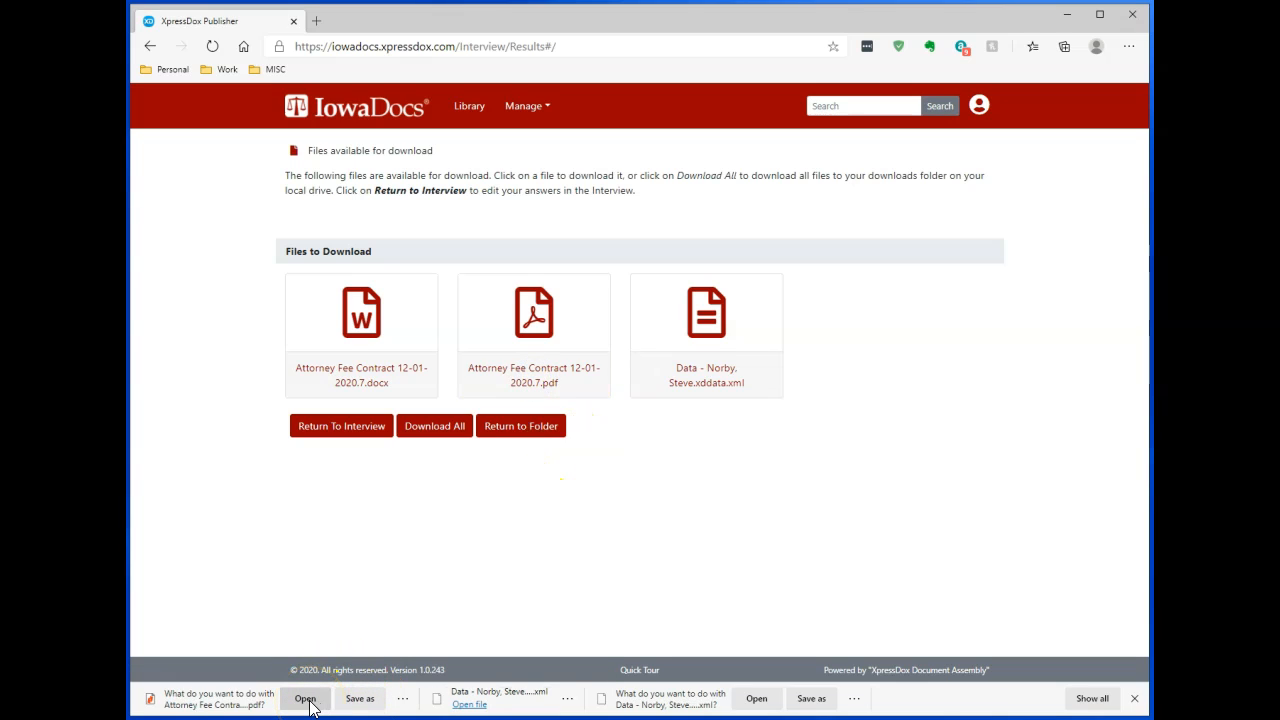
{"action": "left_click", "coordinate": [305, 698]}
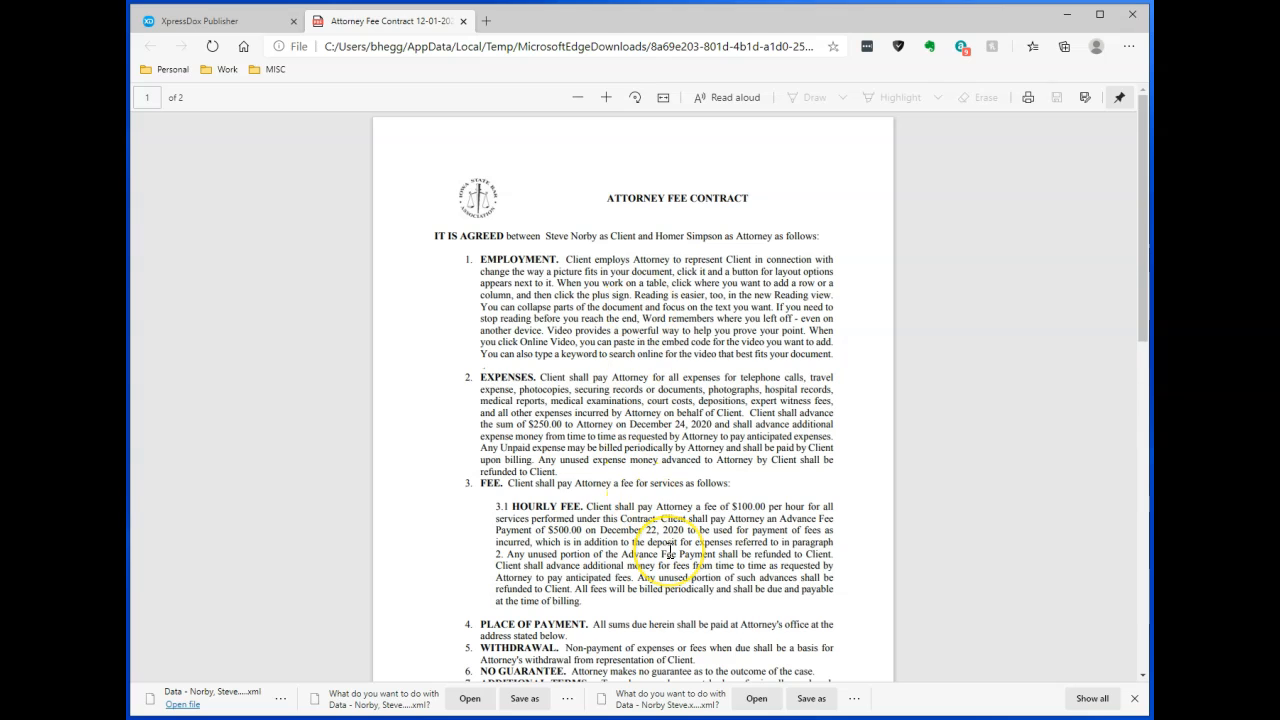
{"action": "scroll", "scroll_direction": "down", "scroll_amount": 3}
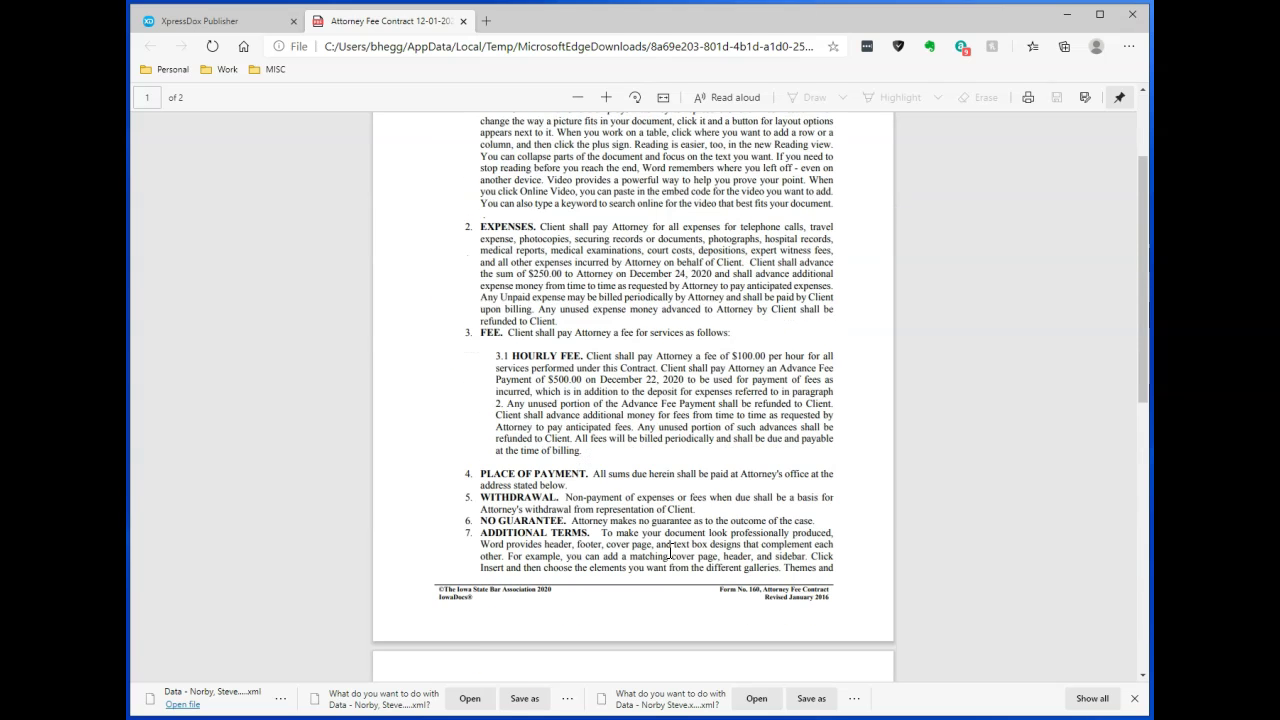
{"action": "scroll", "scroll_direction": "up", "scroll_amount": 3}
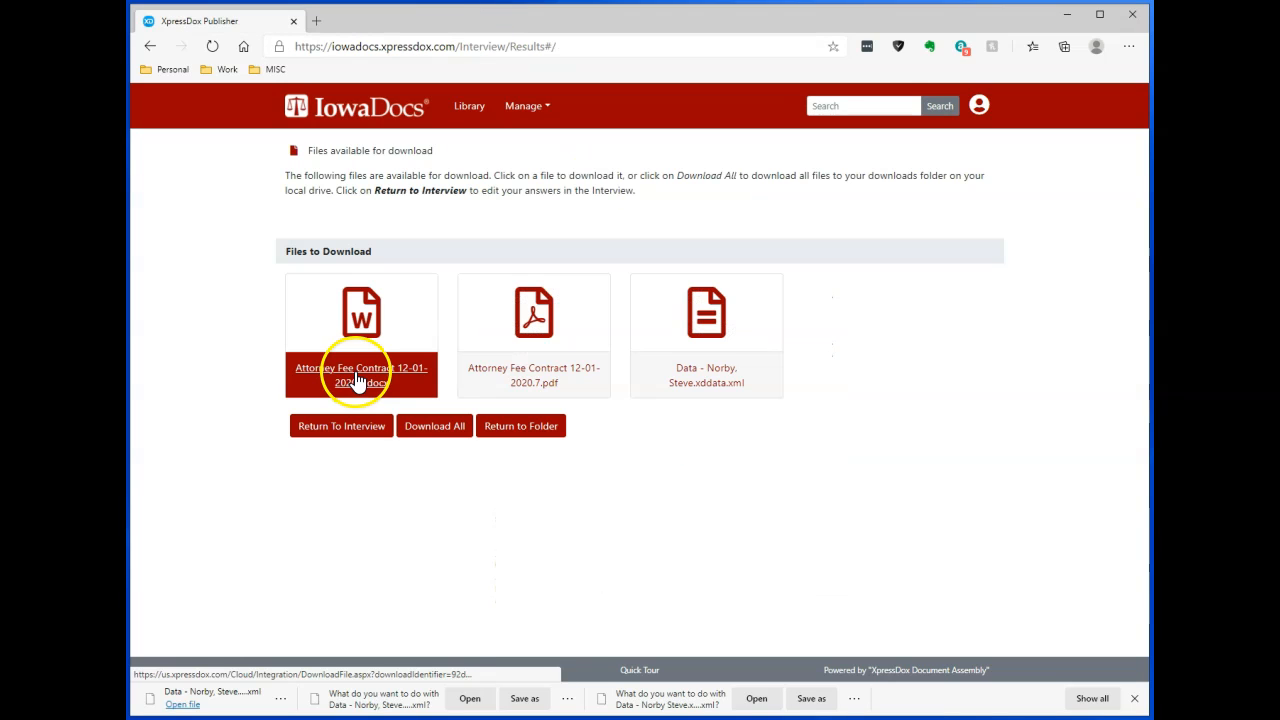
Step: Download the Attorney Fee Contract .docx file and open it in Word
{"action": "left_click", "coordinate": [361, 375]}
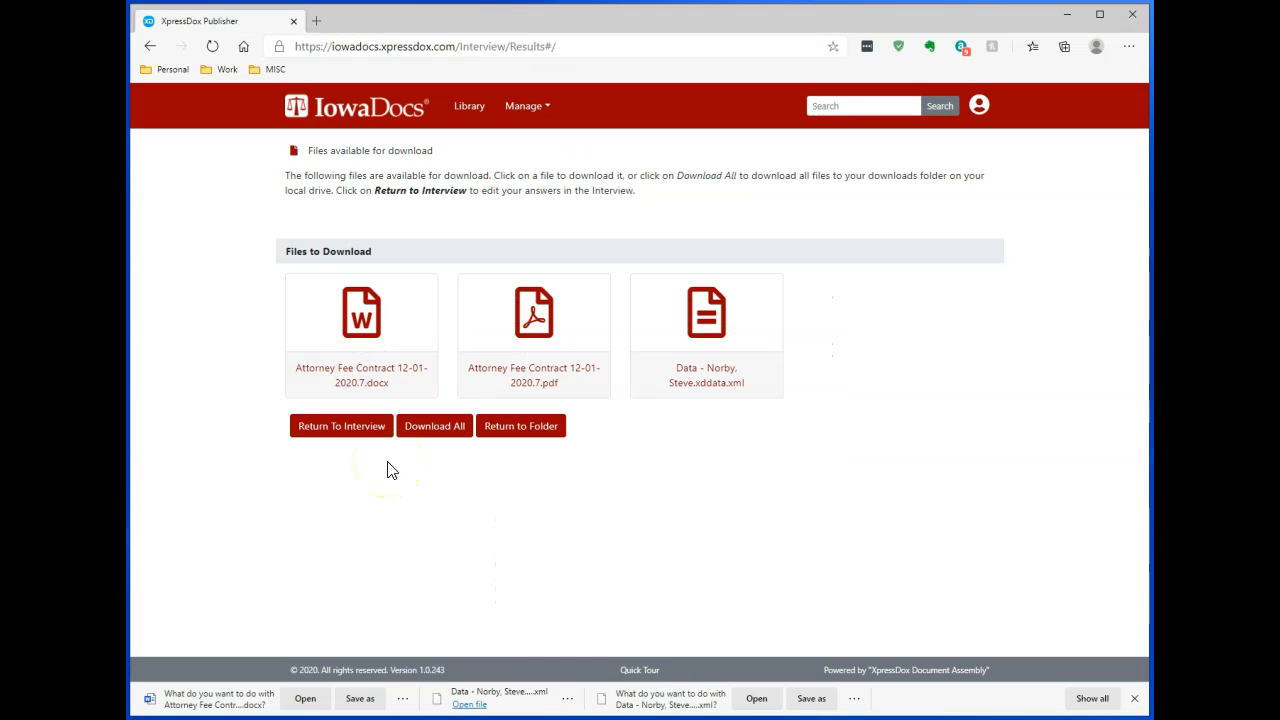
{"action": "mouse_move", "coordinate": [359, 698]}
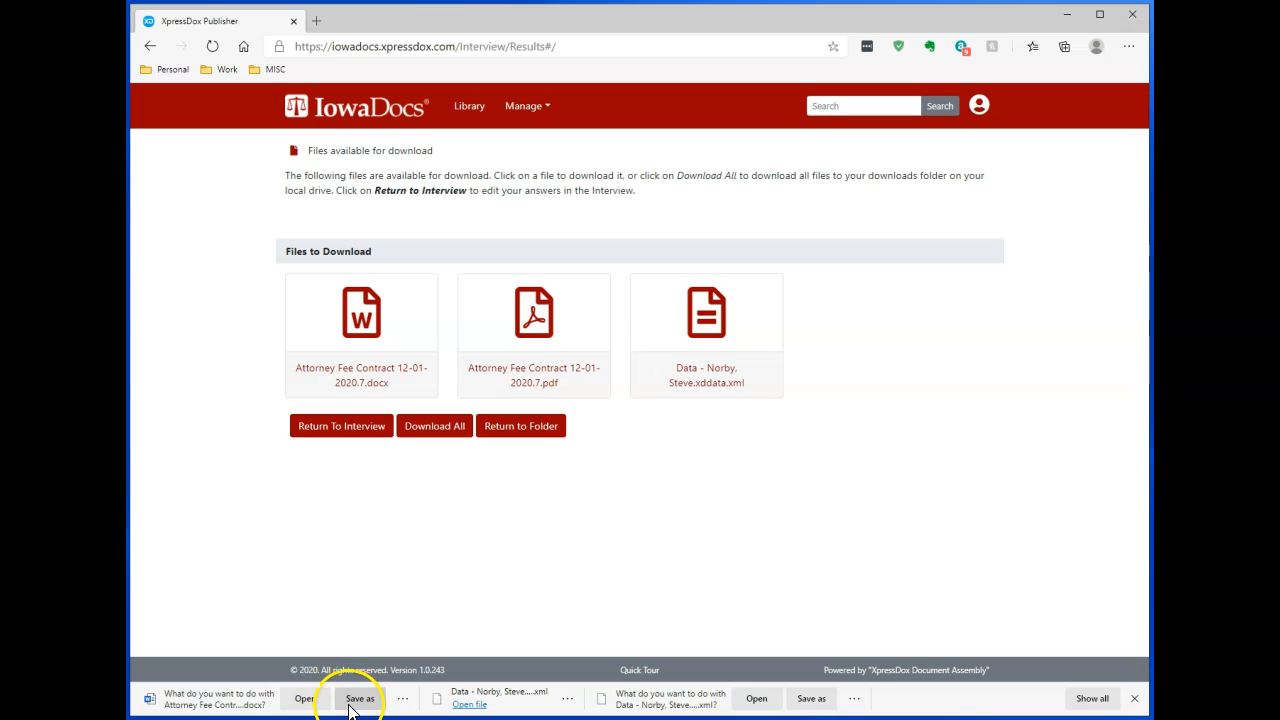
{"action": "mouse_move", "coordinate": [305, 698]}
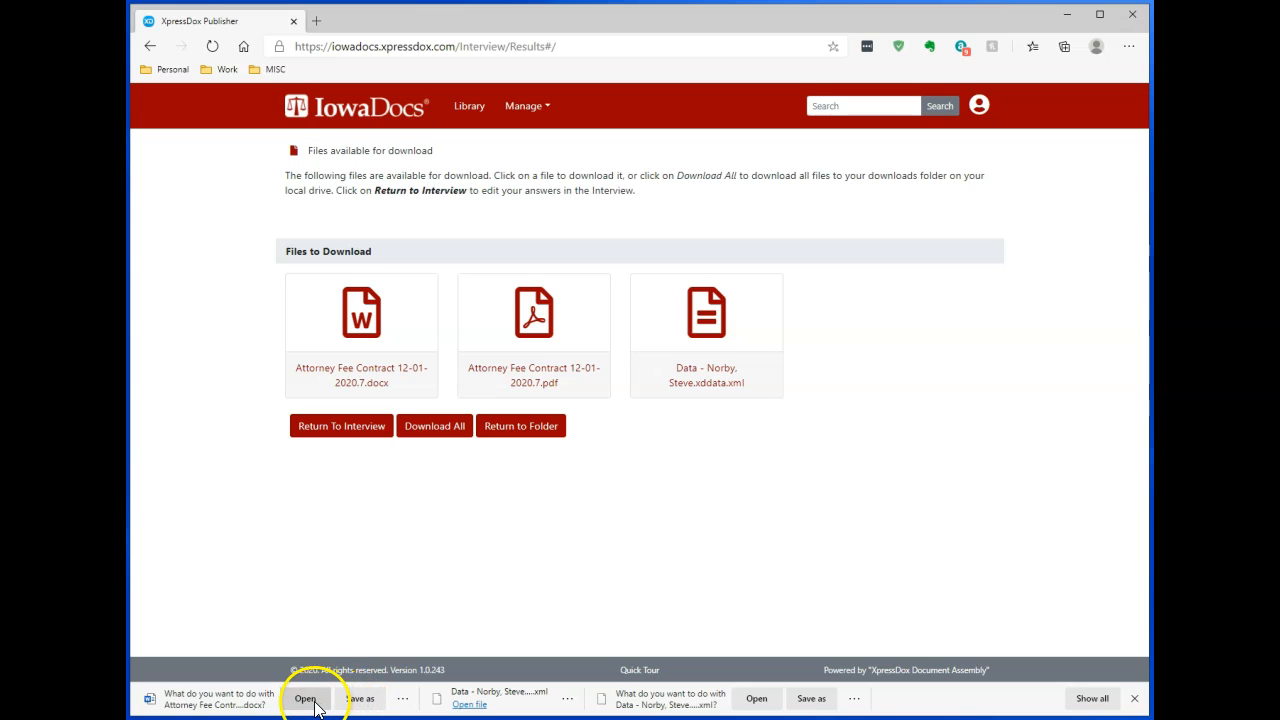
{"action": "left_click", "coordinate": [305, 698]}
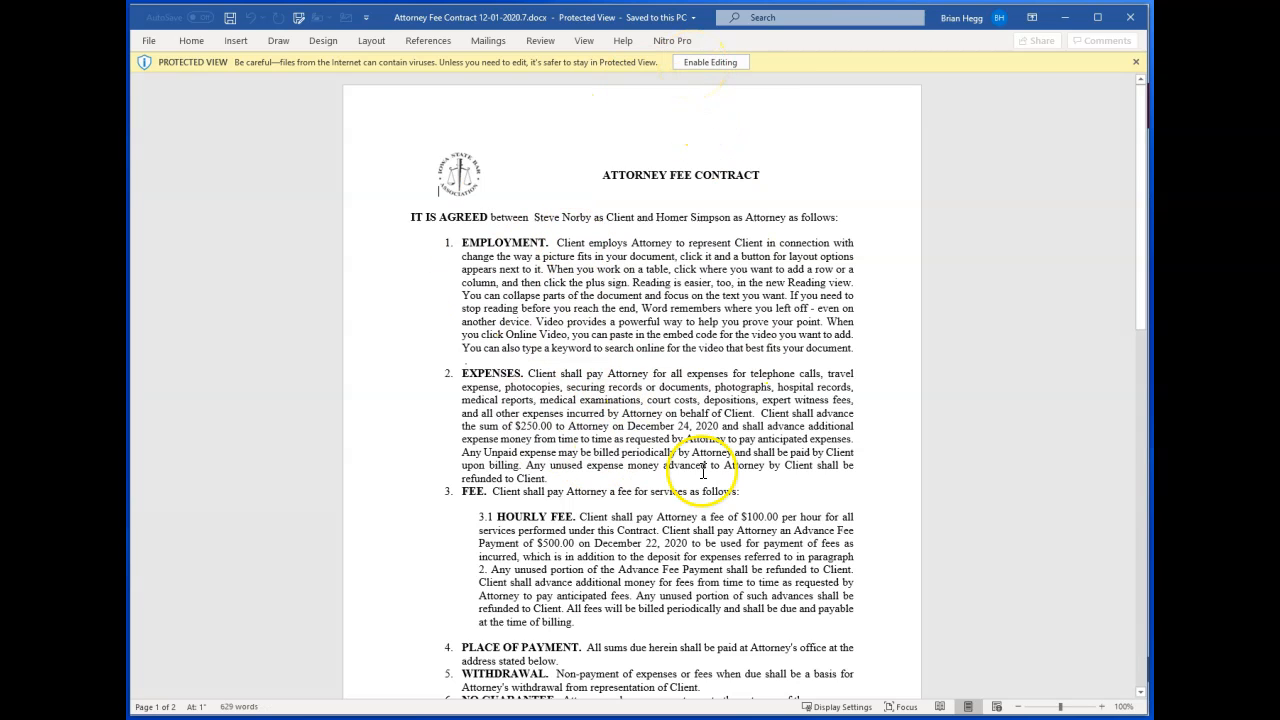
{"action": "mouse_move", "coordinate": [755, 398]}
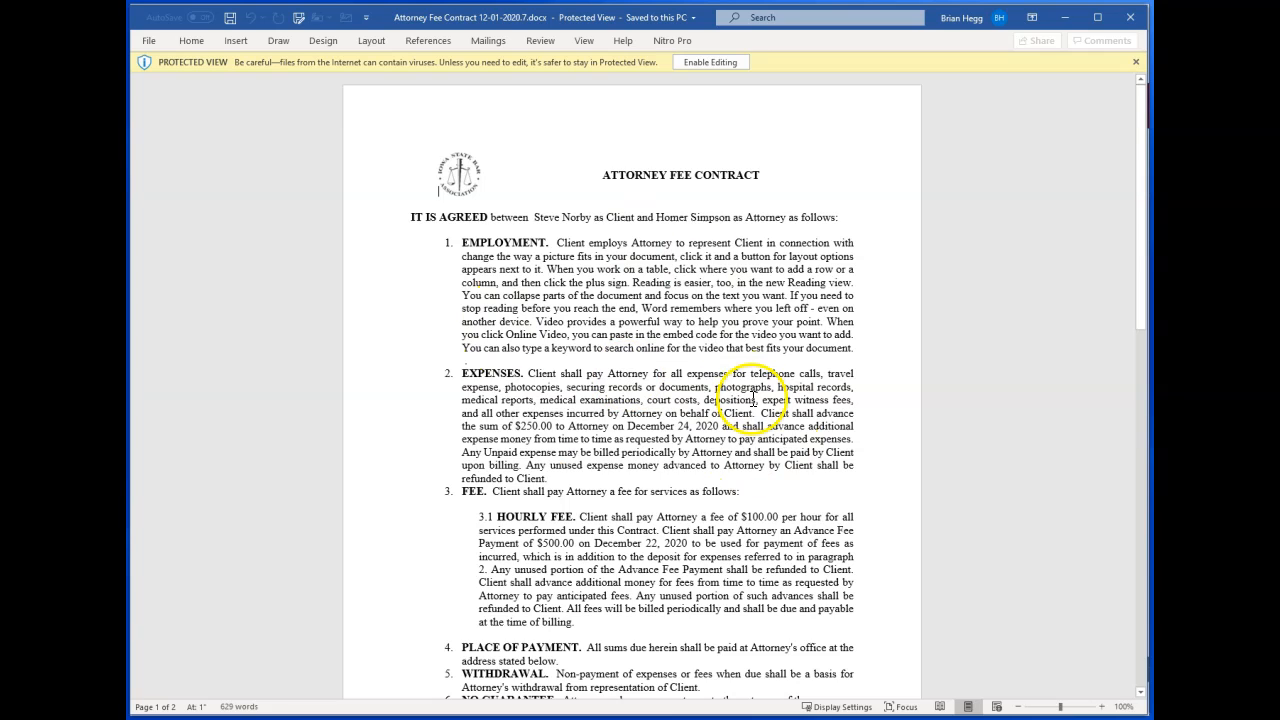
{"action": "mouse_move", "coordinate": [700, 210]}
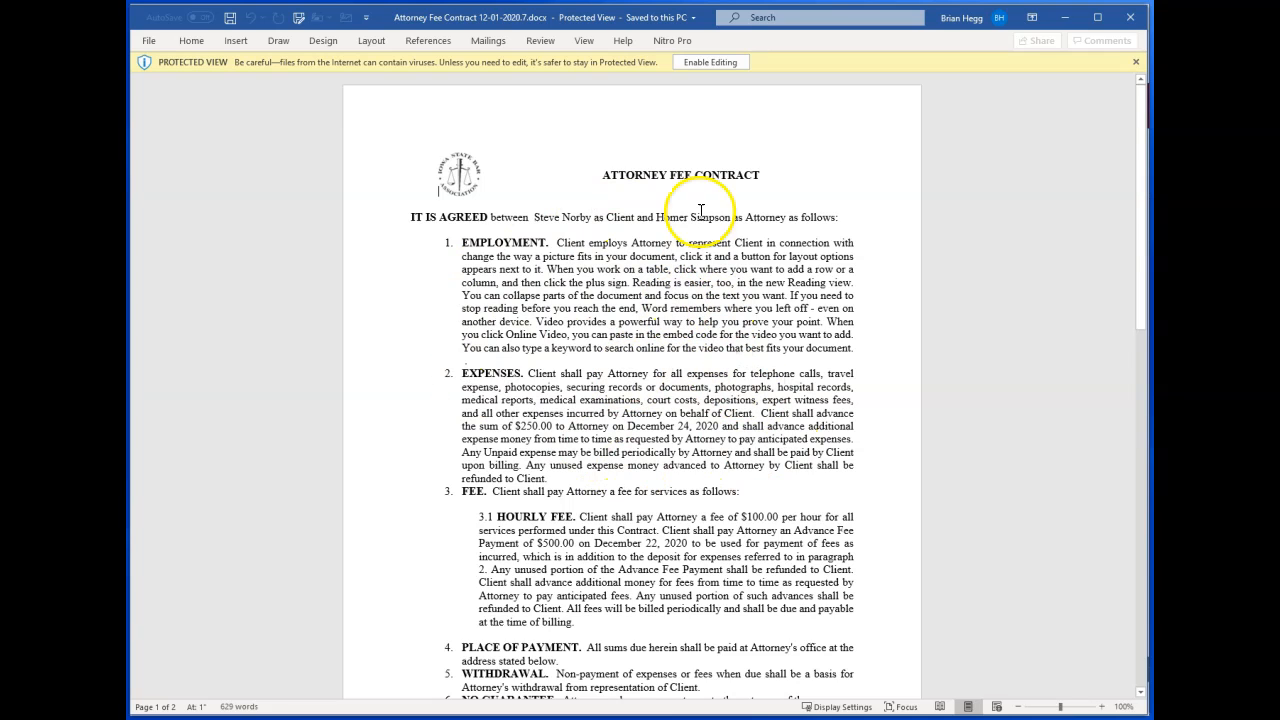
{"action": "mouse_move", "coordinate": [1131, 17]}
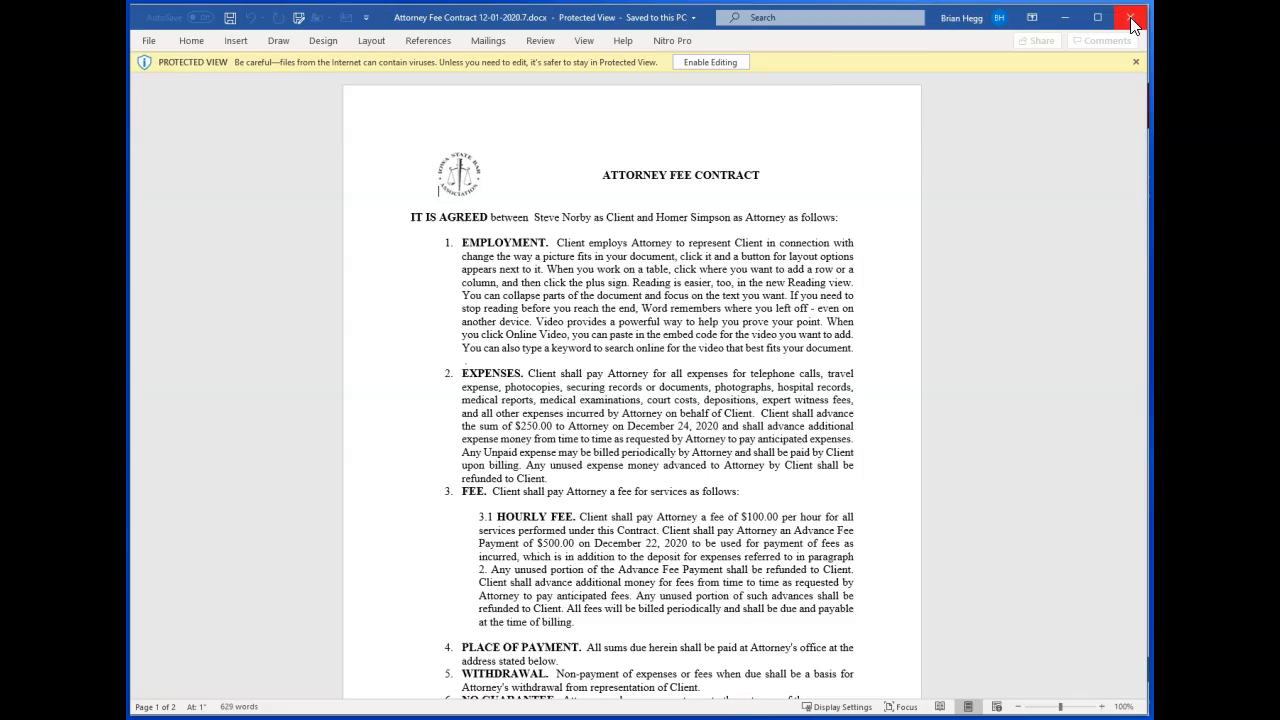
Step: Close Word after reviewing the contract in Protected View
{"action": "left_click", "coordinate": [1131, 18]}
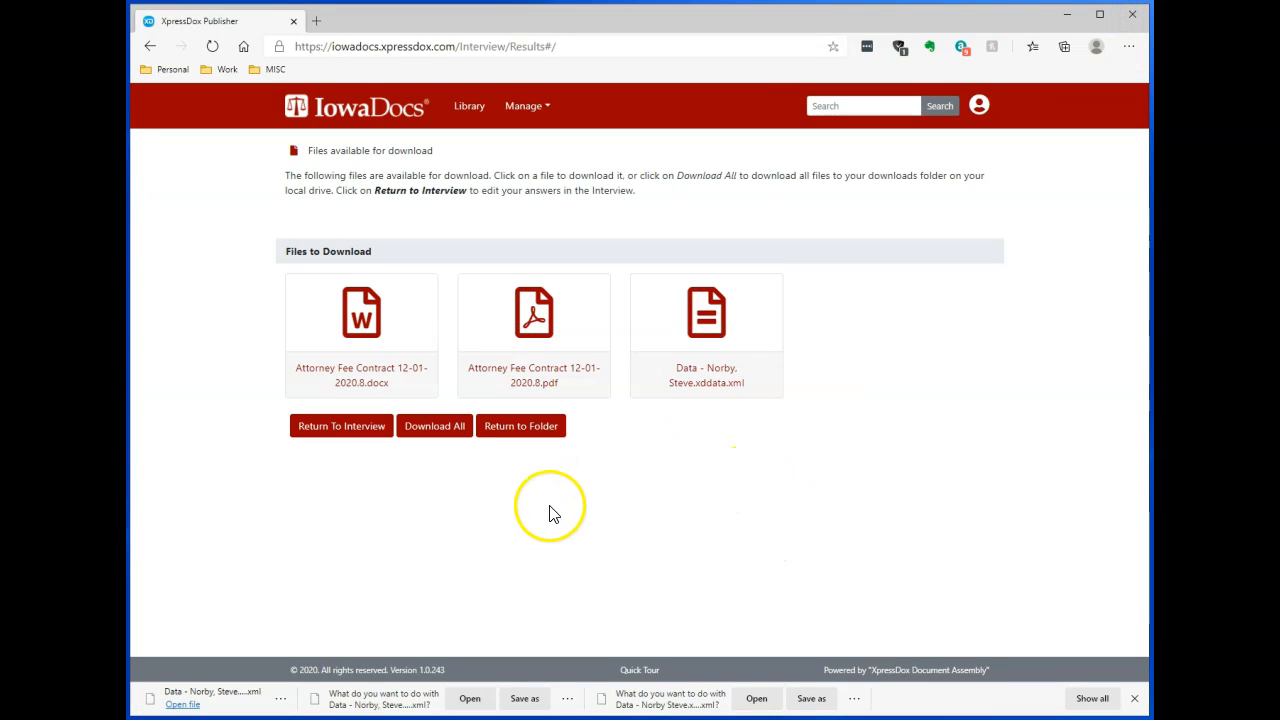
{"action": "mouse_move", "coordinate": [578, 537]}
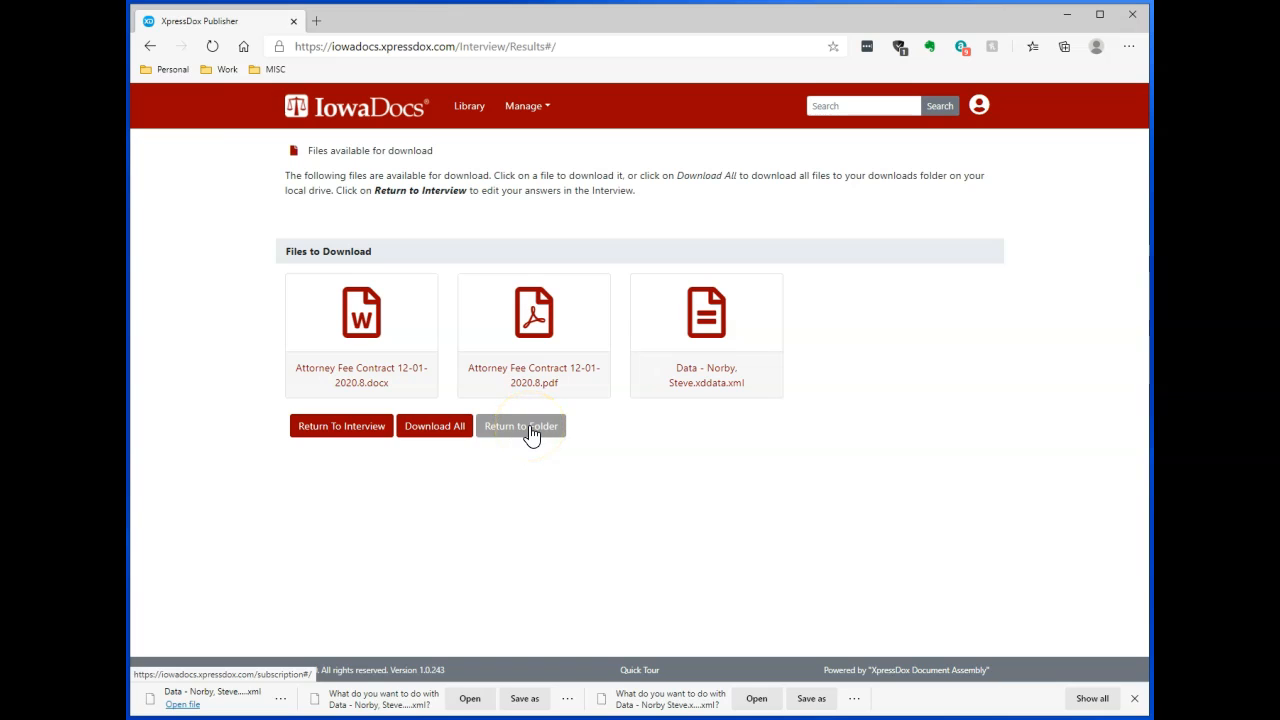
Step: Leave the download page via the Civil Litigation Forms folder, then go up to the IowaDocs library root
{"action": "left_click", "coordinate": [521, 425]}
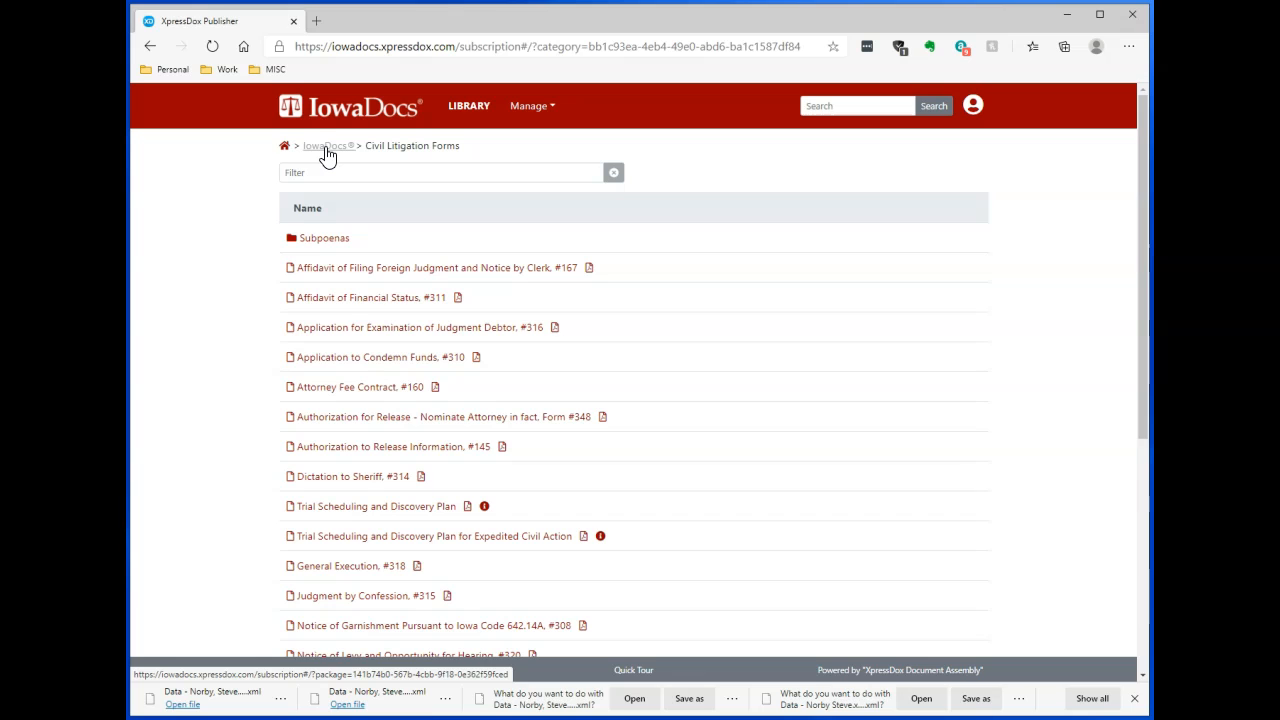
{"action": "left_click", "coordinate": [325, 145]}
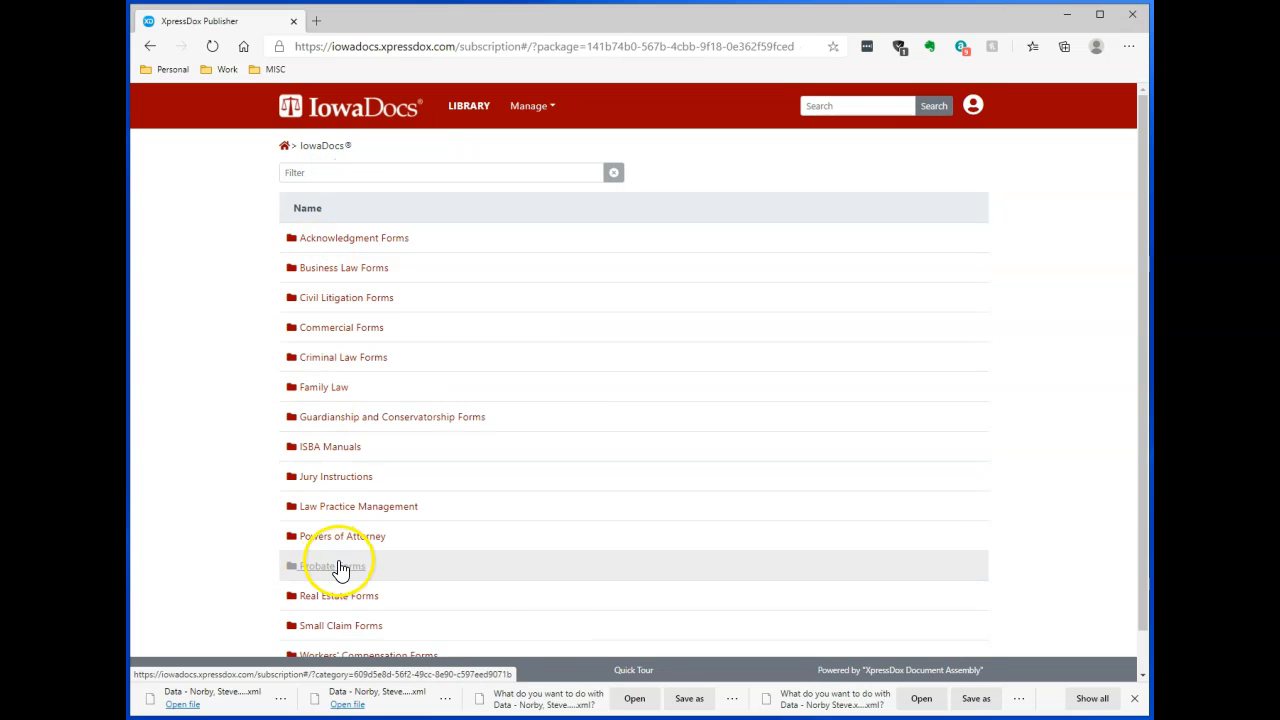
{"action": "mouse_move", "coordinate": [542, 553]}
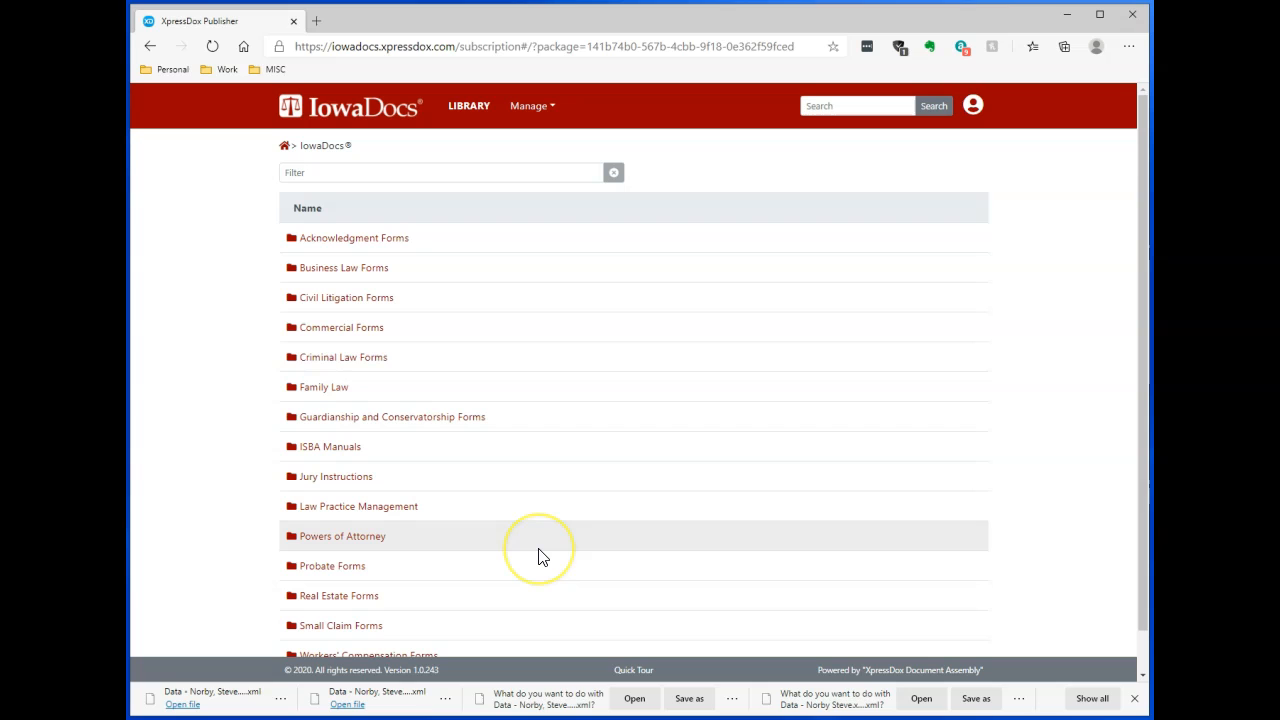
{"action": "mouse_move", "coordinate": [540, 550]}
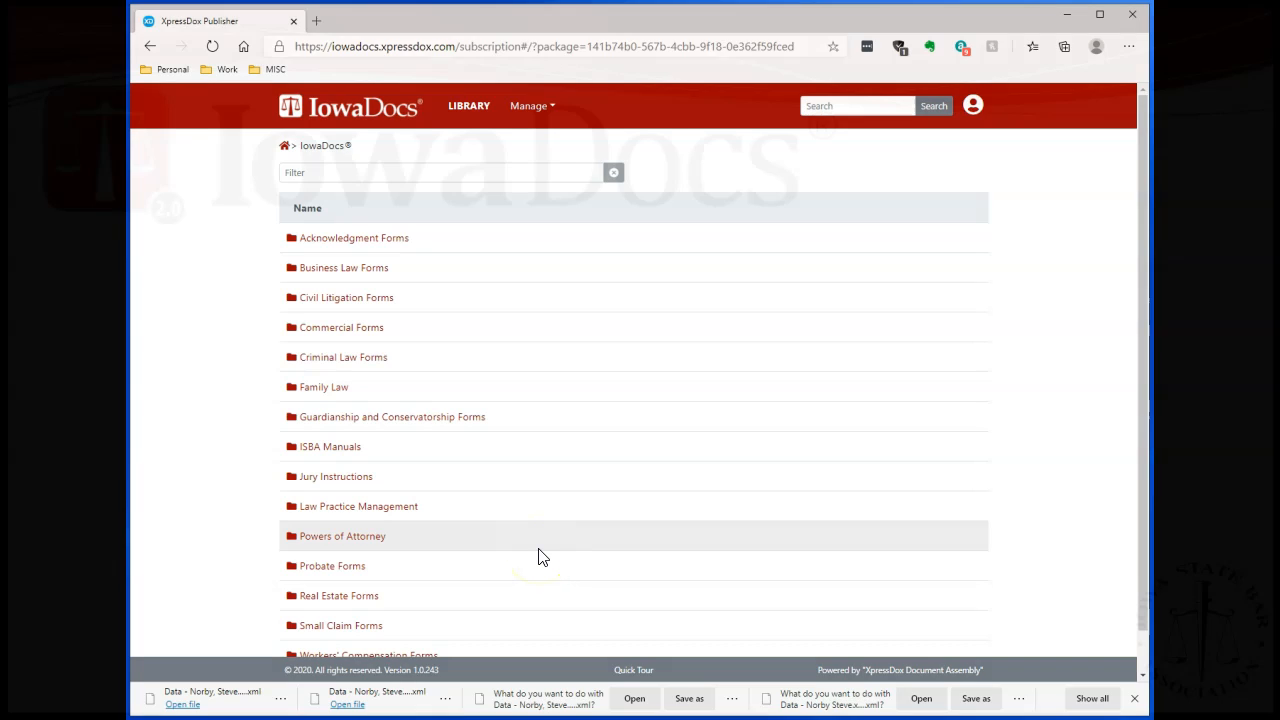